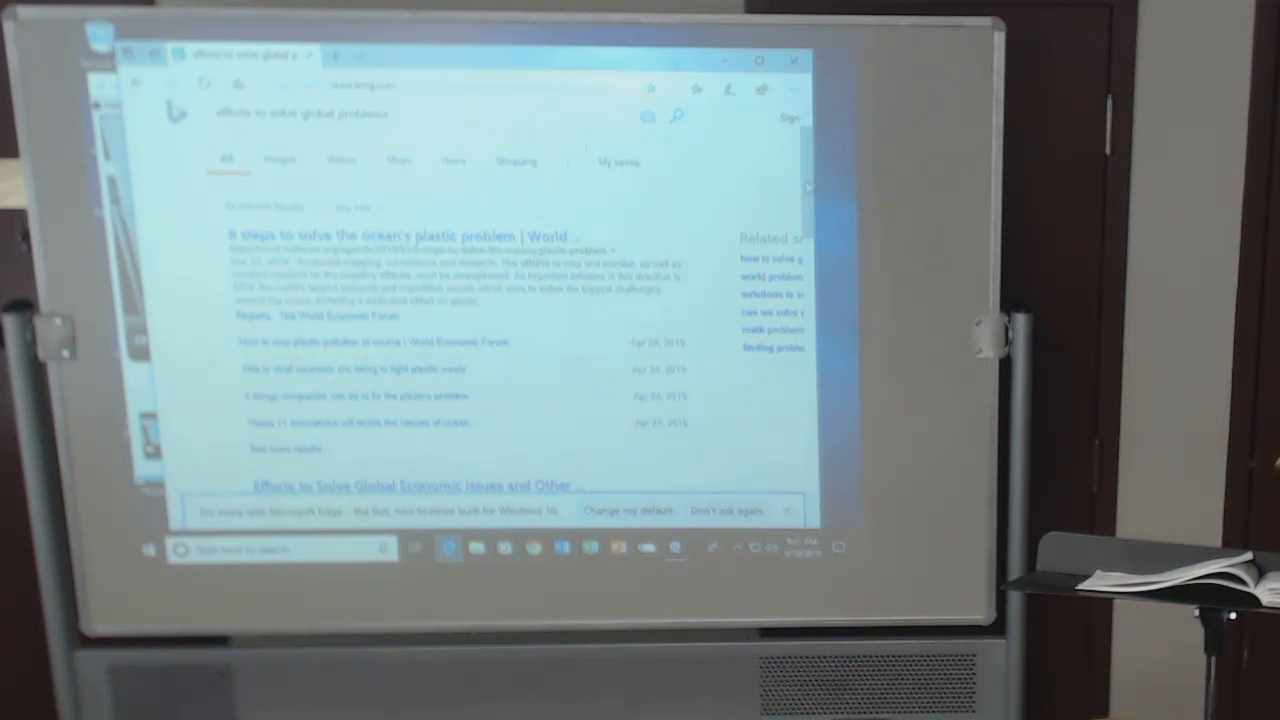
Scroll the Bing results past the plastic-problem links to the global economic issues and warming solutions entries.
scroll(down, 3)
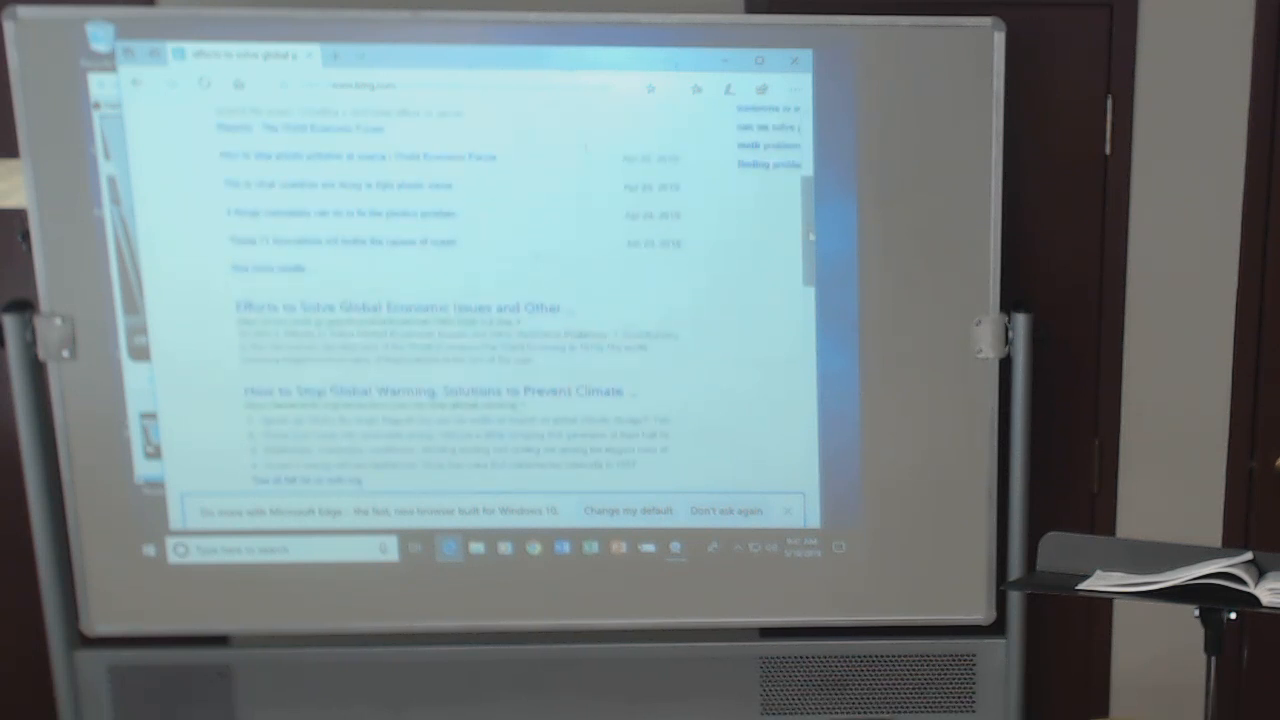
scroll(down, 3)
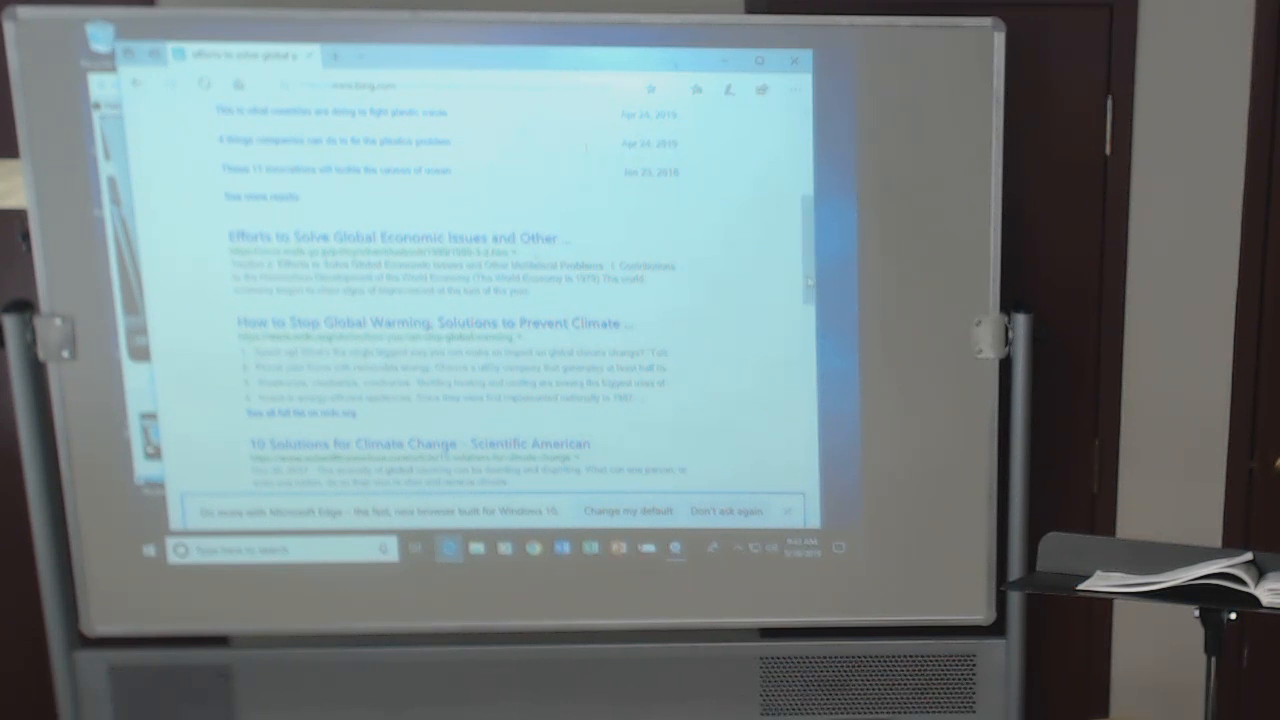
Scroll to the 10 Solutions for Climate Change and Nautilus Global Problem Solving results.
scroll(down, 3)
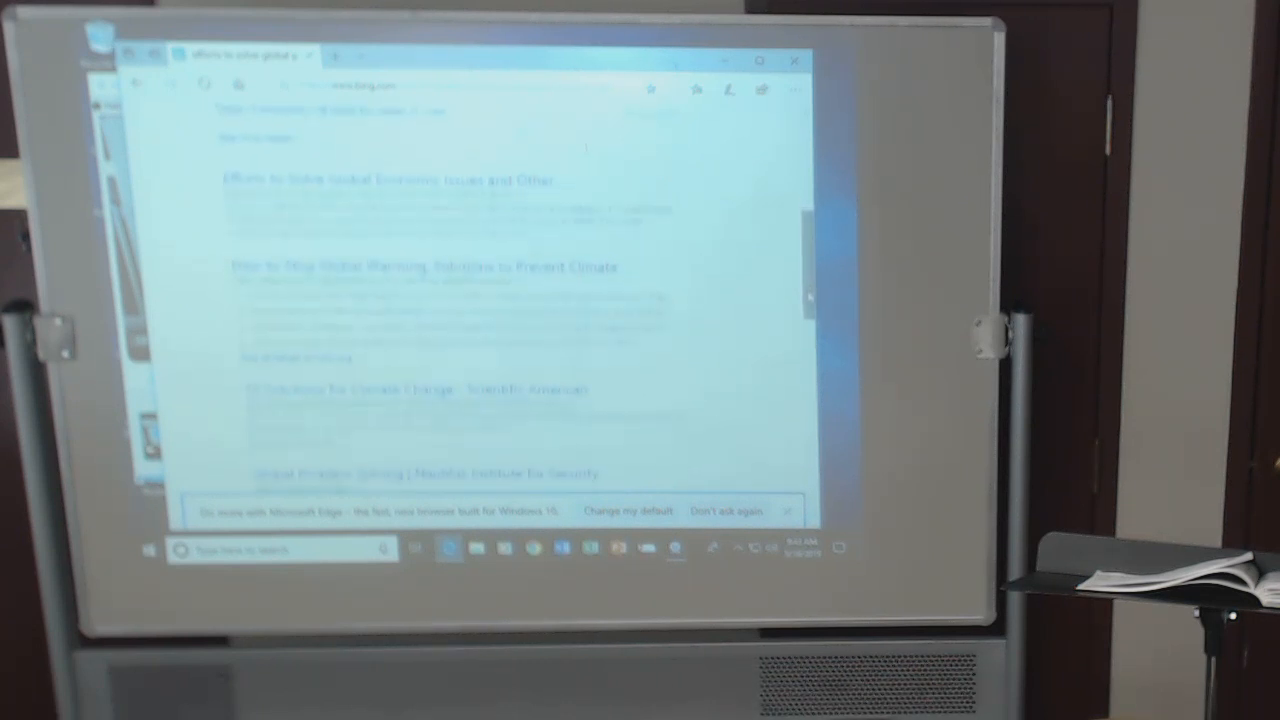
scroll(up, 3)
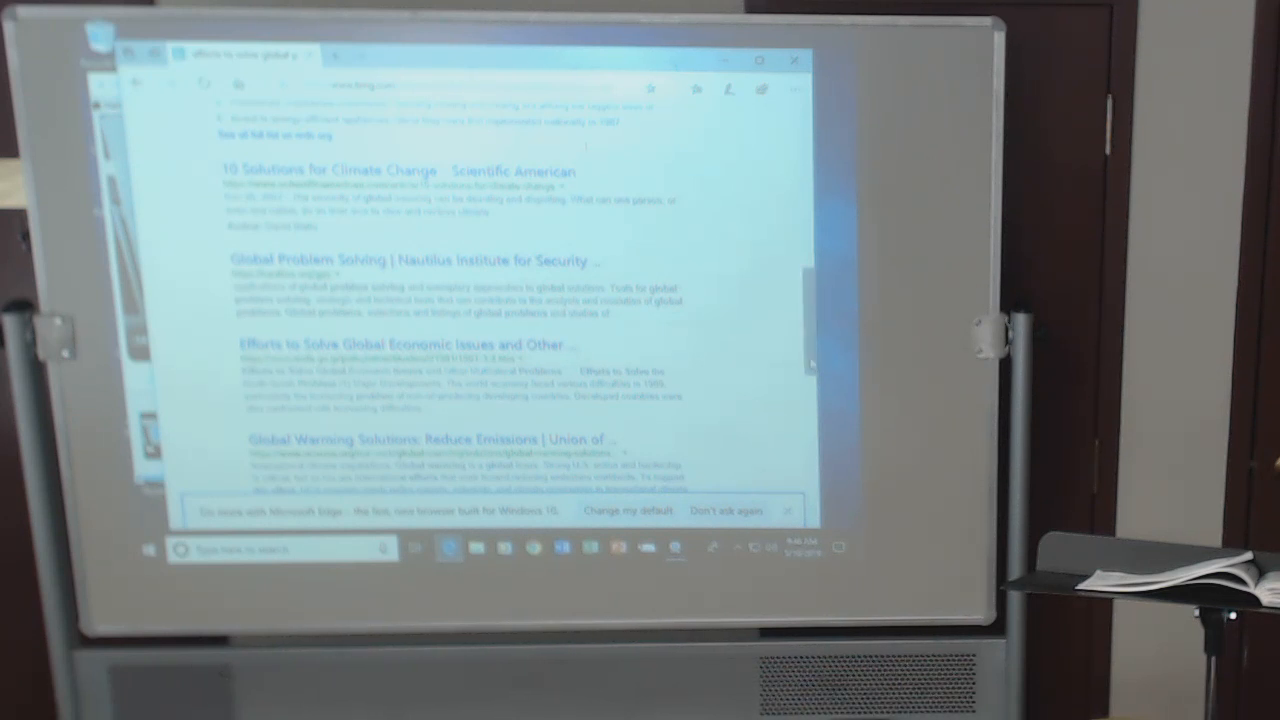
Scroll past the Davos UN chief result to the global food crisis and environmental geography listings.
scroll(down, 3)
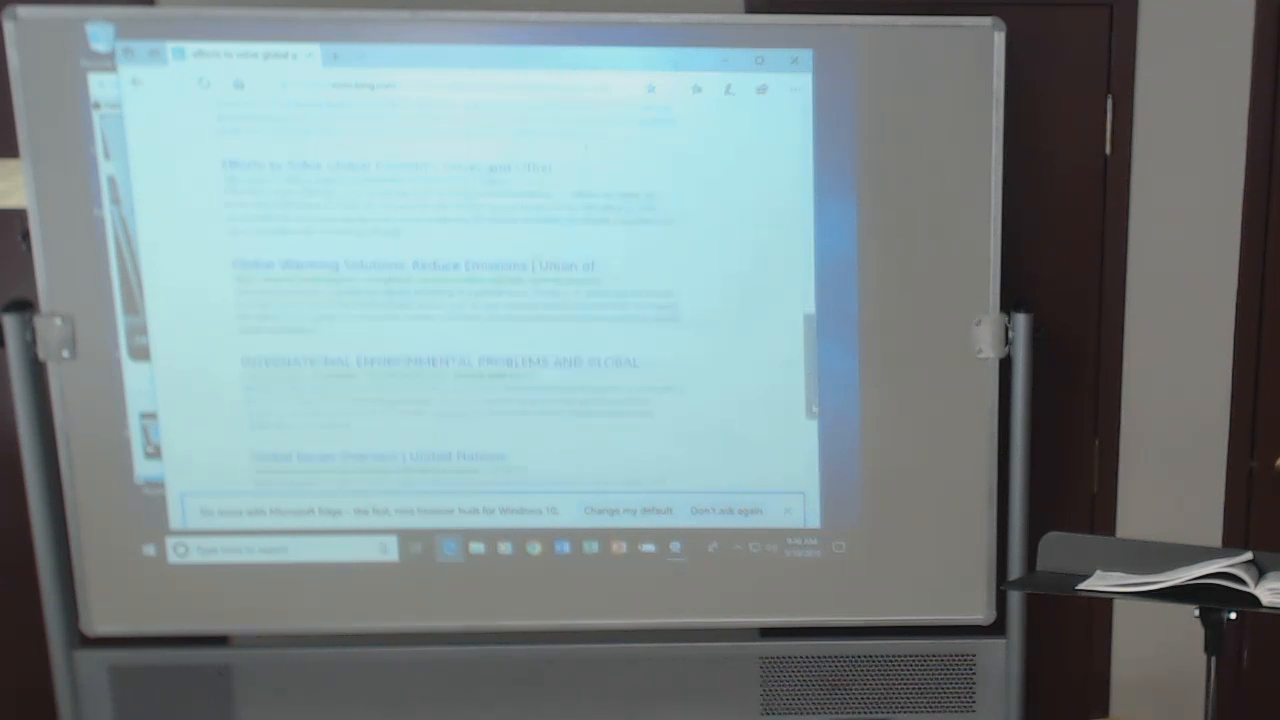
scroll(down, 3)
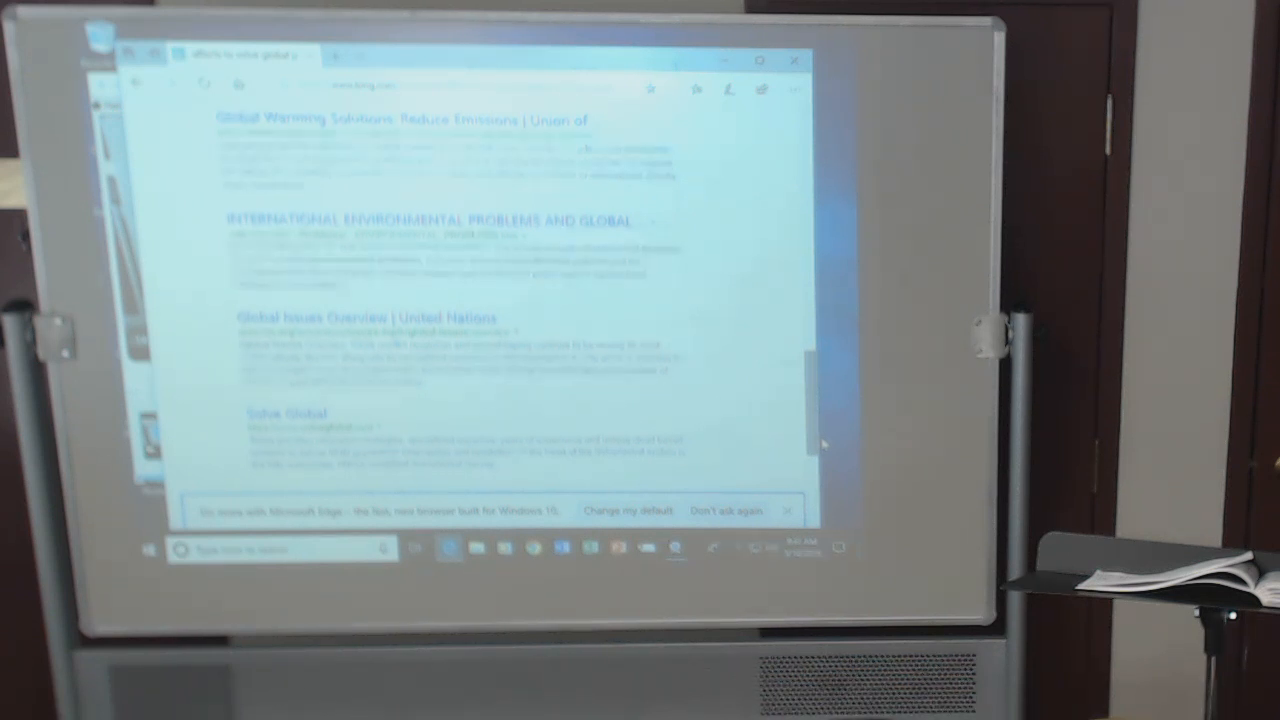
scroll(down, 3)
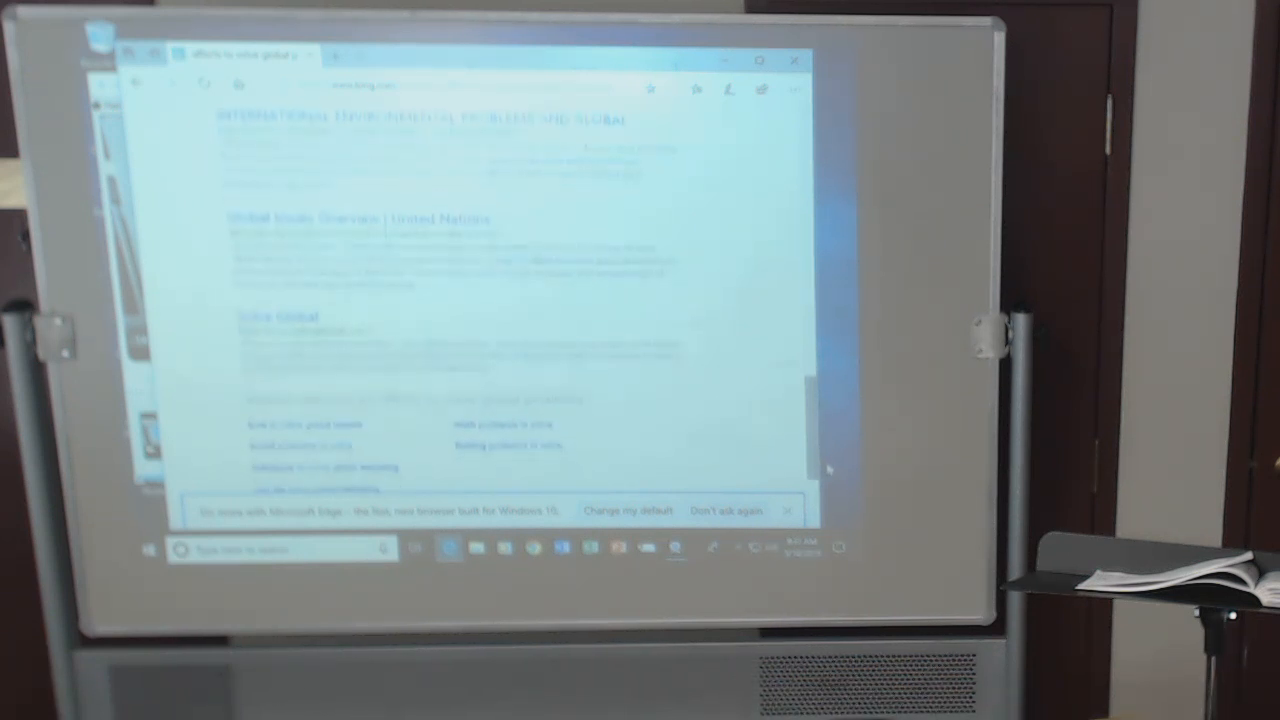
scroll(down, 3)
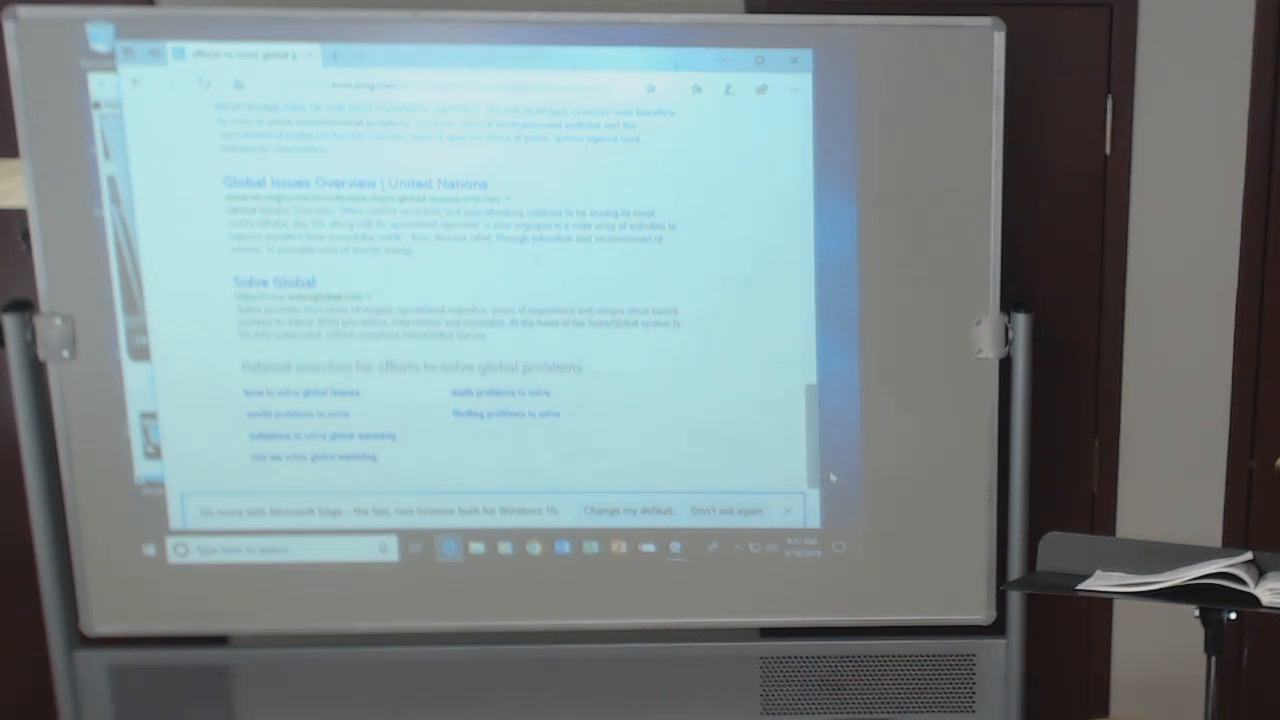
scroll(down, 3)
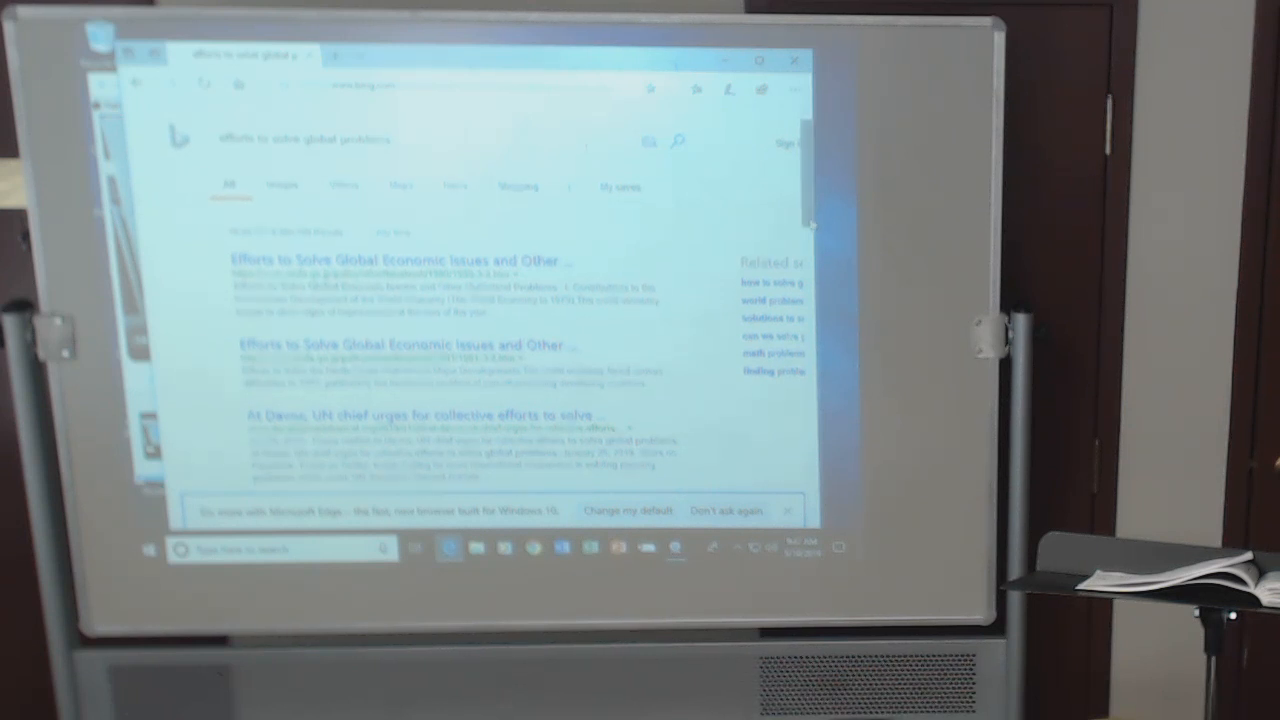
scroll(down, 3)
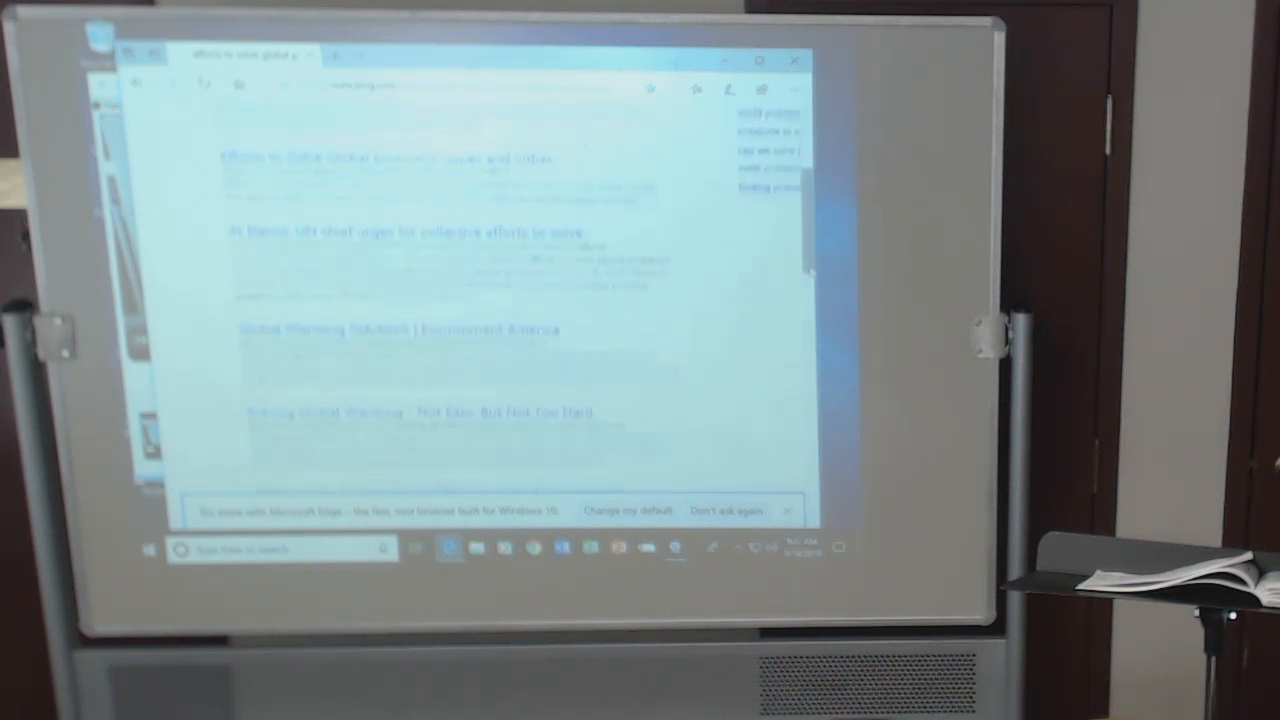
scroll(down, 3)
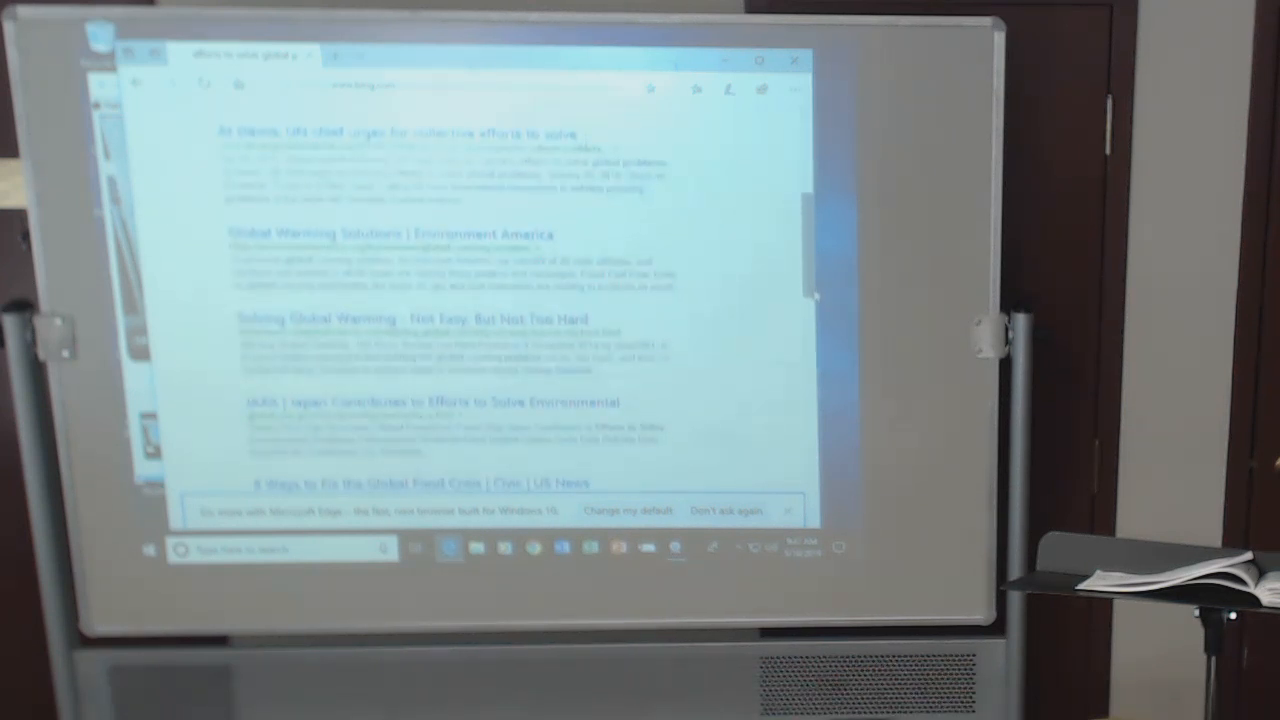
scroll(up, 3)
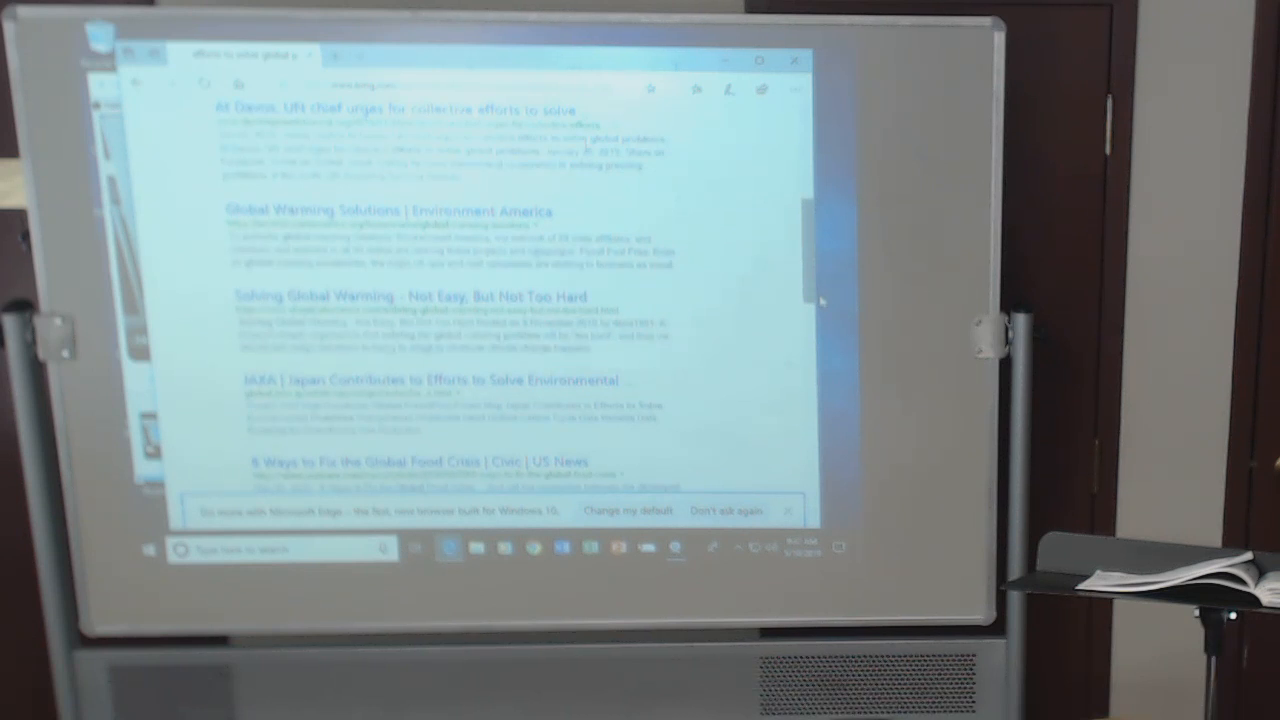
scroll(down, 3)
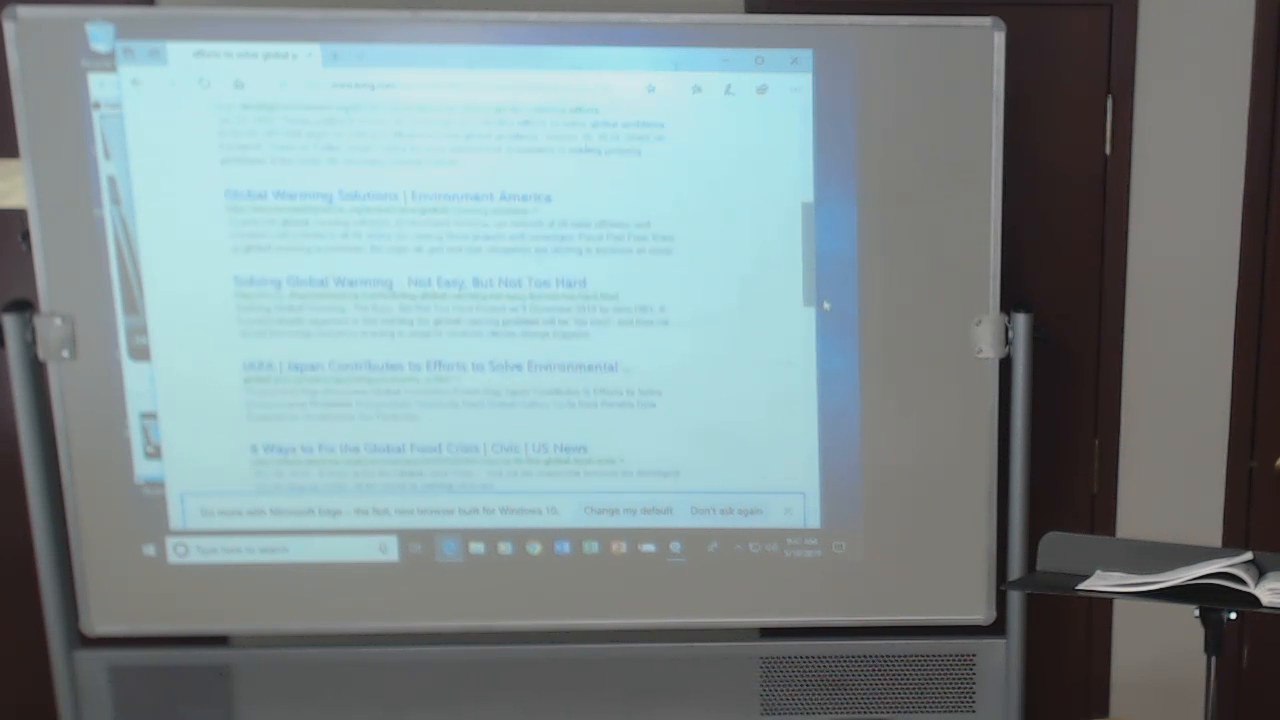
scroll(down, 3)
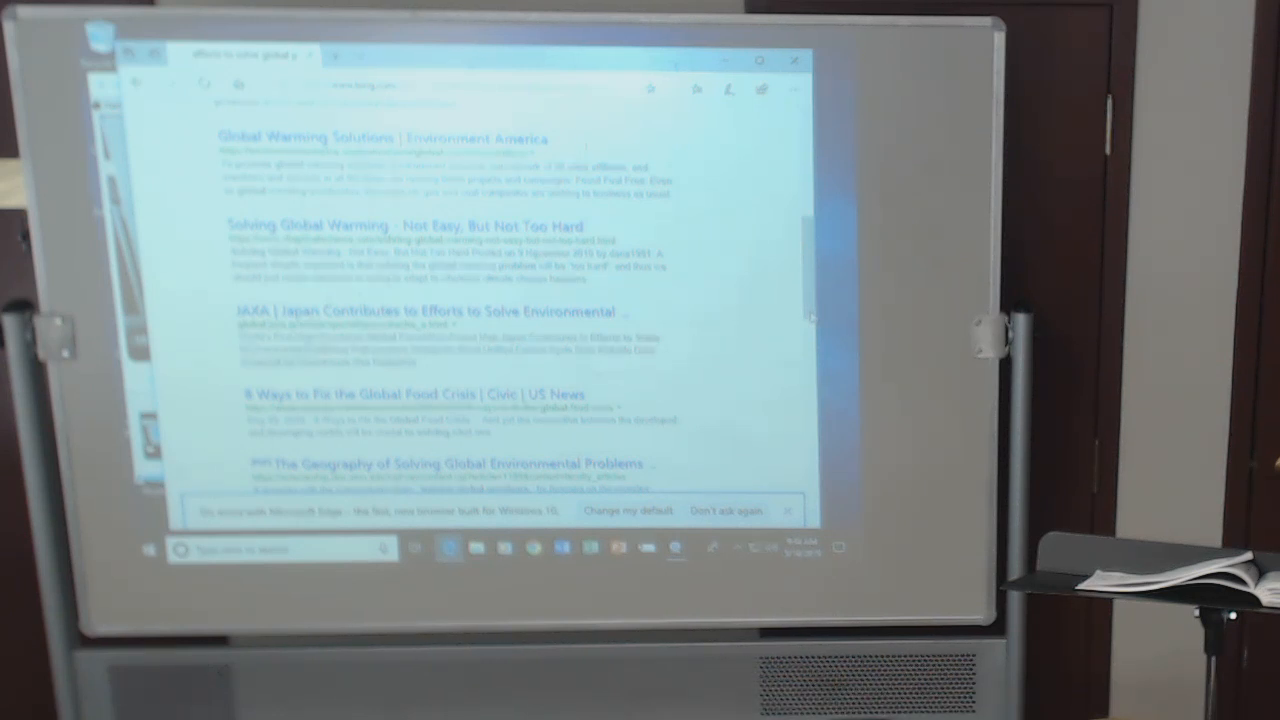
Scroll further to the Ten Personal Solutions to Global Warming and Global Health entries.
scroll(down, 3)
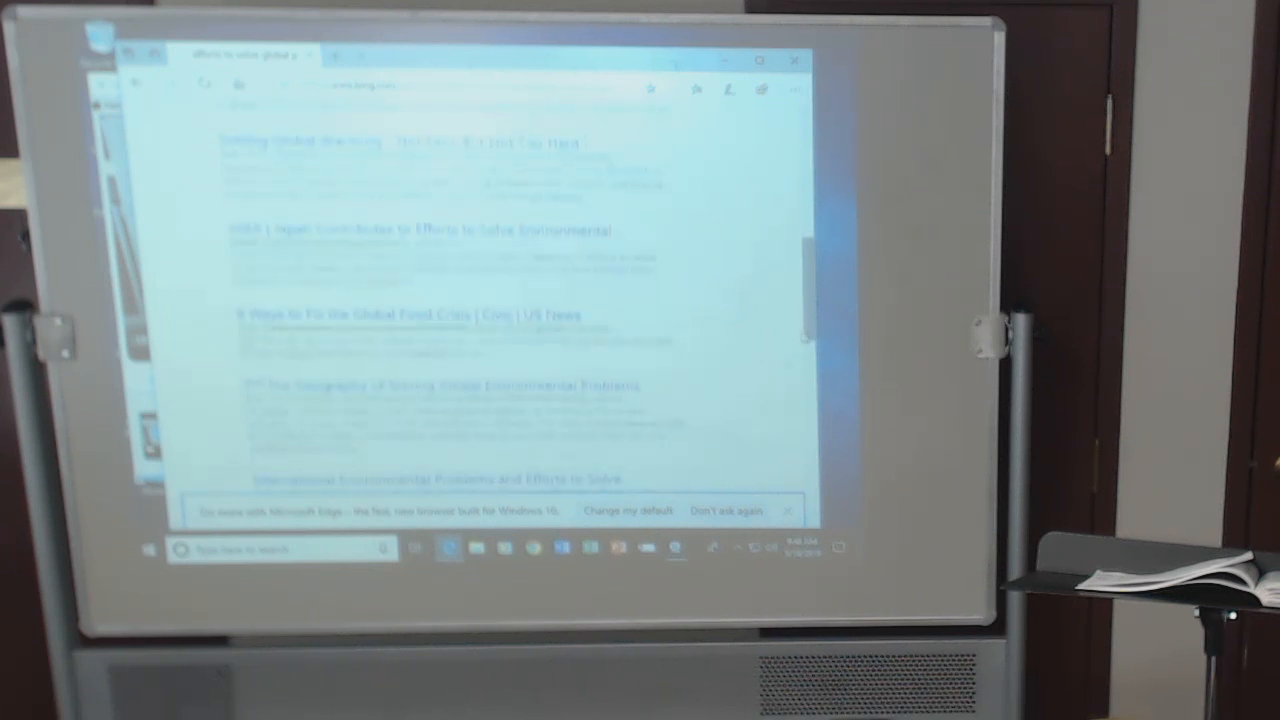
scroll(down, 3)
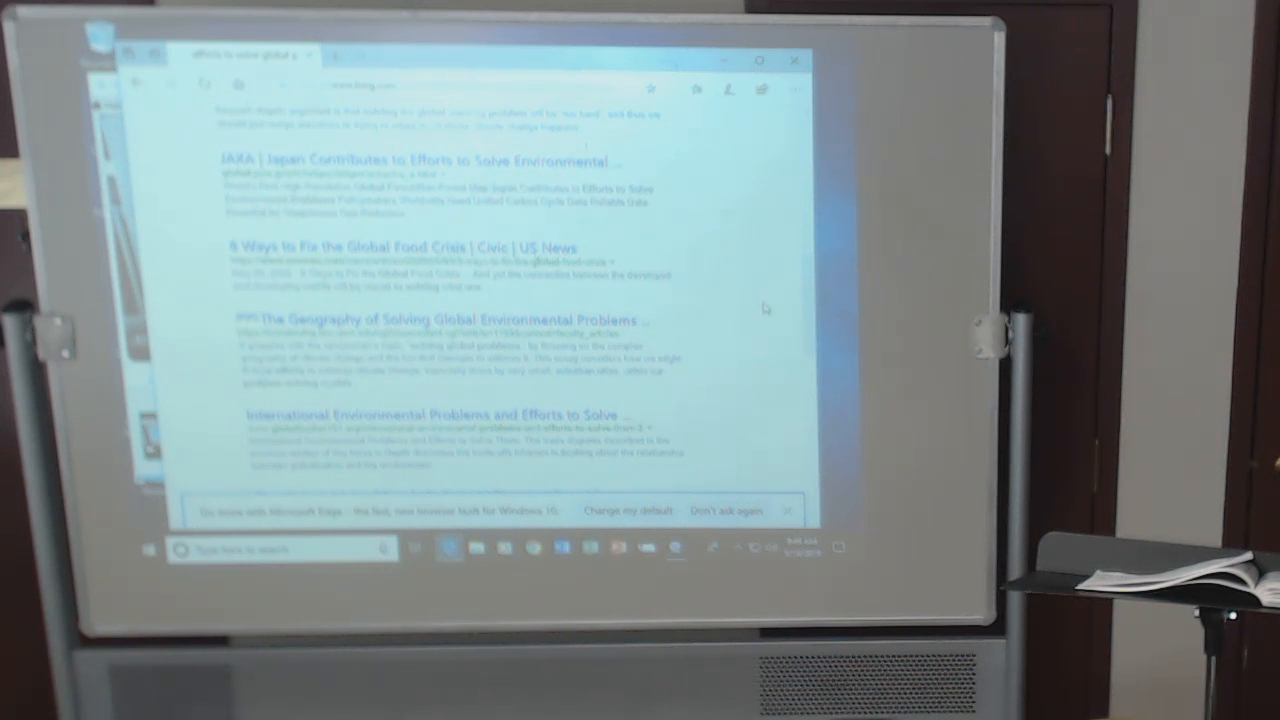
mouse_move(780, 304)
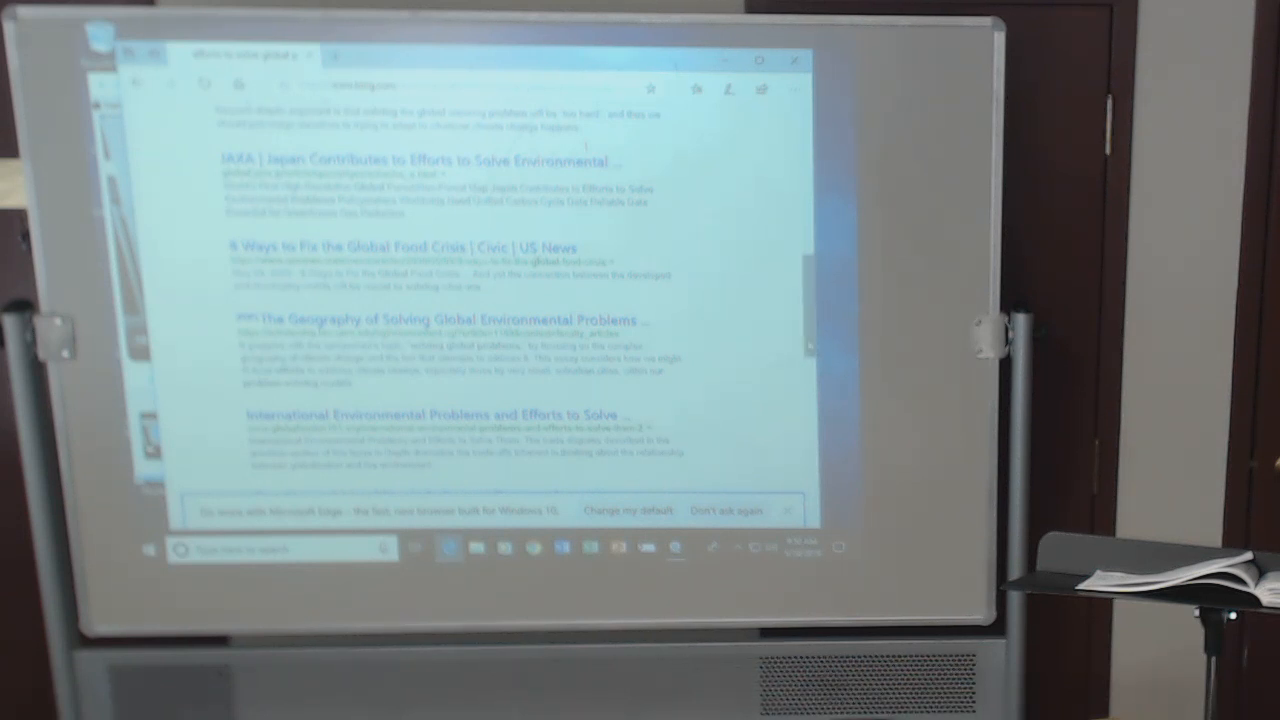
scroll(down, 3)
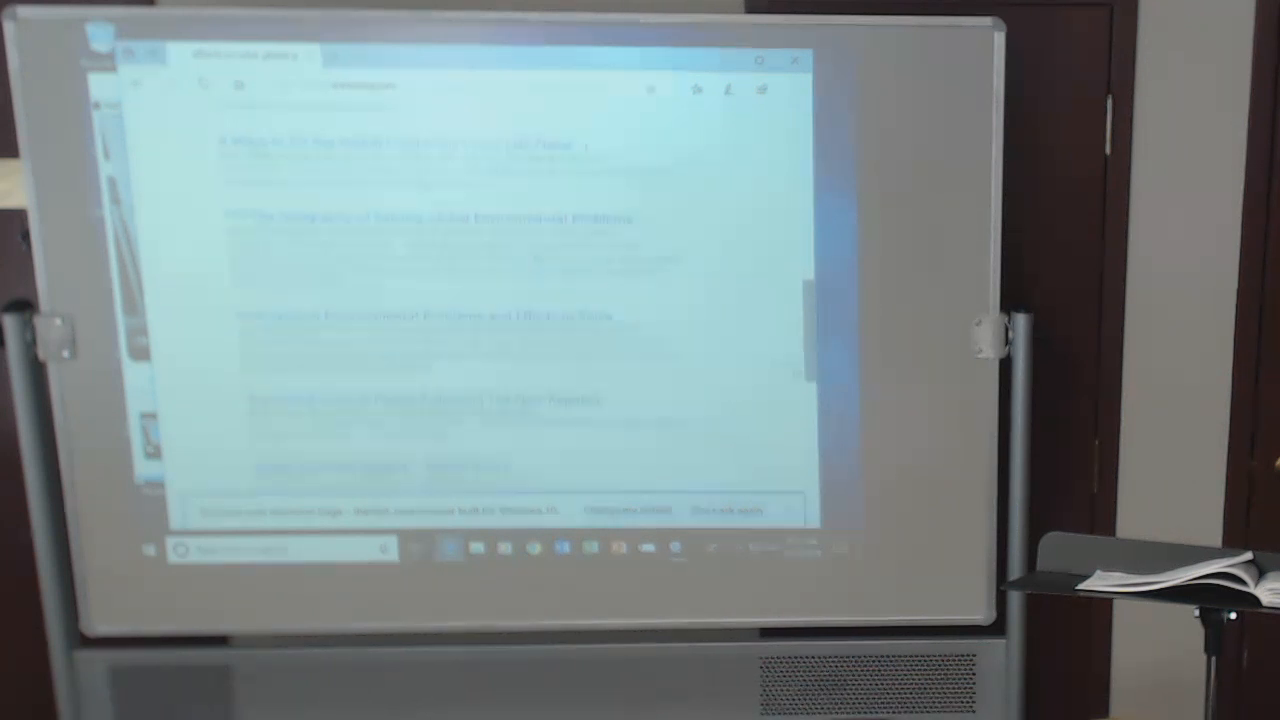
scroll(down, 3)
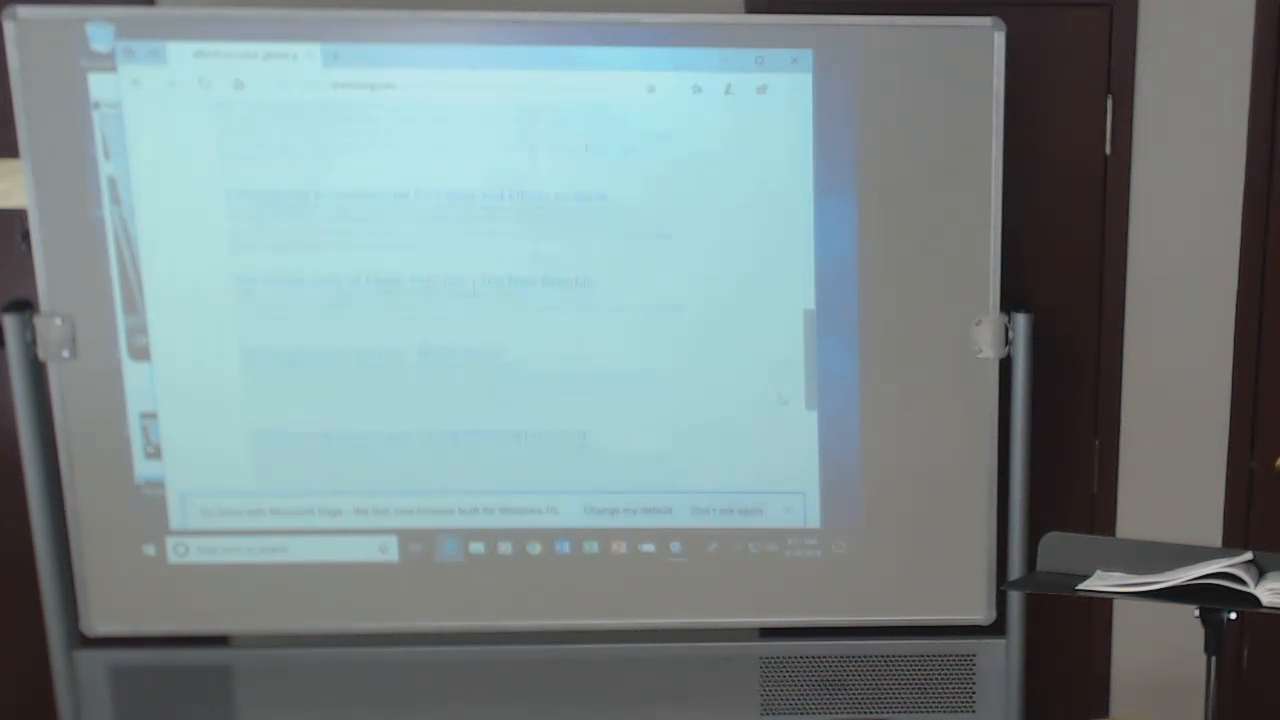
scroll(up, 3)
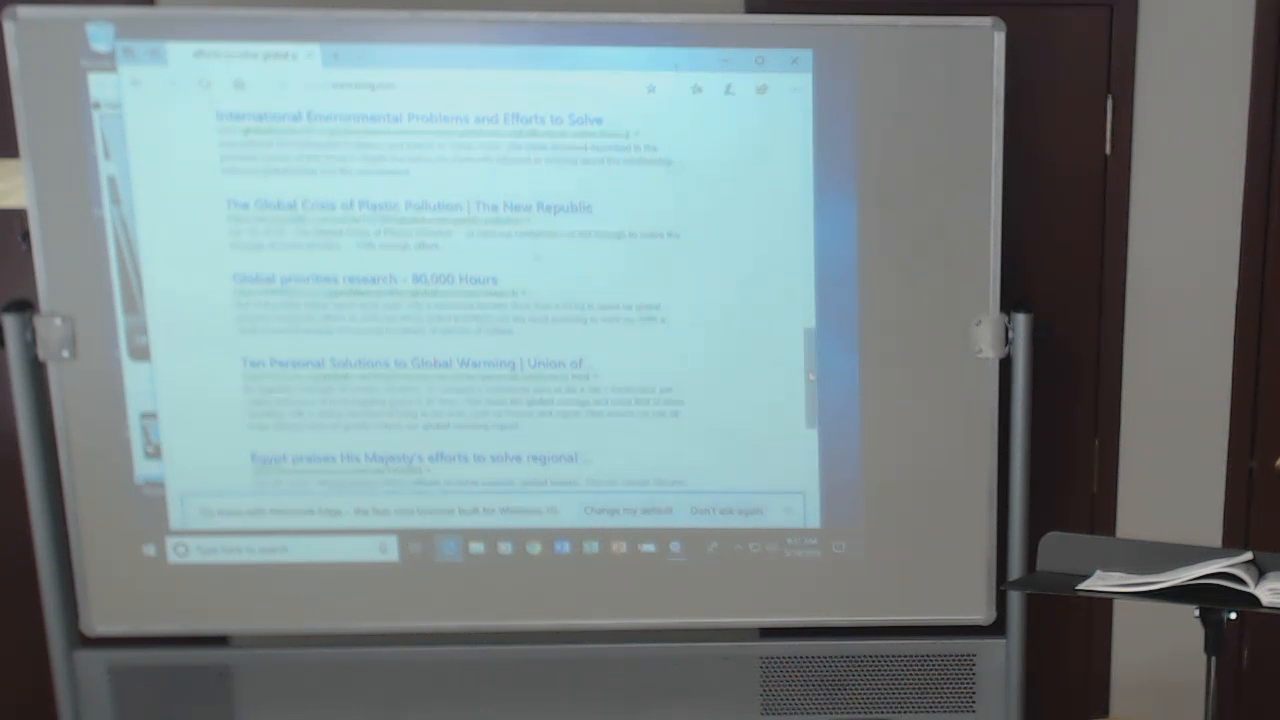
scroll(down, 3)
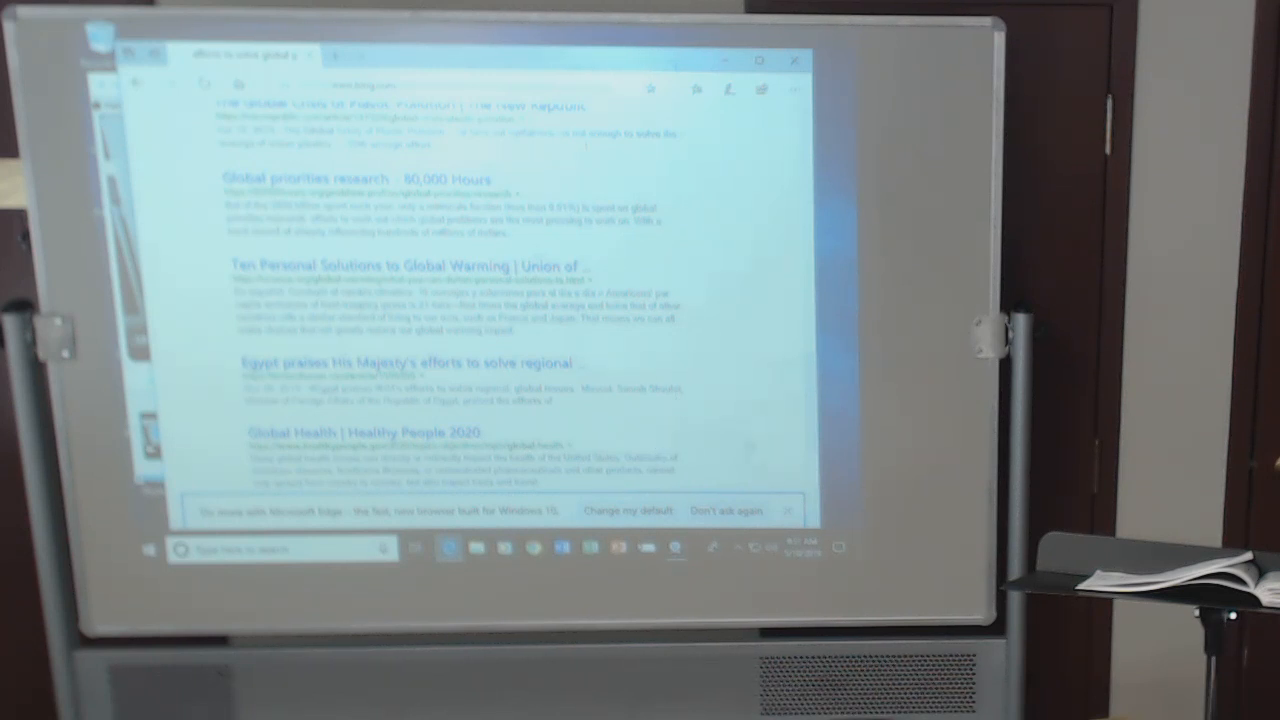
Scroll to the related searches, then back up to the biggest global challenges top result.
scroll(down, 3)
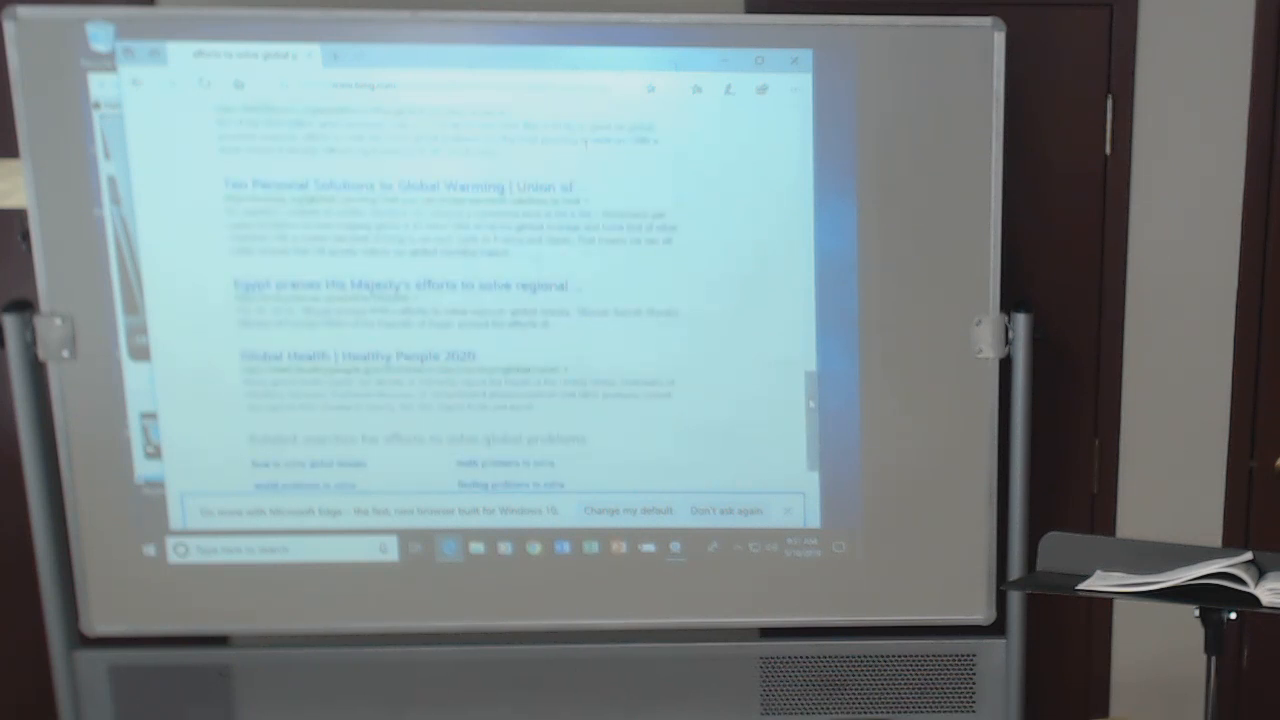
scroll(down, 3)
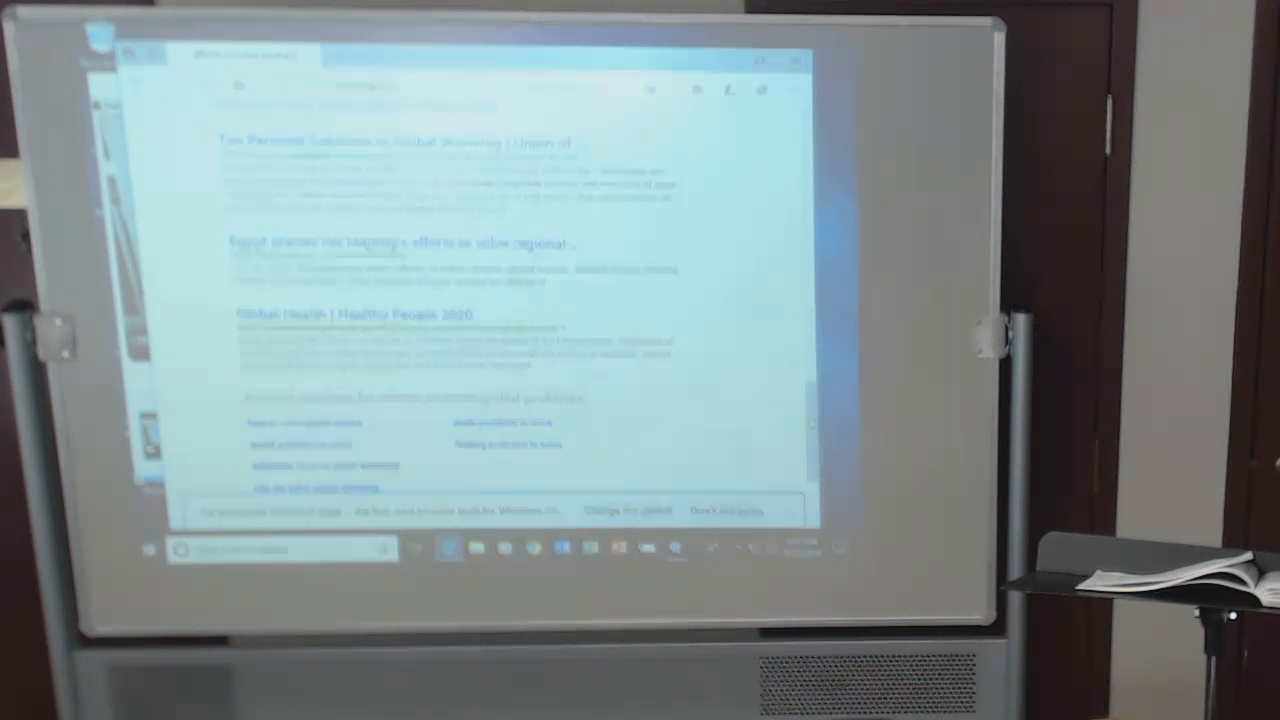
scroll(down, 3)
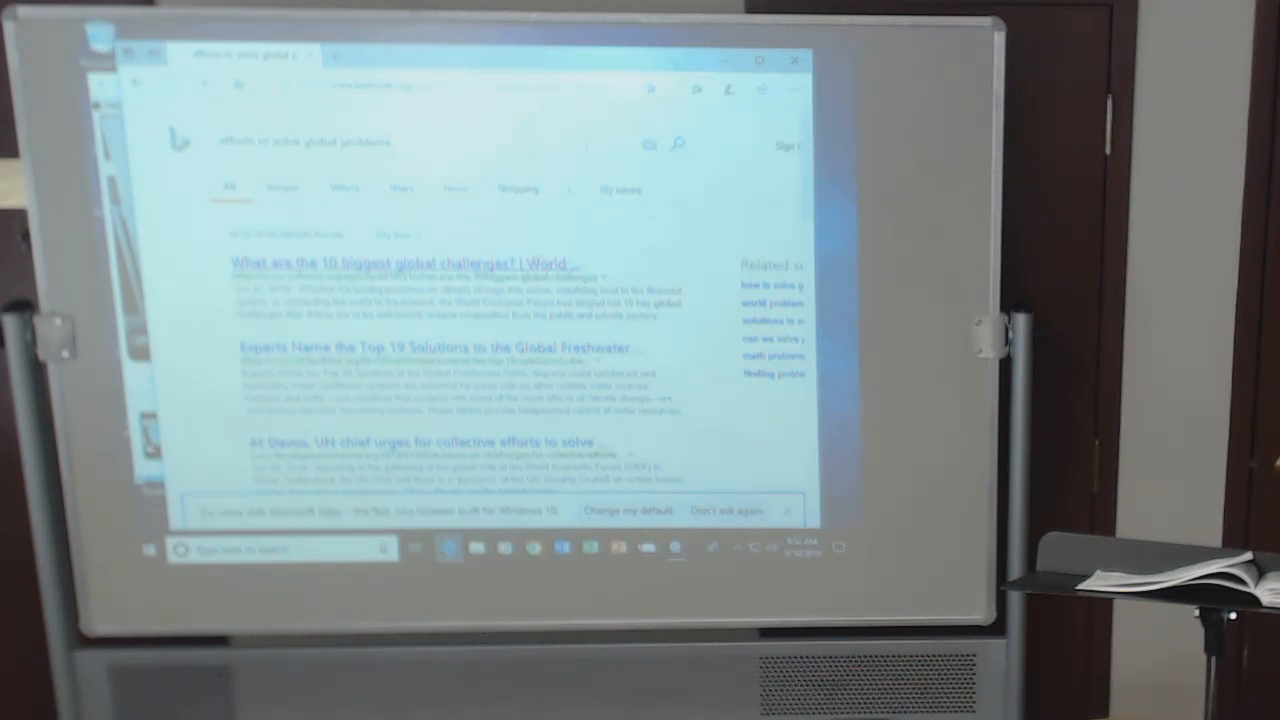
Open the 'What are the 10 biggest global challenges?' article and scroll to its food security section.
click(396, 264)
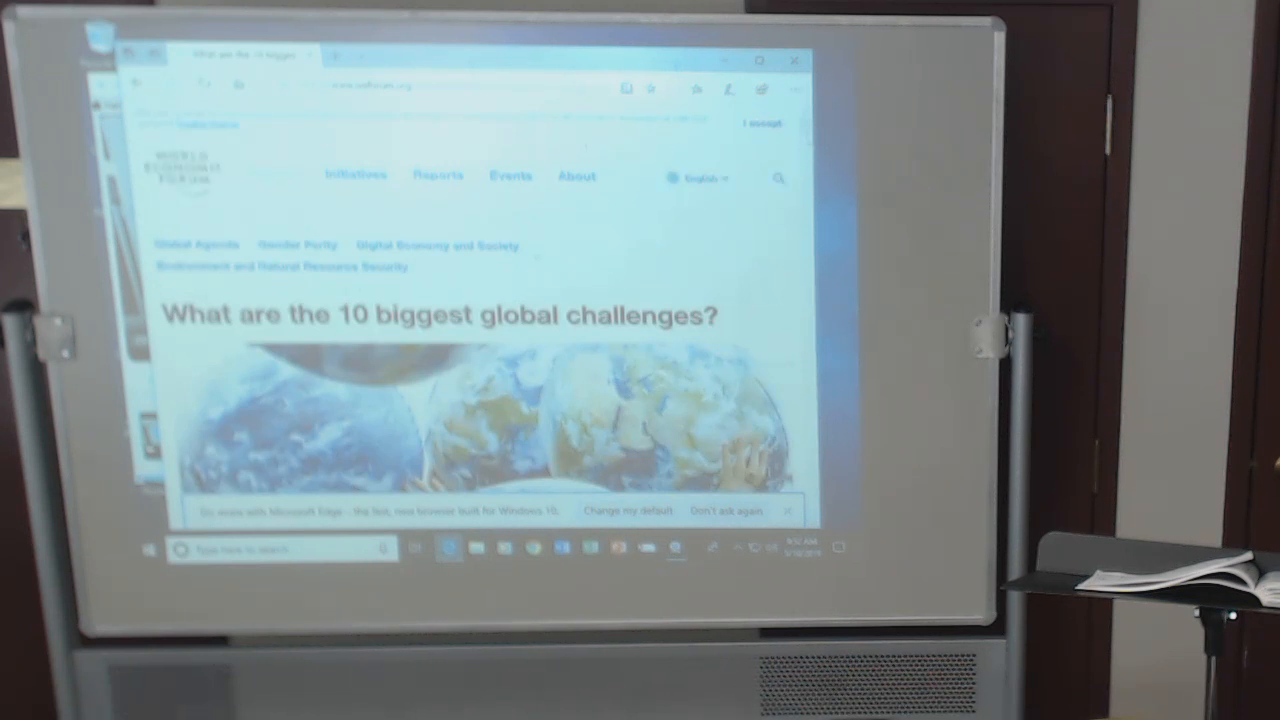
scroll(down, 3)
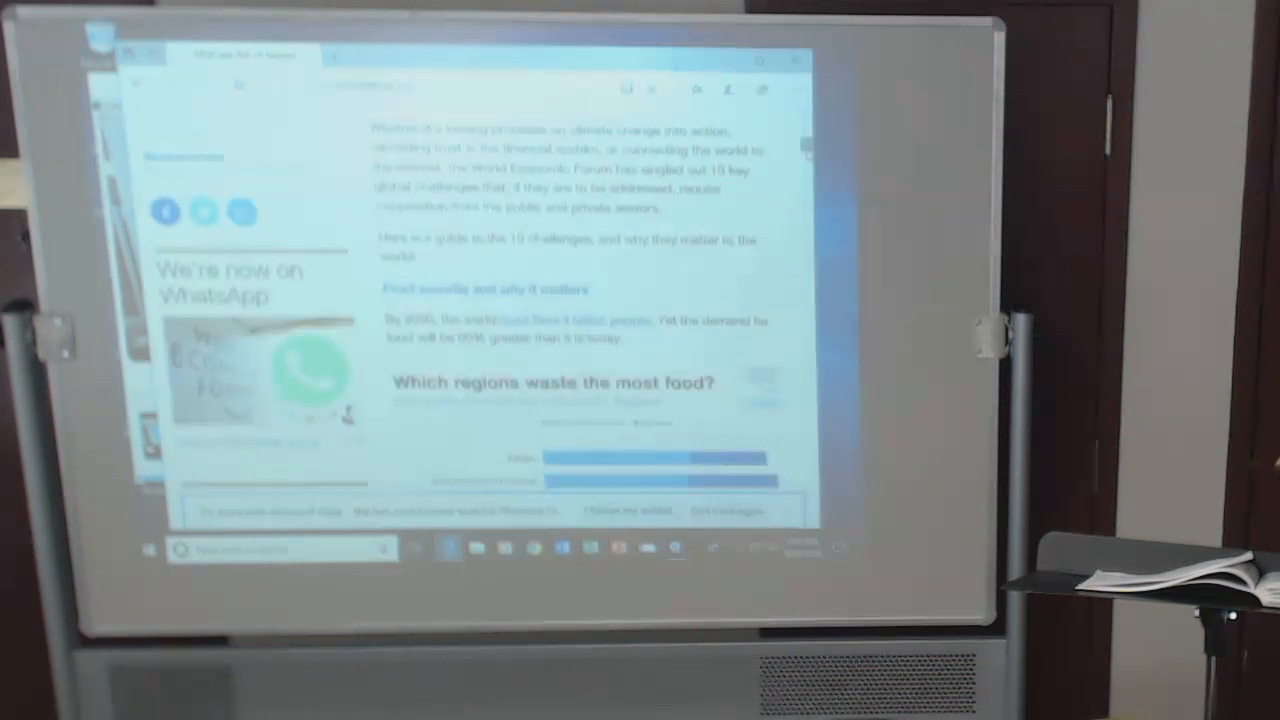
scroll(up, 3)
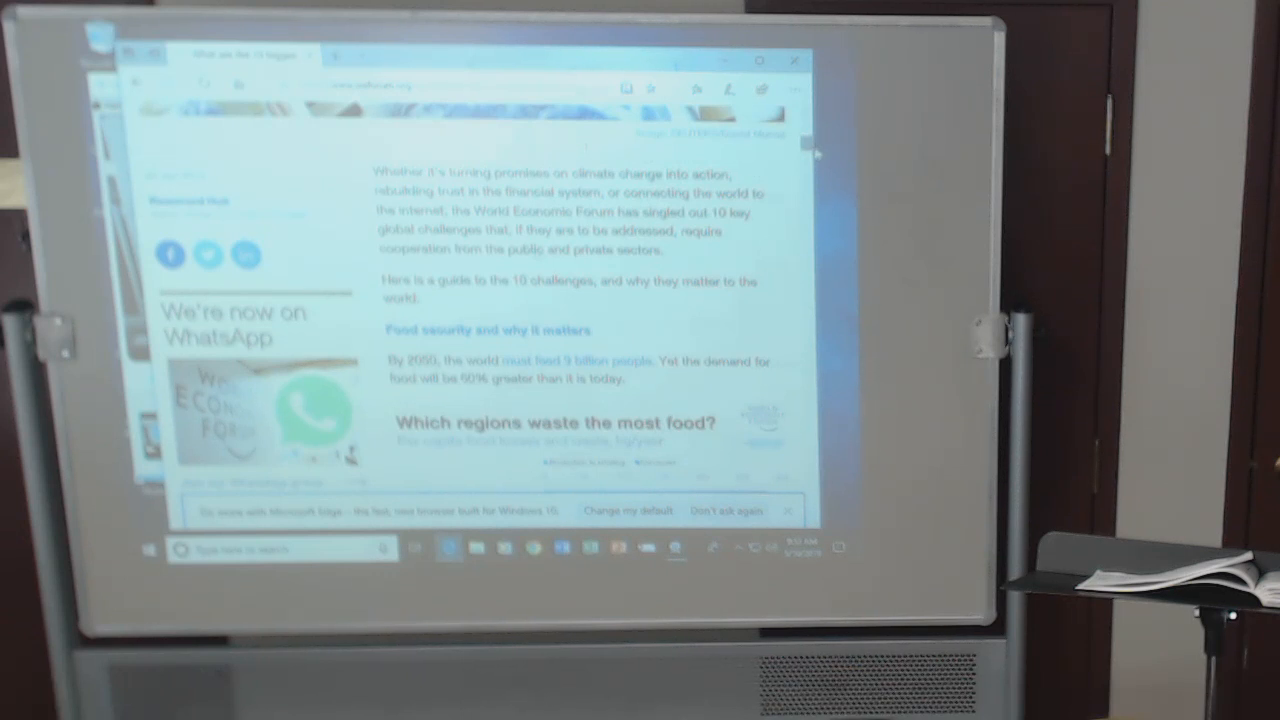
scroll(down, 3)
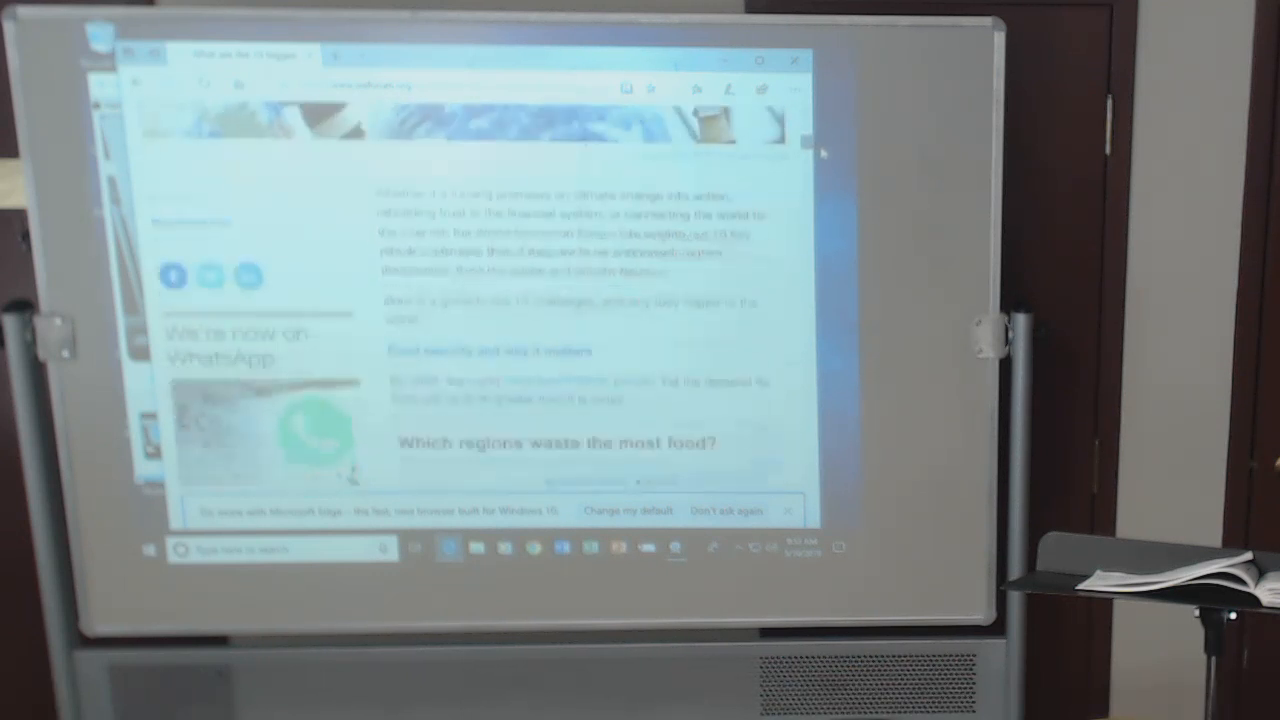
scroll(down, 3)
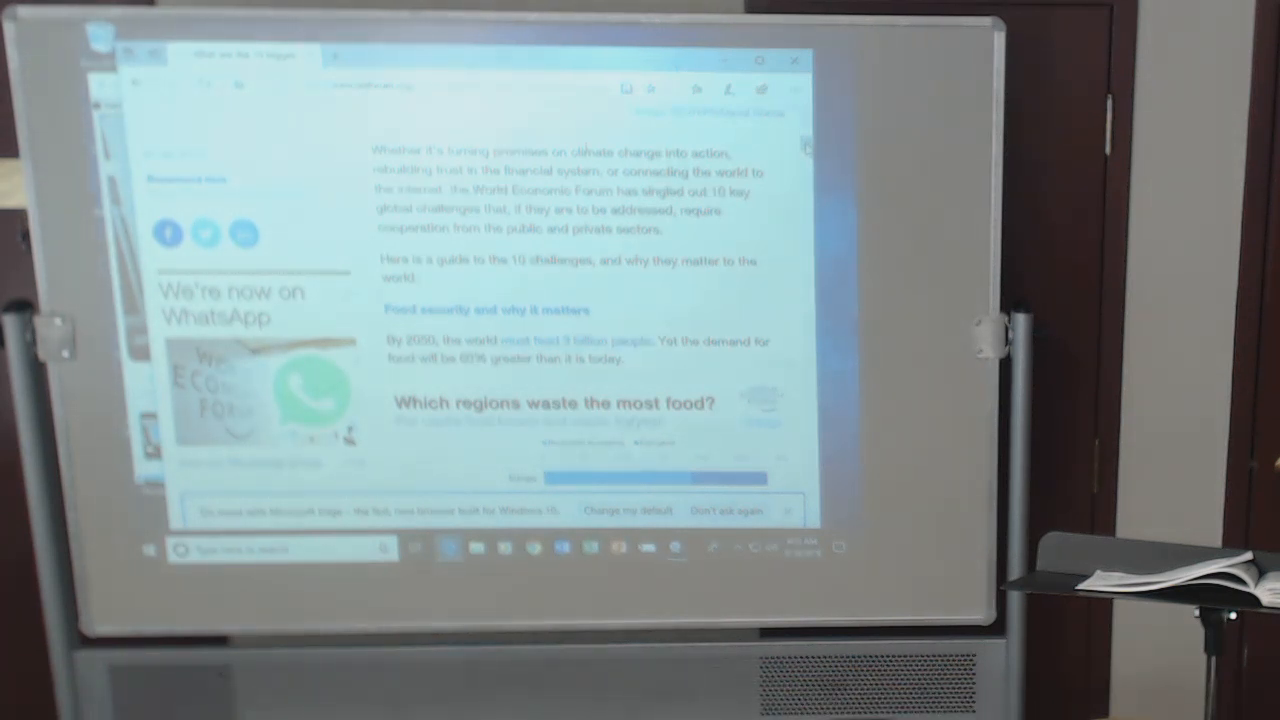
Scroll past the food waste chart and agriculture video to the unemployment section.
scroll(down, 3)
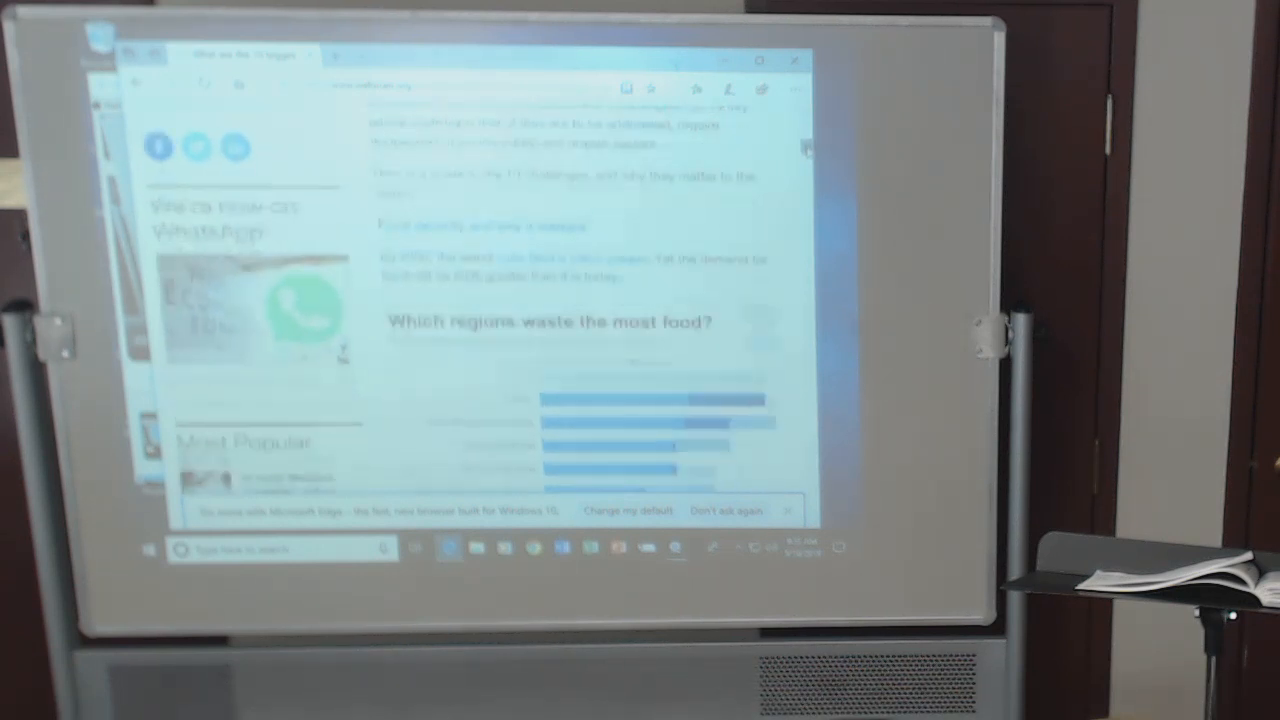
scroll(down, 3)
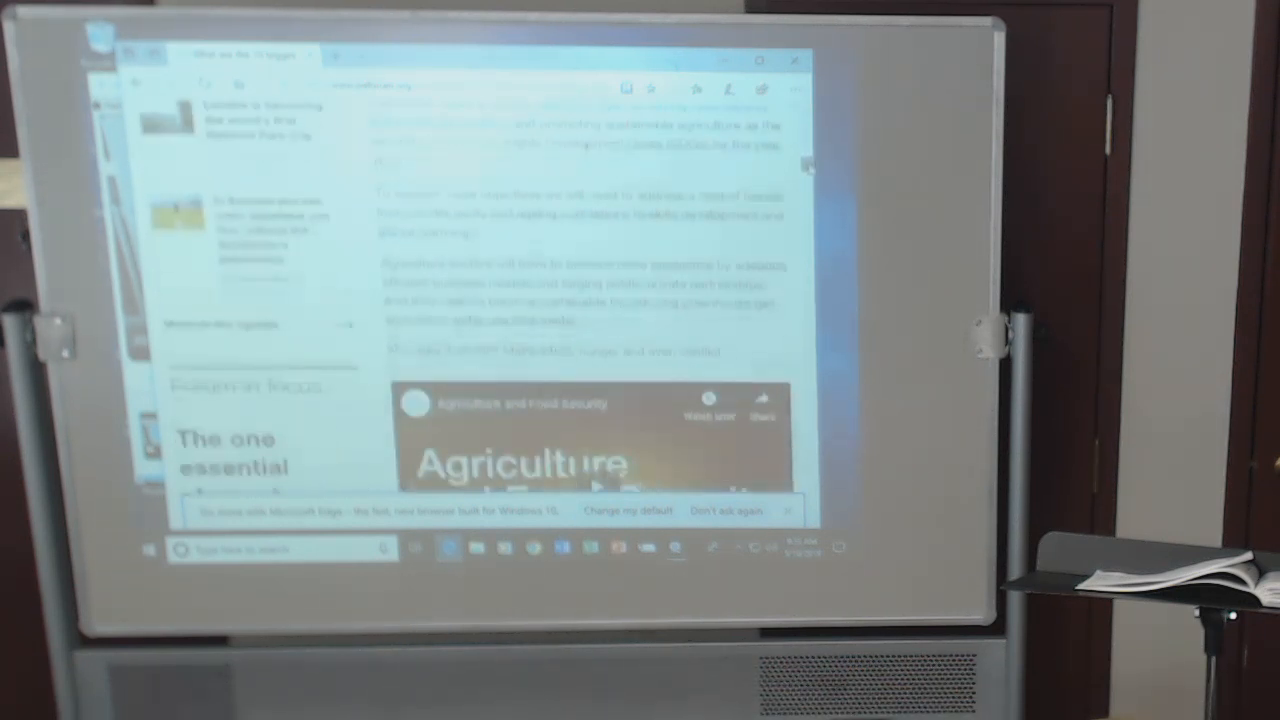
scroll(down, 3)
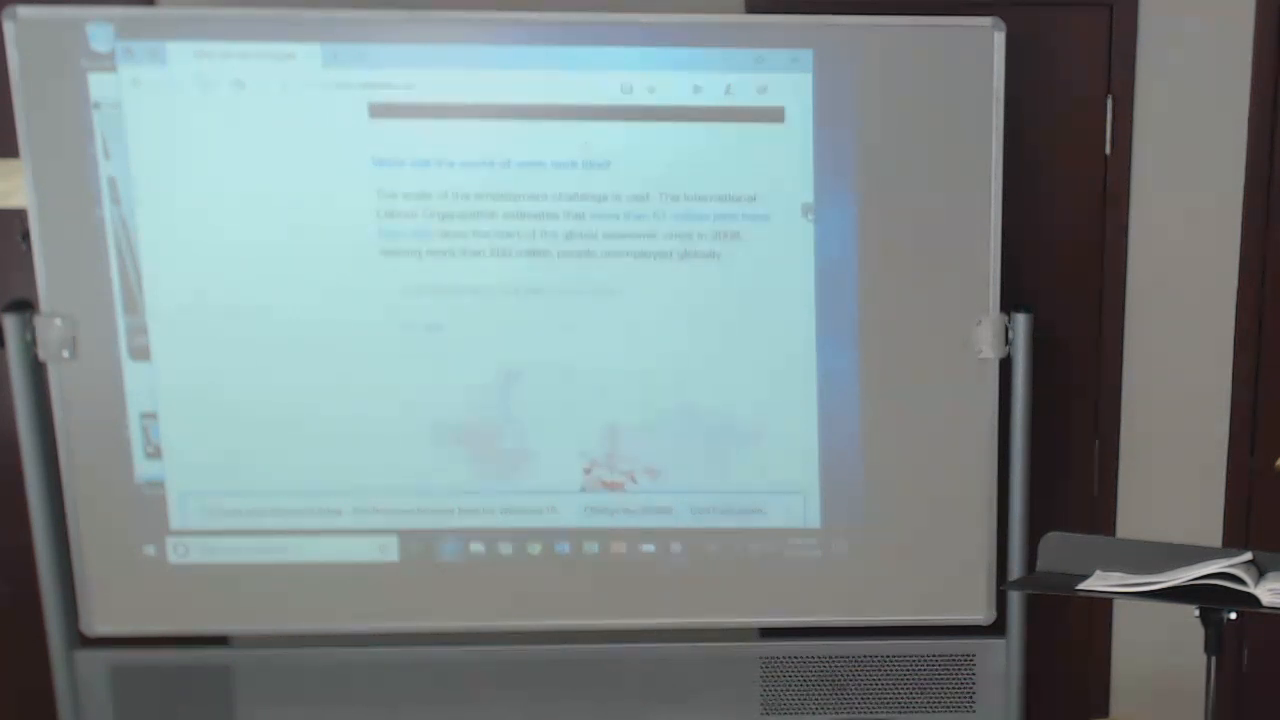
Scroll to the unemployment world map and the 500 million new jobs paragraph.
scroll(down, 3)
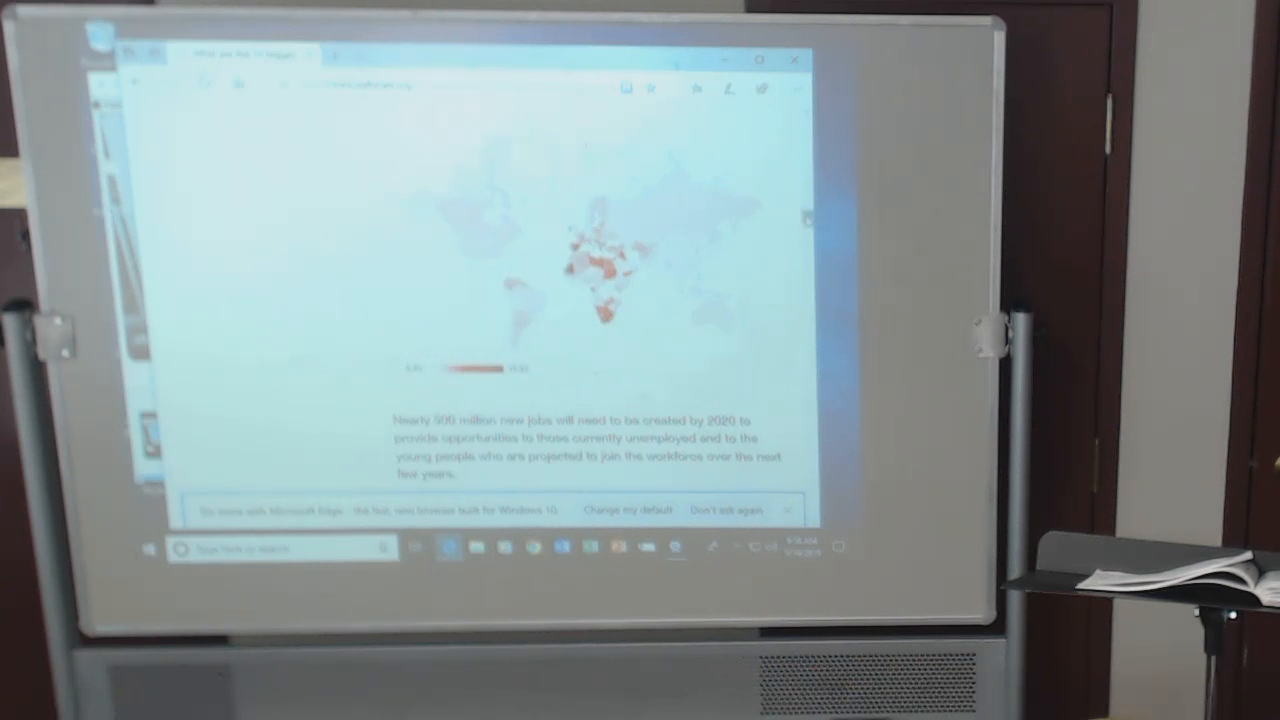
Scroll past the temperature chart to the Environment and Natural Resource Security video and global finance section.
scroll(down, 3)
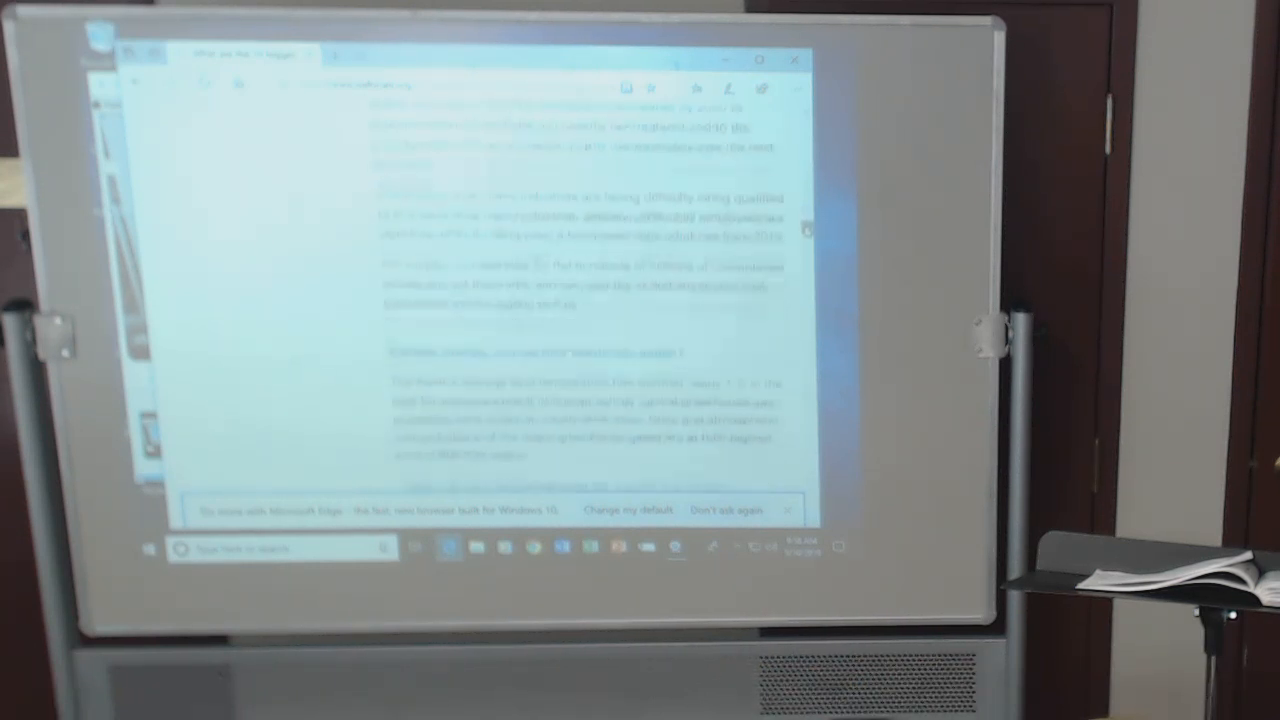
scroll(down, 3)
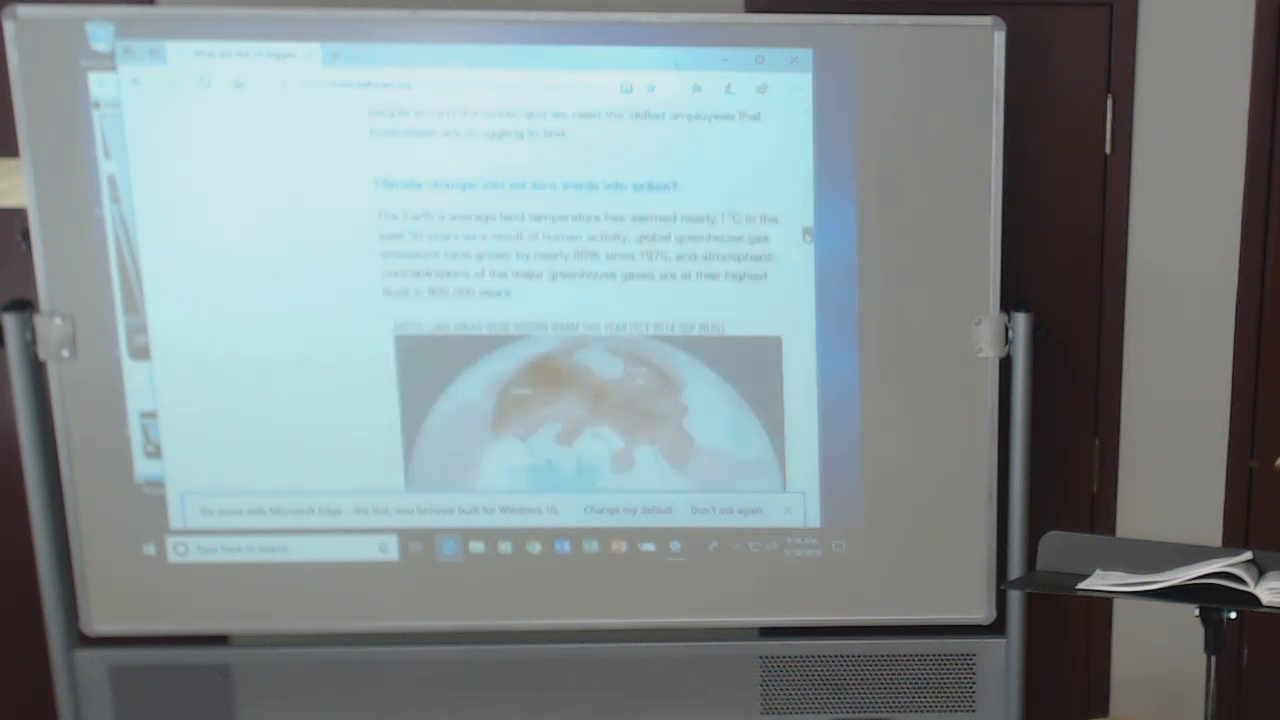
scroll(down, 3)
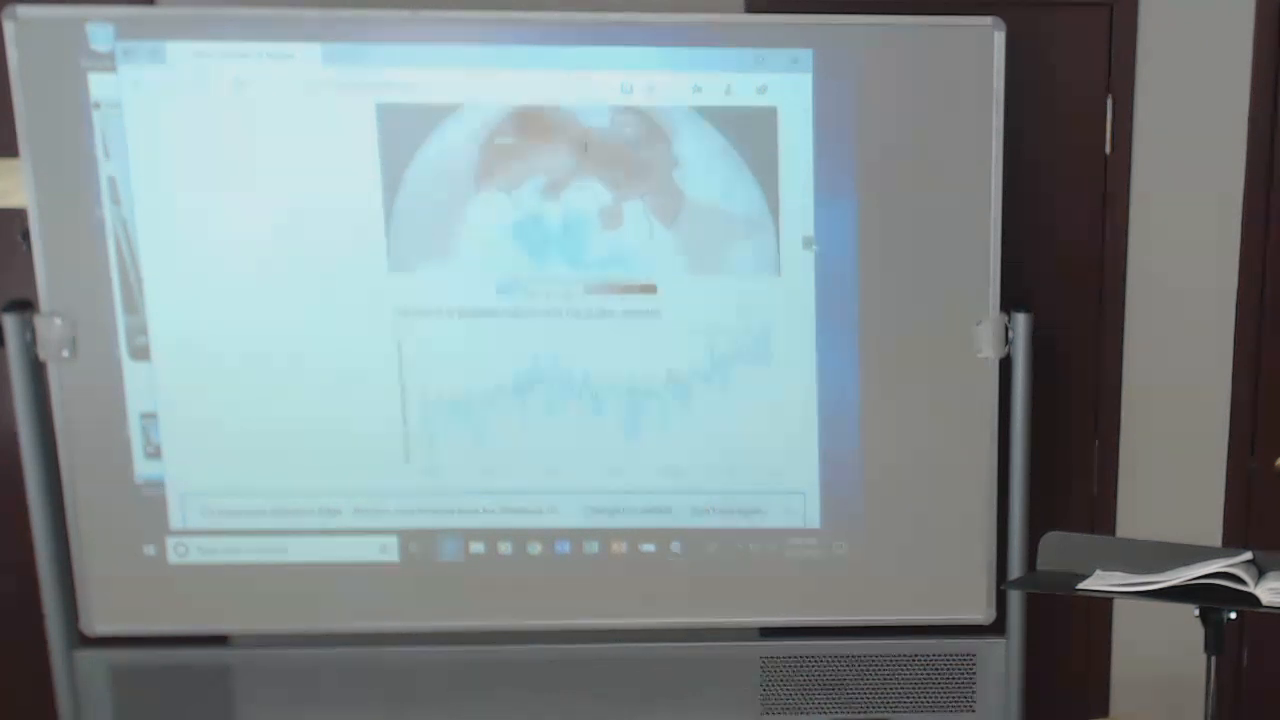
scroll(down, 3)
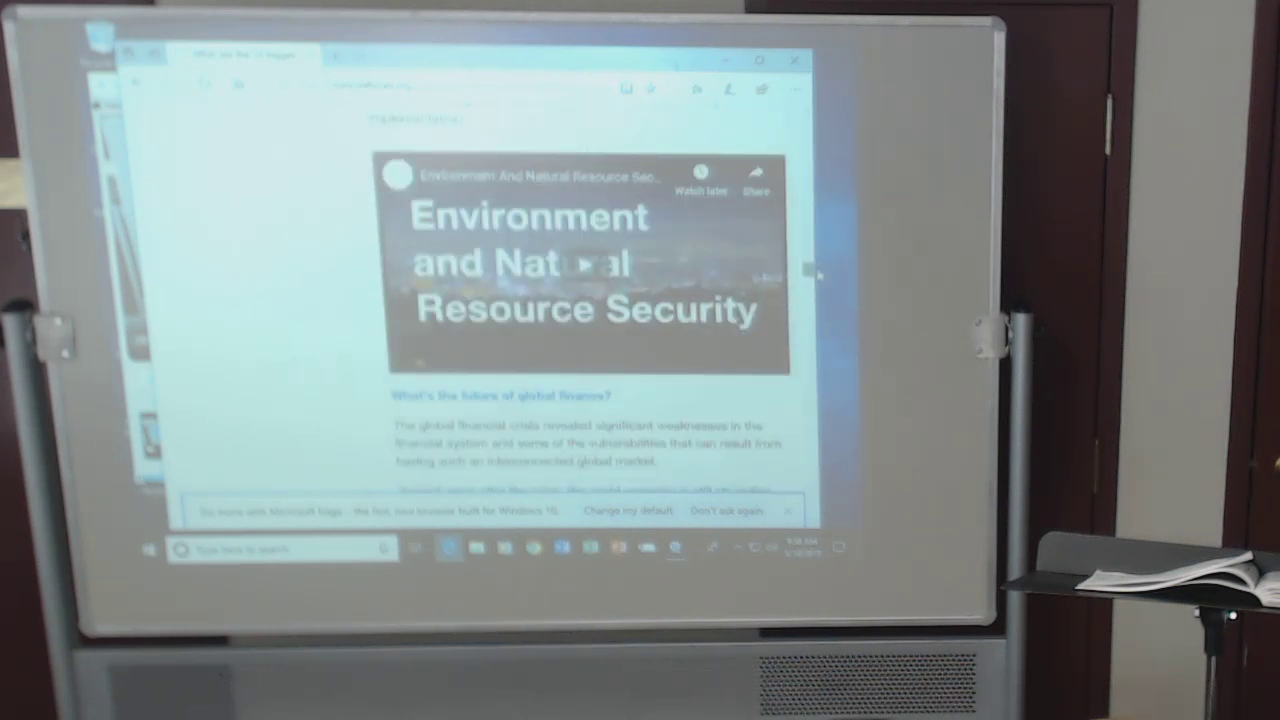
Scroll to The Future Of The Global Financial System video and the internet's future heading.
scroll(up, 3)
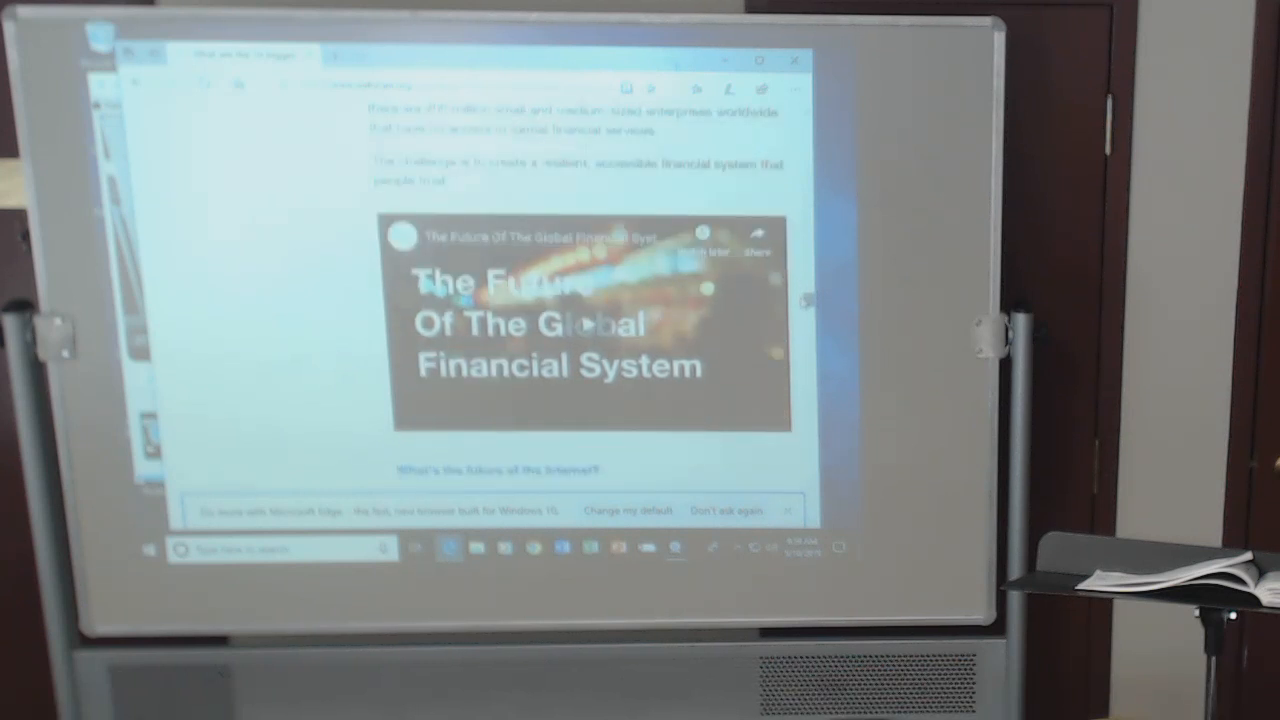
Scroll the article down to the 'What's the future of the internet?' section text.
scroll(down, 3)
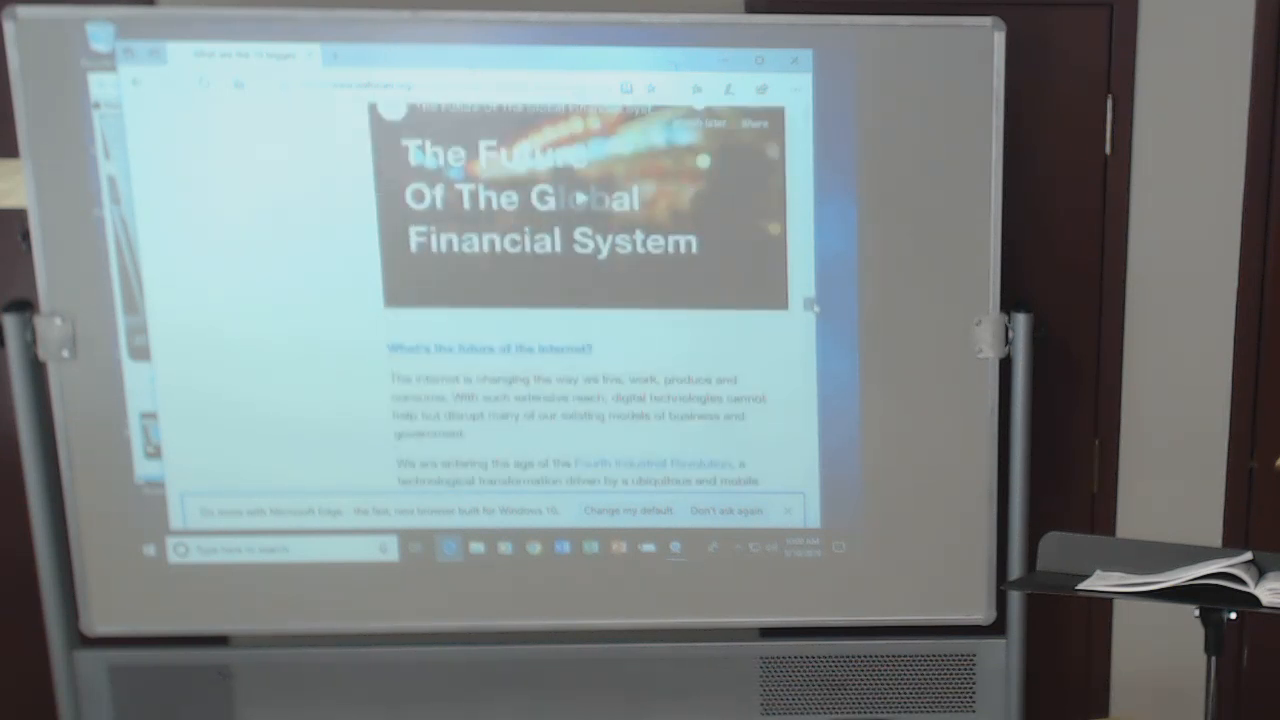
scroll(down, 3)
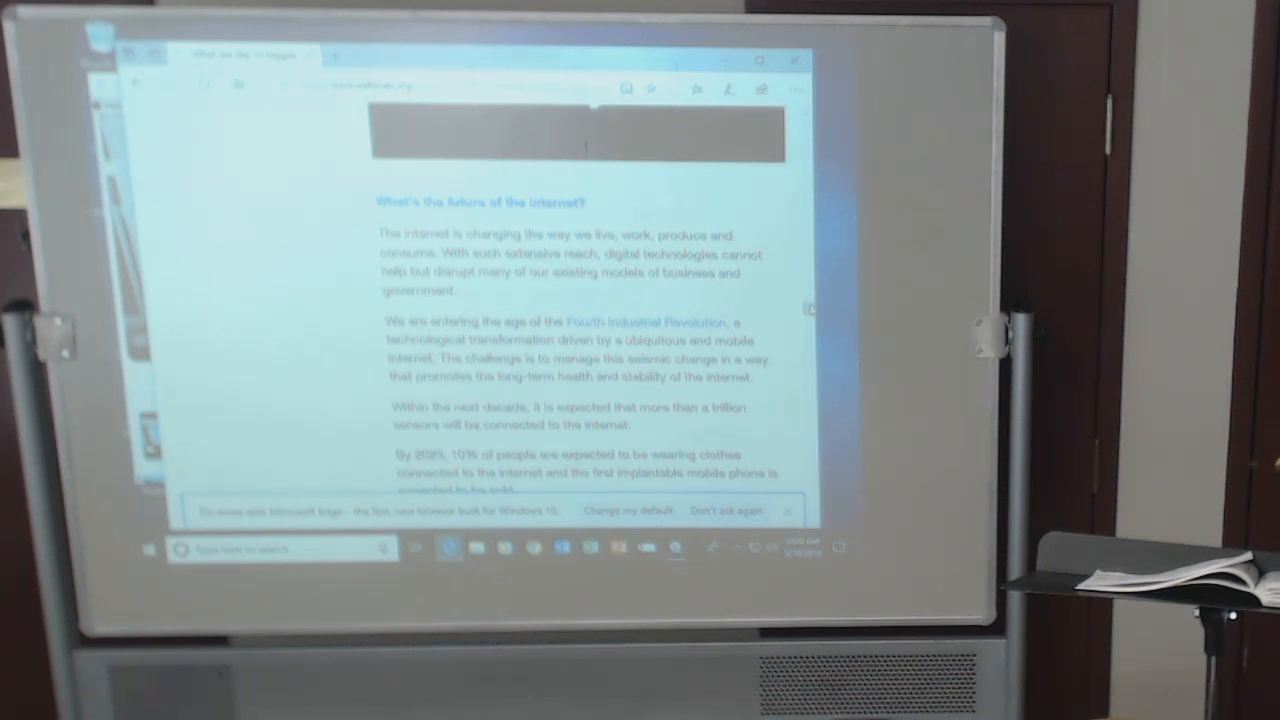
Scroll on through the internet section to the gender pay gap section and its world map.
scroll(down, 3)
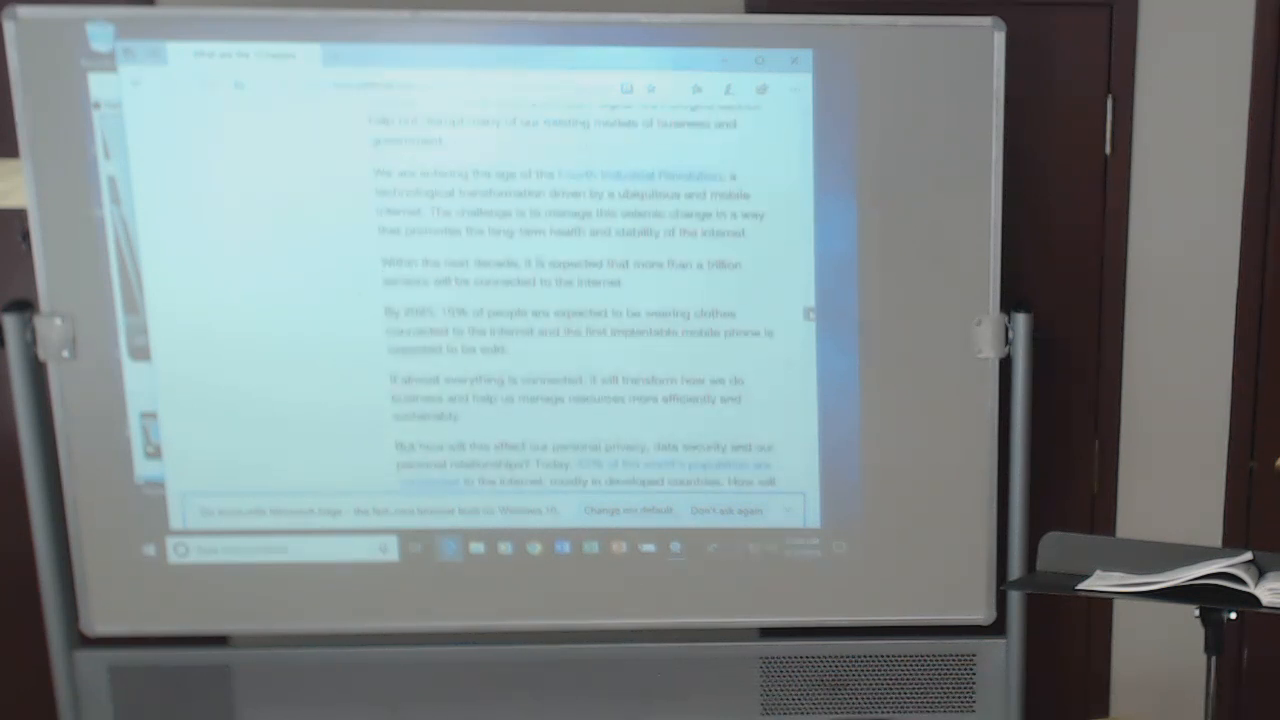
scroll(down, 3)
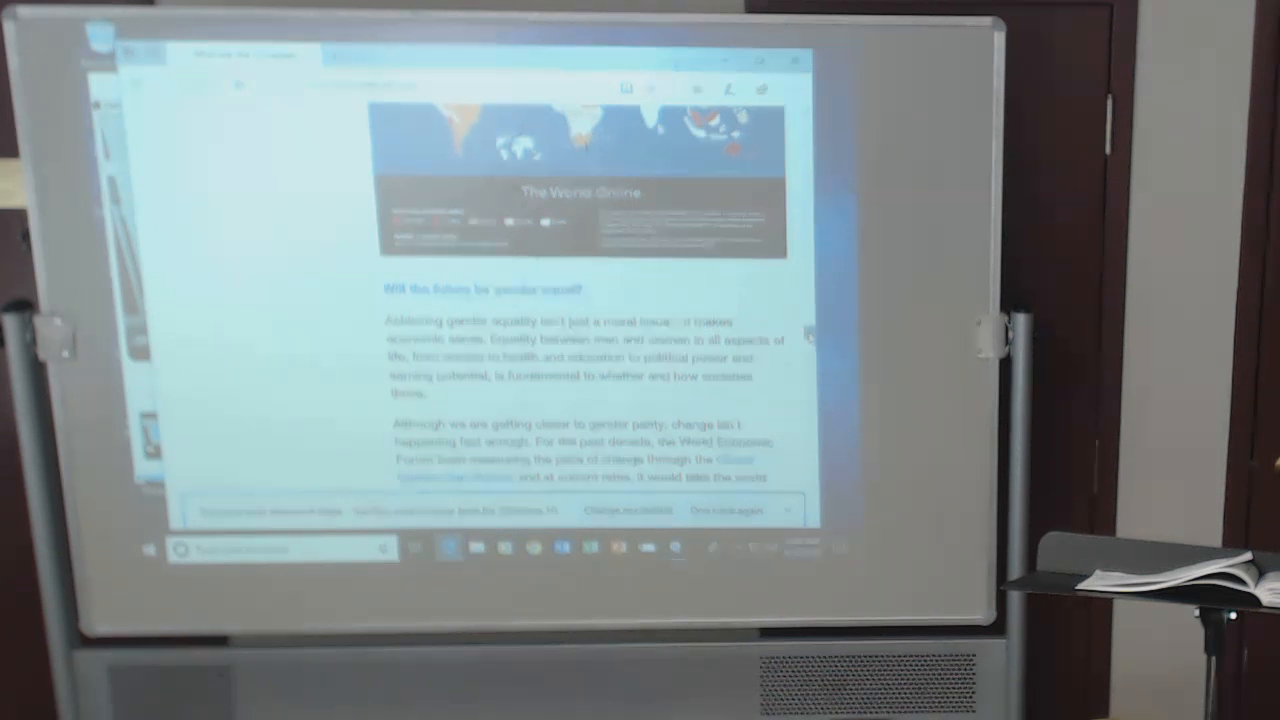
Scroll past the annual earnings chart and Gender Parity video to the trade and investment heading.
scroll(down, 3)
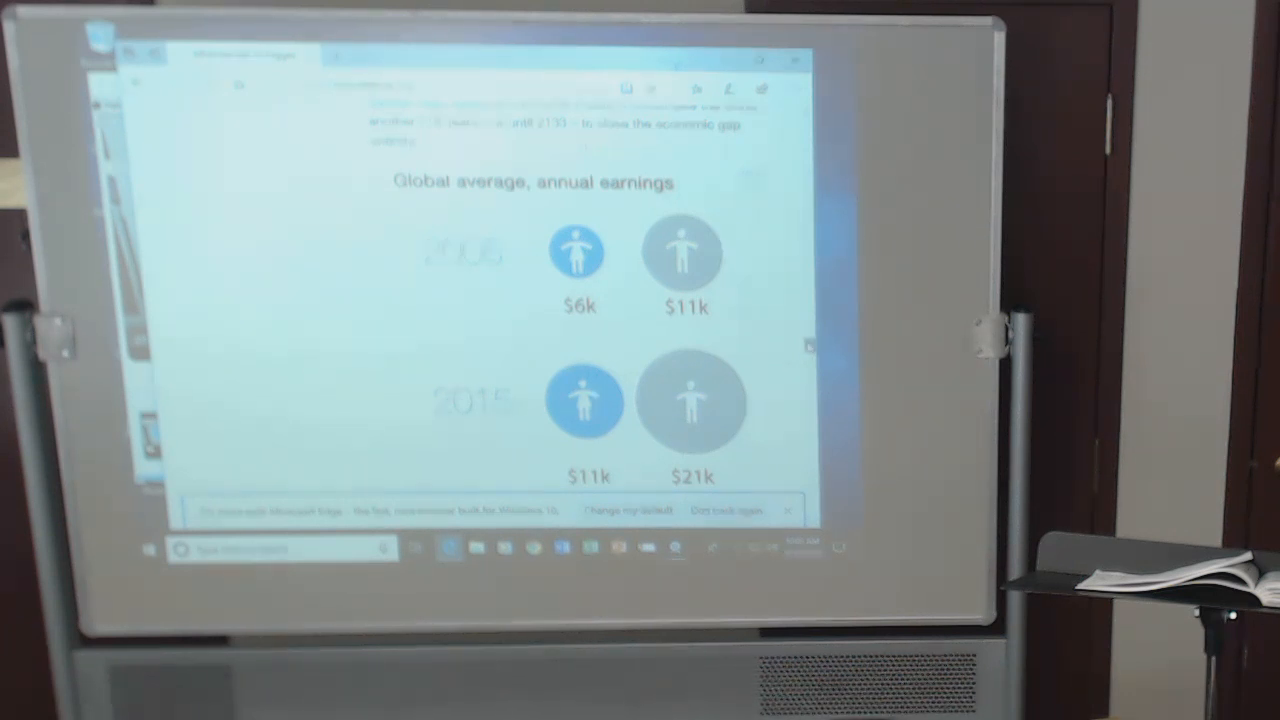
scroll(down, 3)
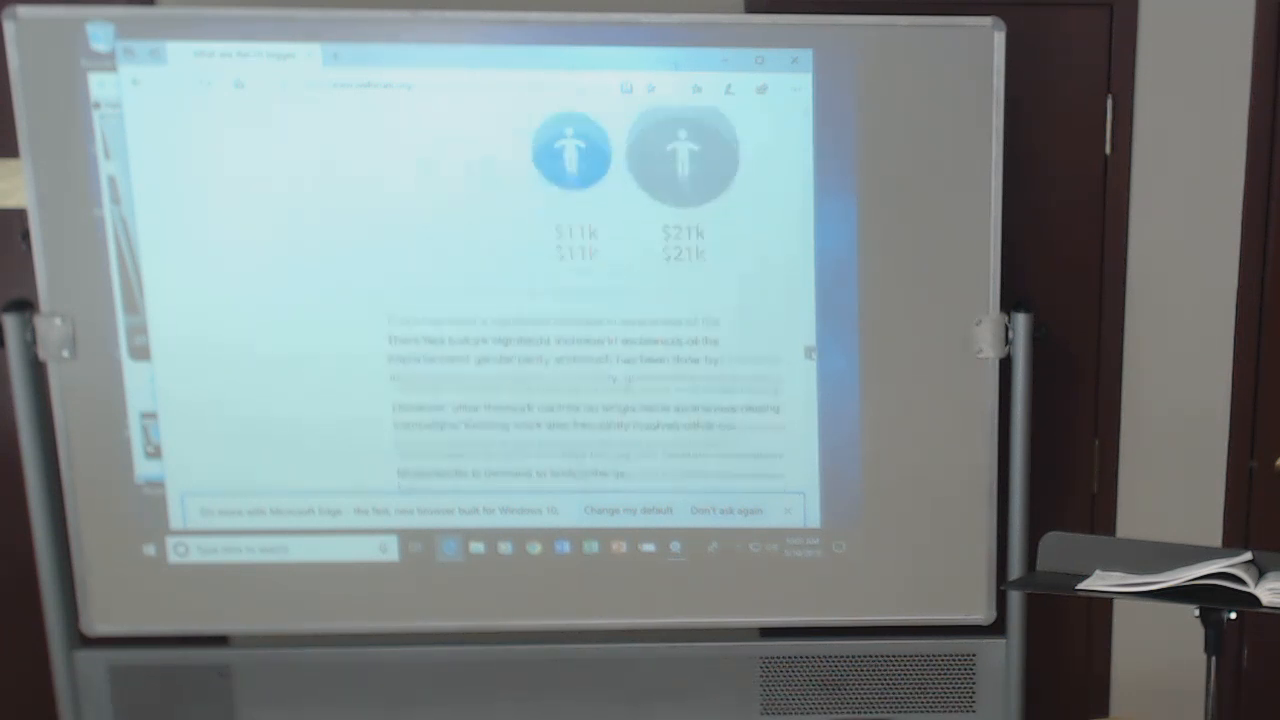
scroll(down, 3)
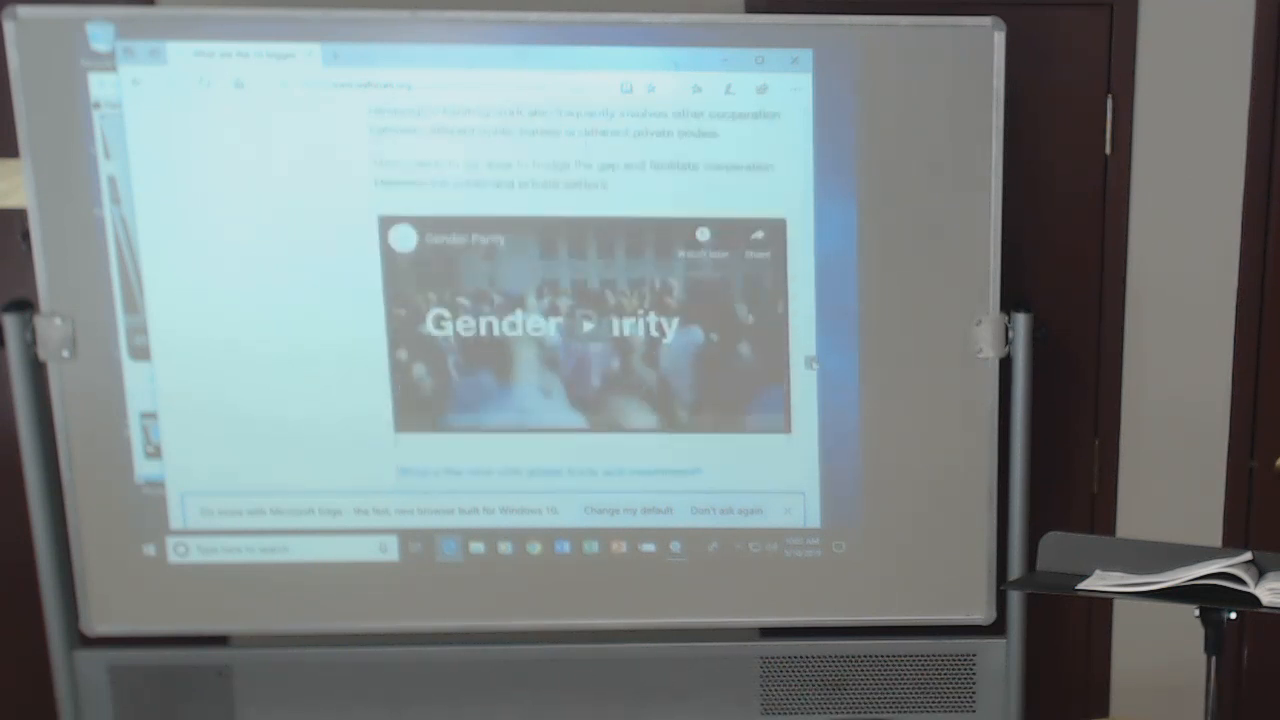
scroll(down, 3)
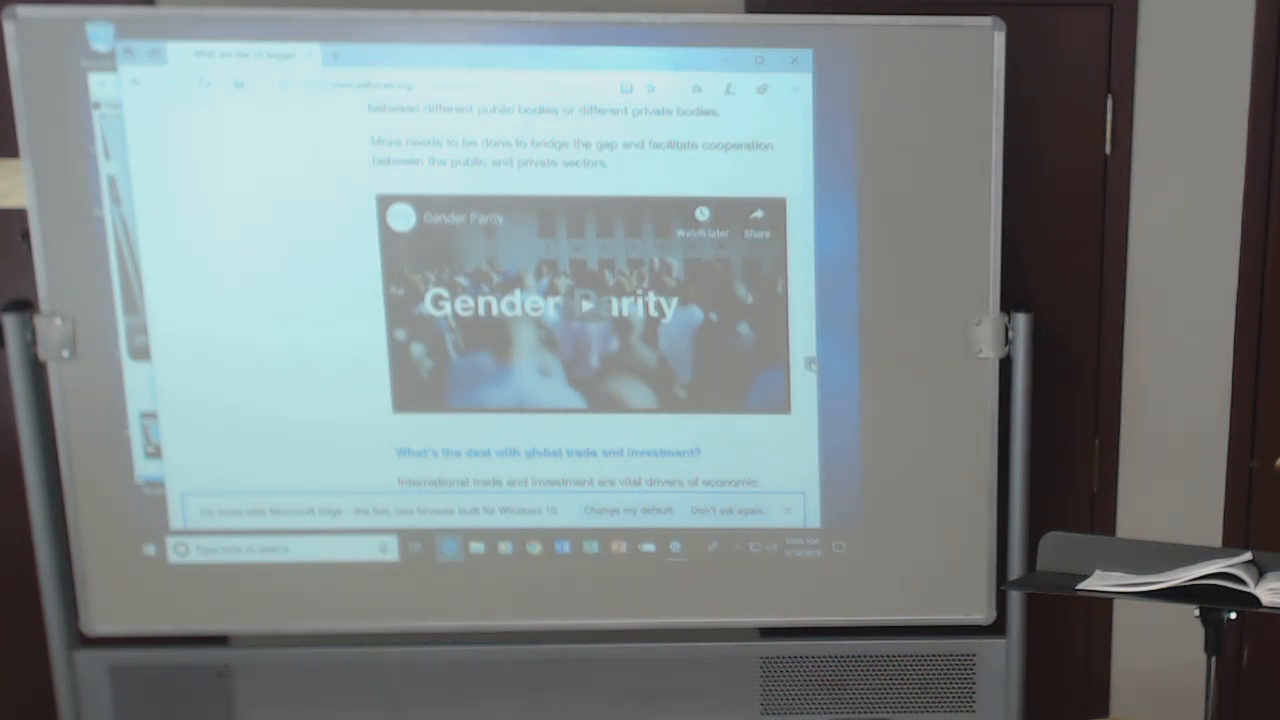
scroll(down, 3)
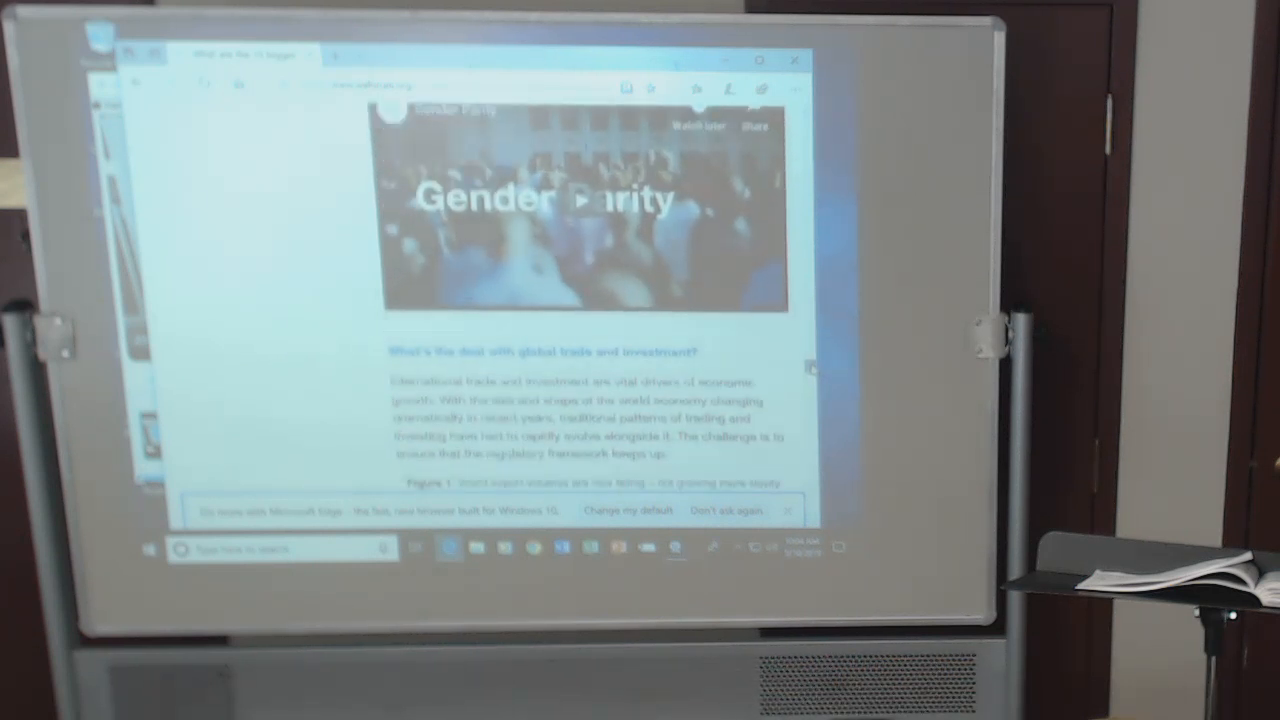
scroll(down, 3)
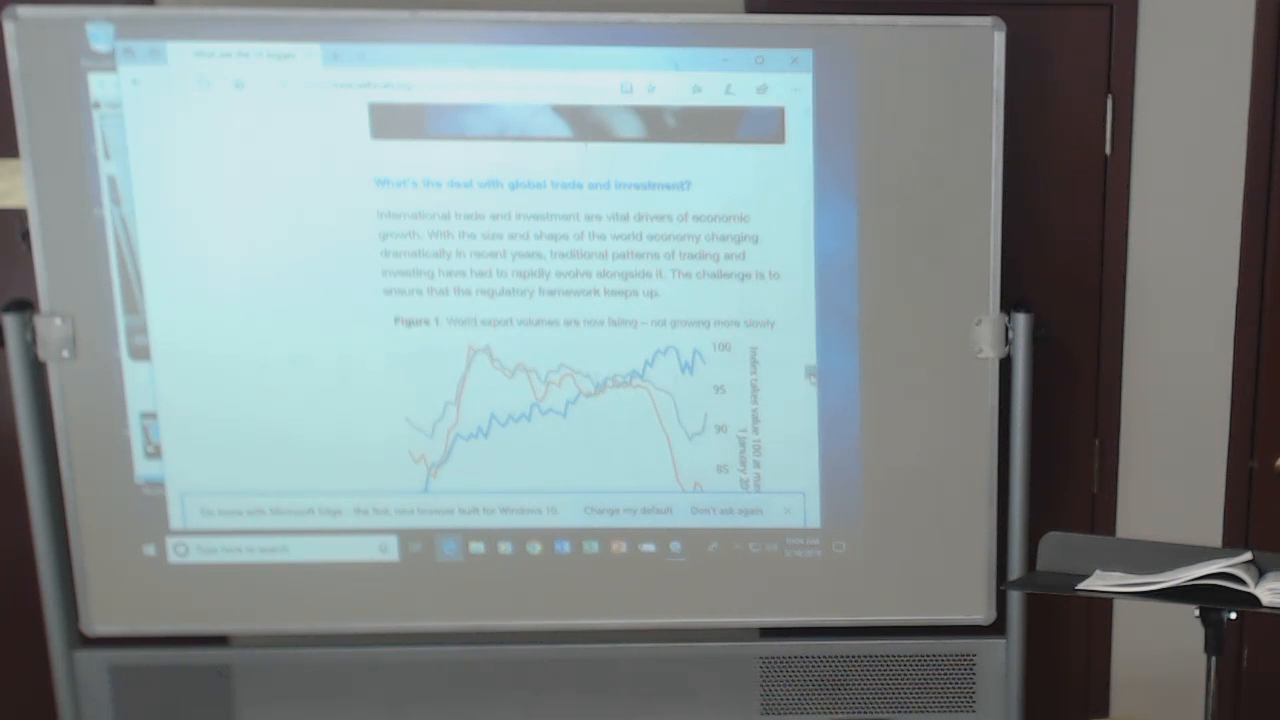
Scroll past Figure 1 and the International Trade and Investment video to the long-term investing section.
scroll(down, 3)
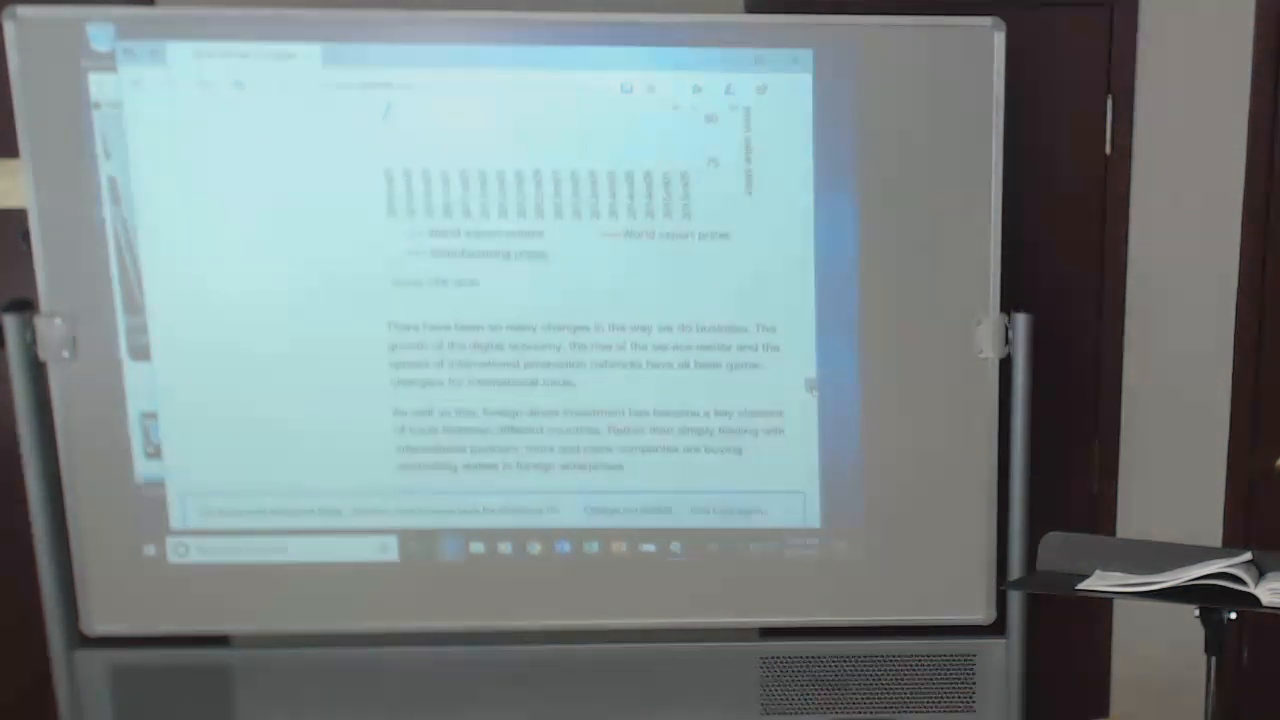
scroll(down, 3)
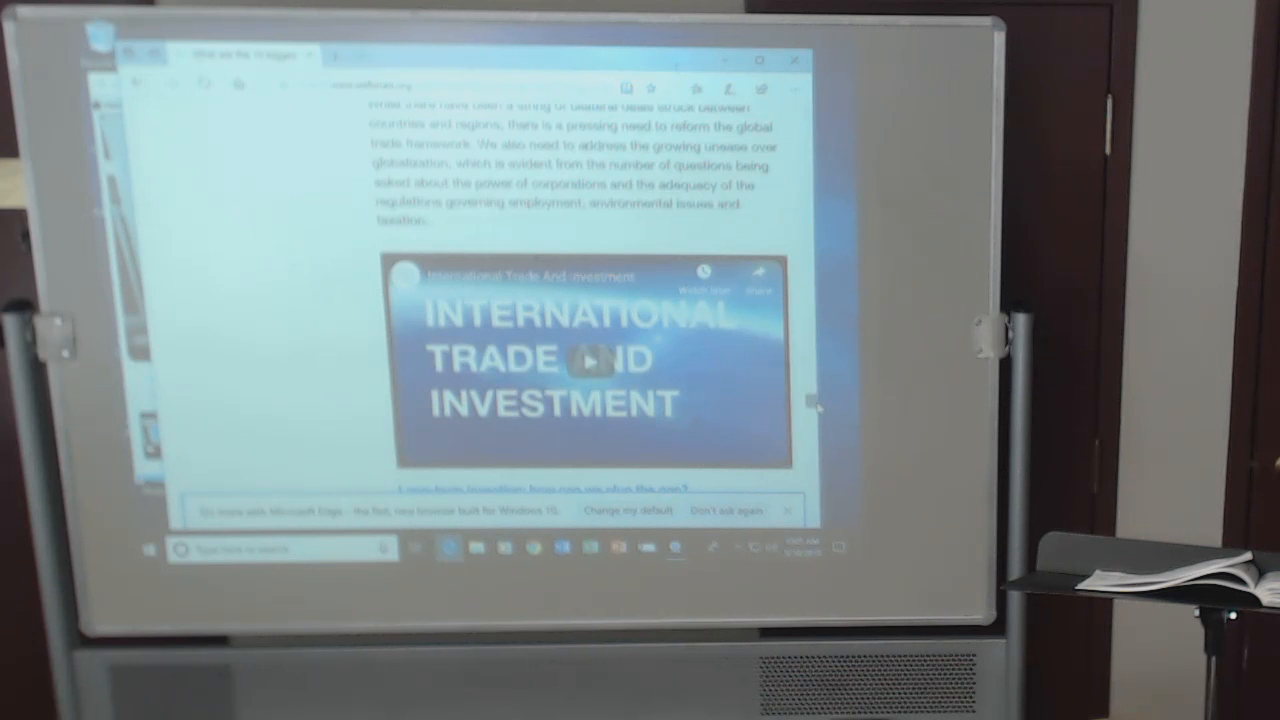
scroll(down, 3)
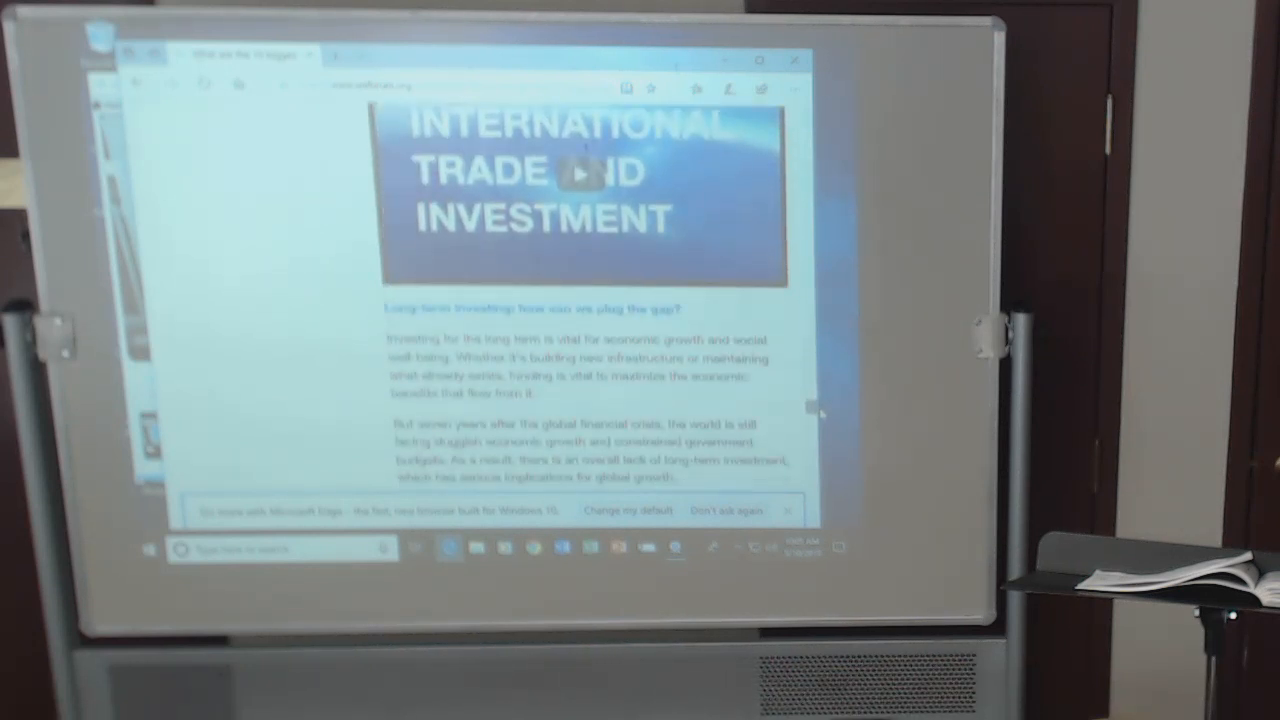
scroll(down, 3)
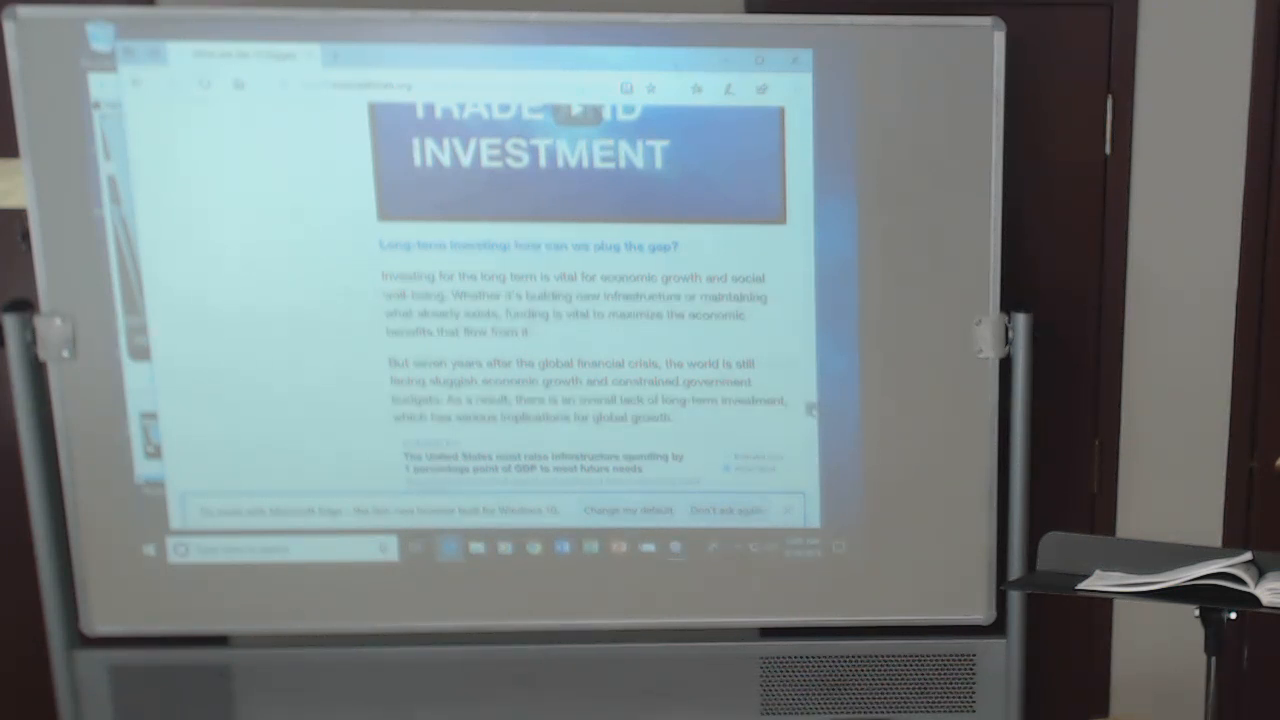
Scroll past the infrastructure chart and Long Term Investing video to the healthcare heading.
scroll(down, 3)
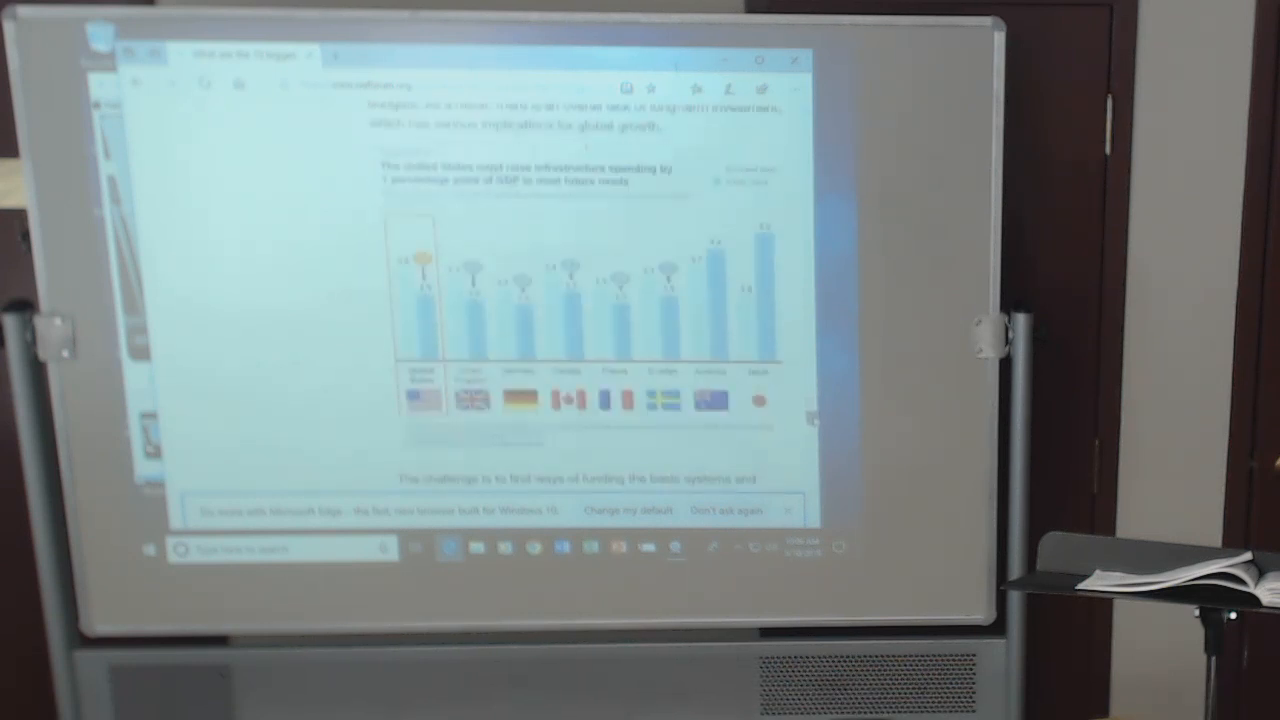
scroll(down, 3)
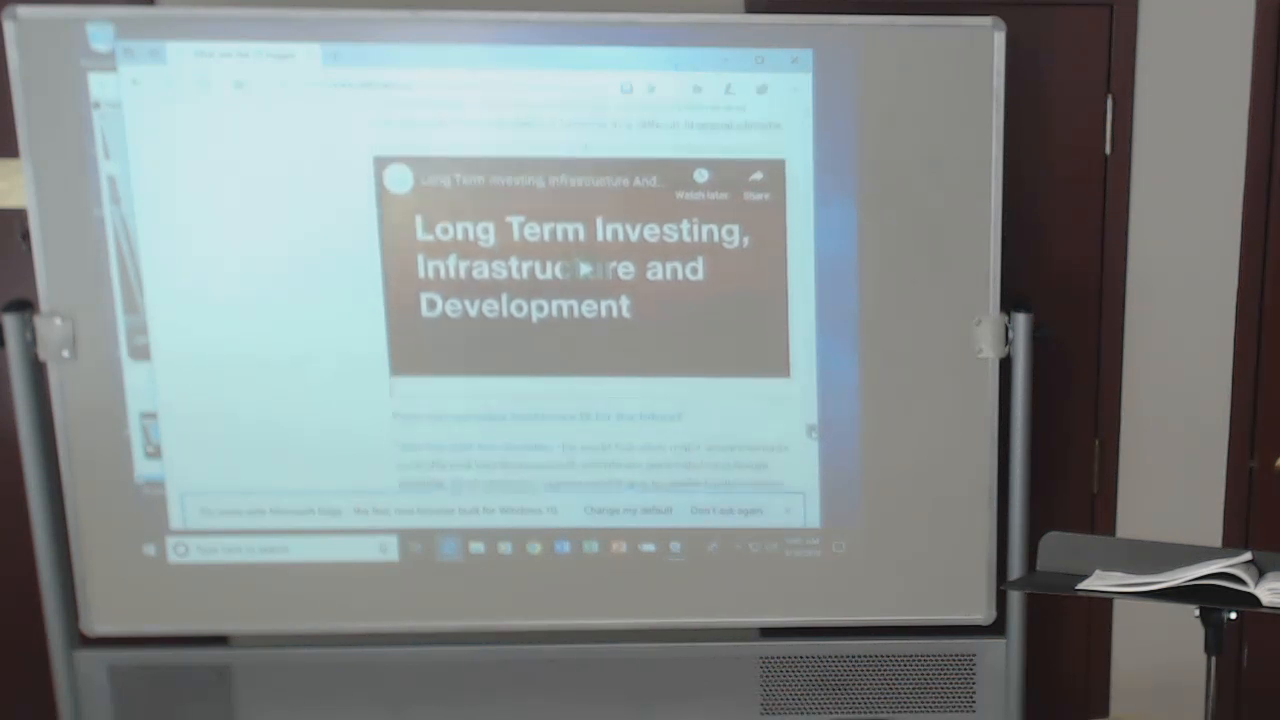
scroll(down, 3)
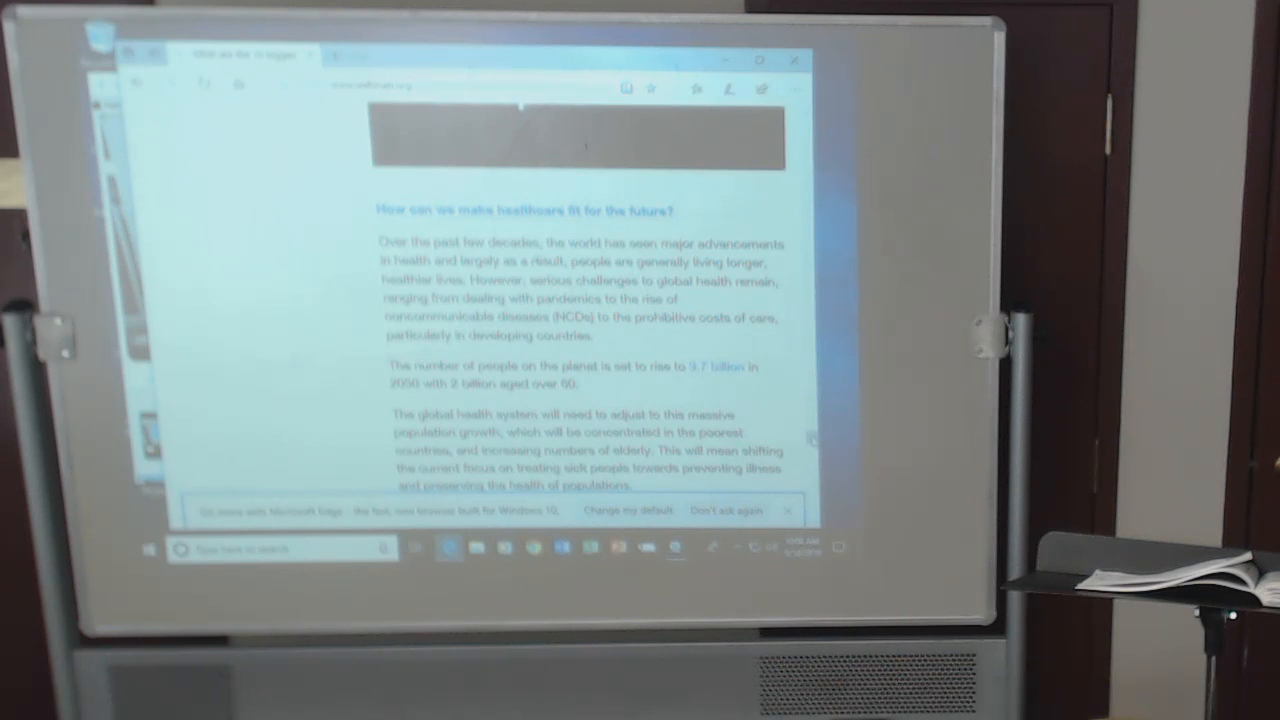
Scroll through the population-growth paragraphs to the World Population infographic.
scroll(down, 3)
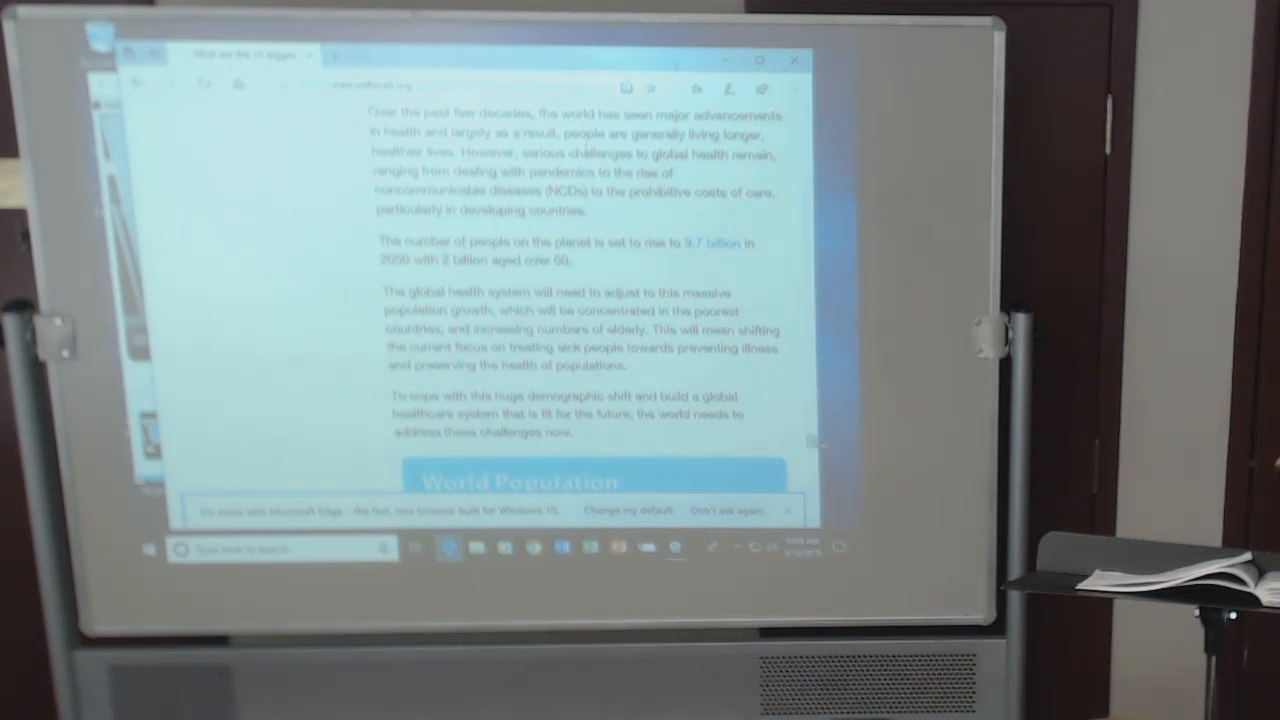
scroll(down, 3)
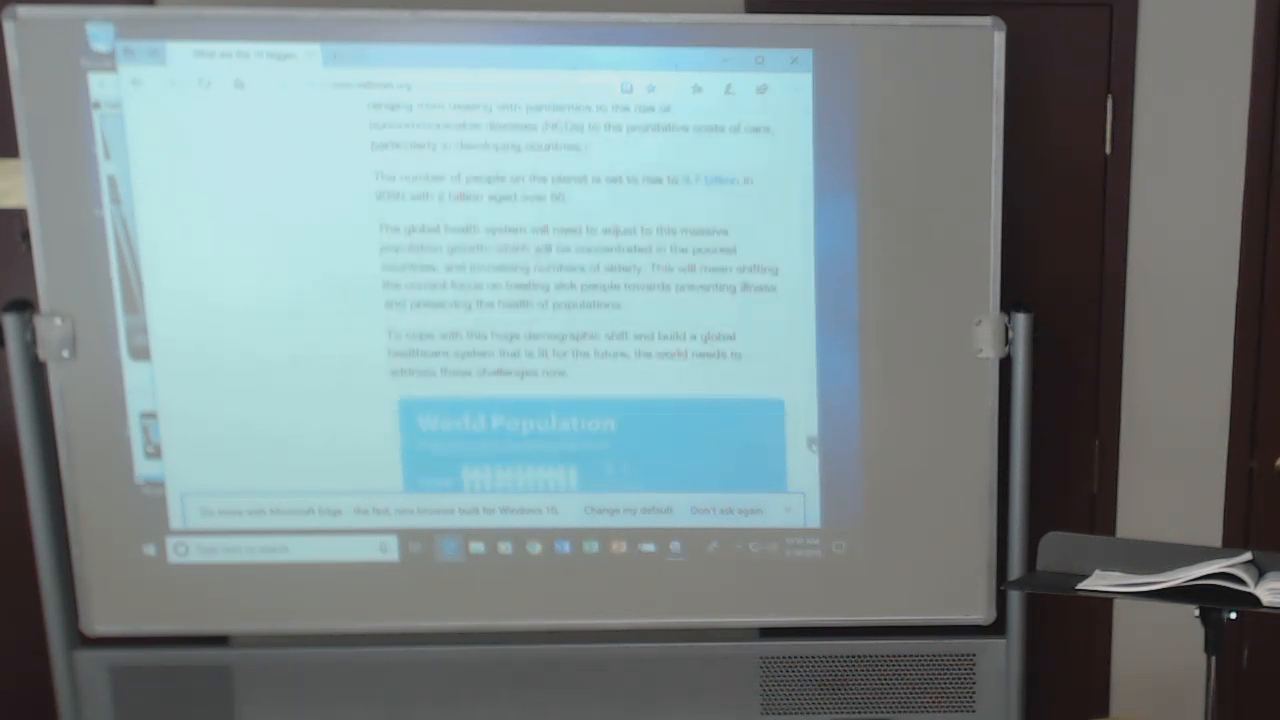
scroll(down, 3)
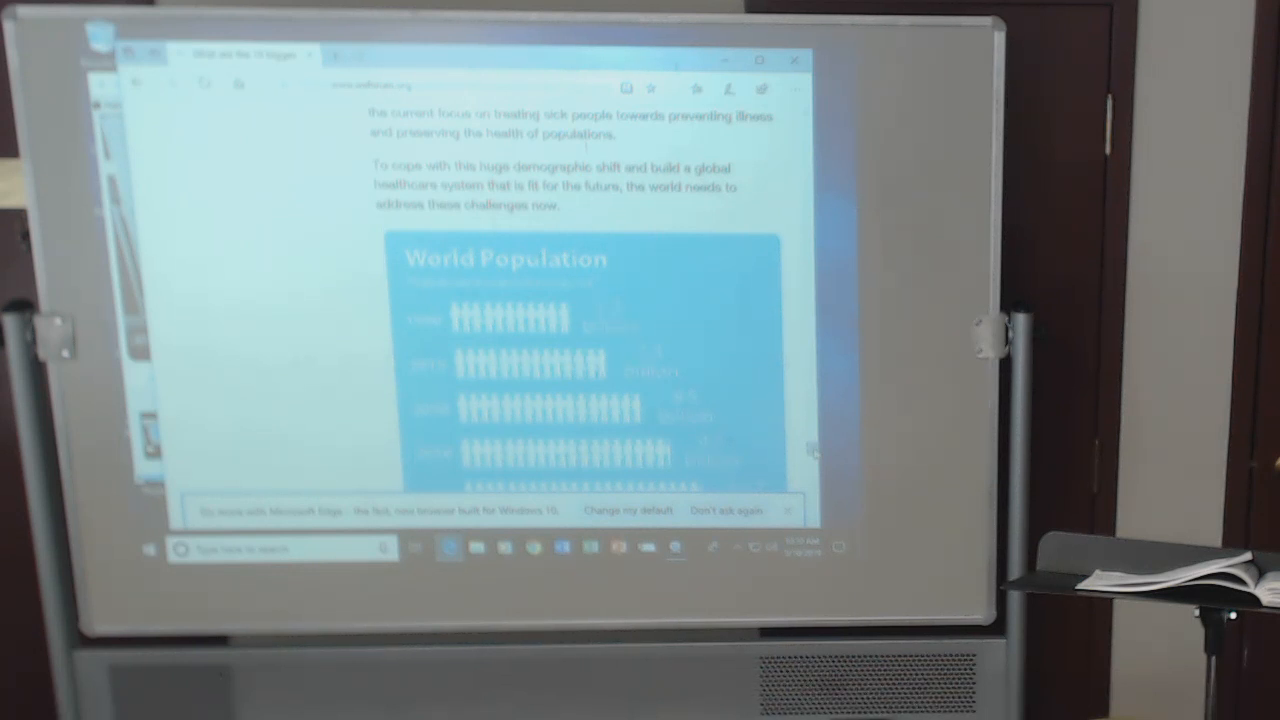
Scroll past the World Population chart to the article's end and go back to the Bing results.
scroll(down, 3)
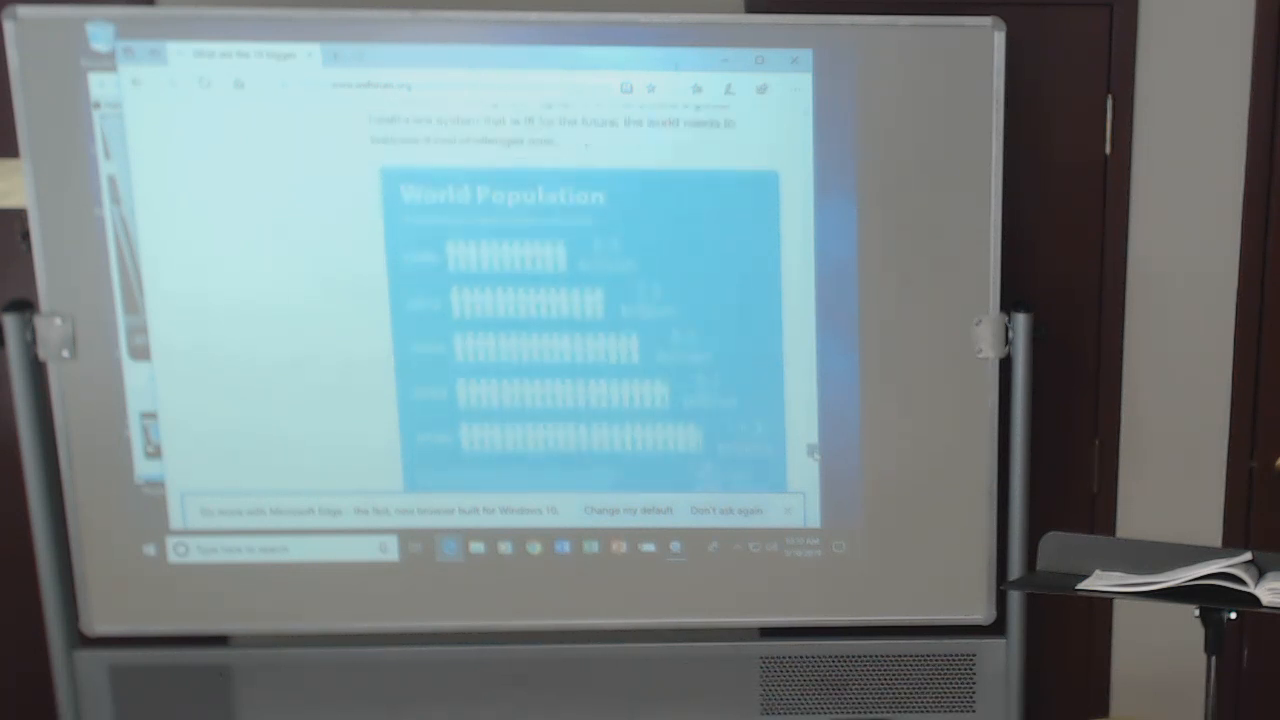
scroll(down, 3)
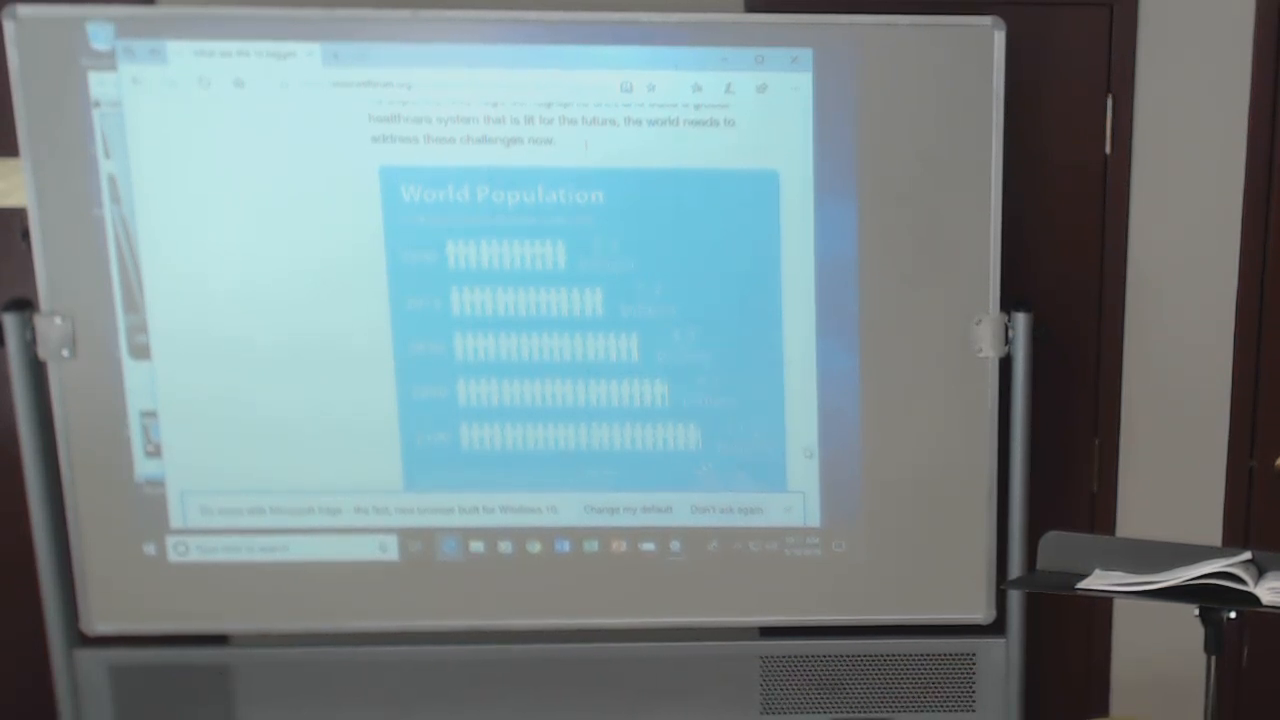
scroll(down, 3)
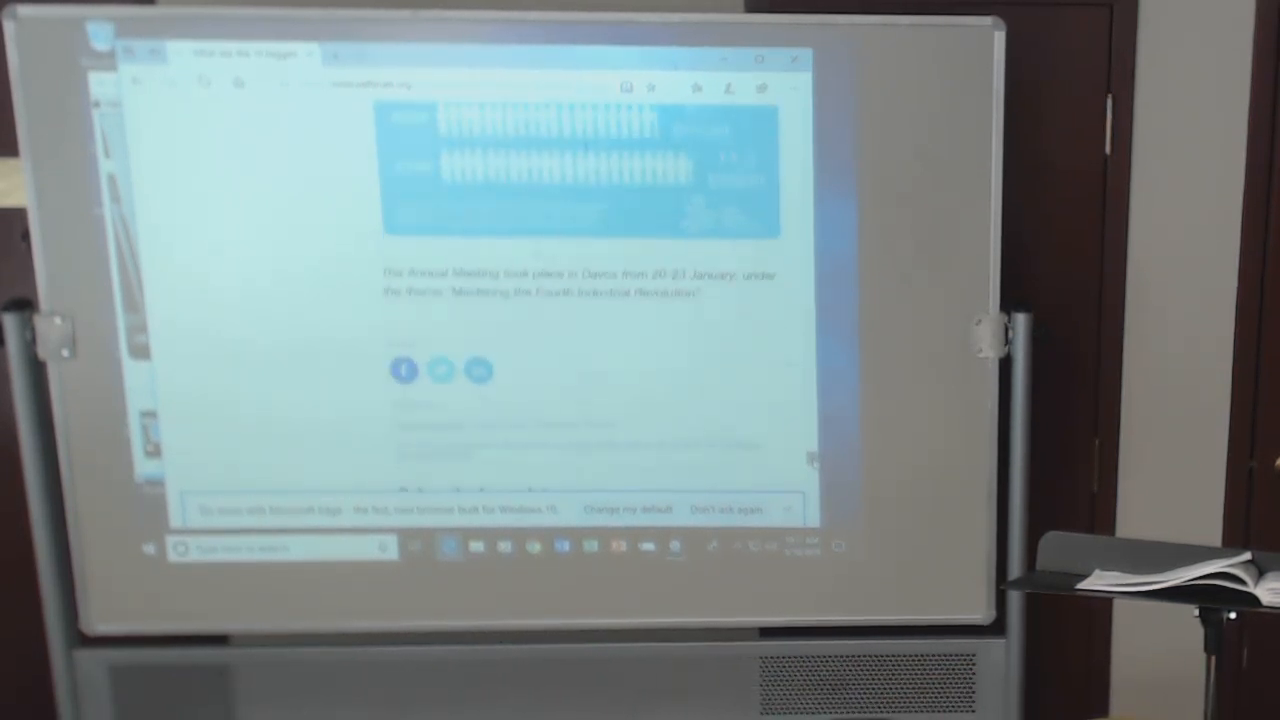
scroll(down, 3)
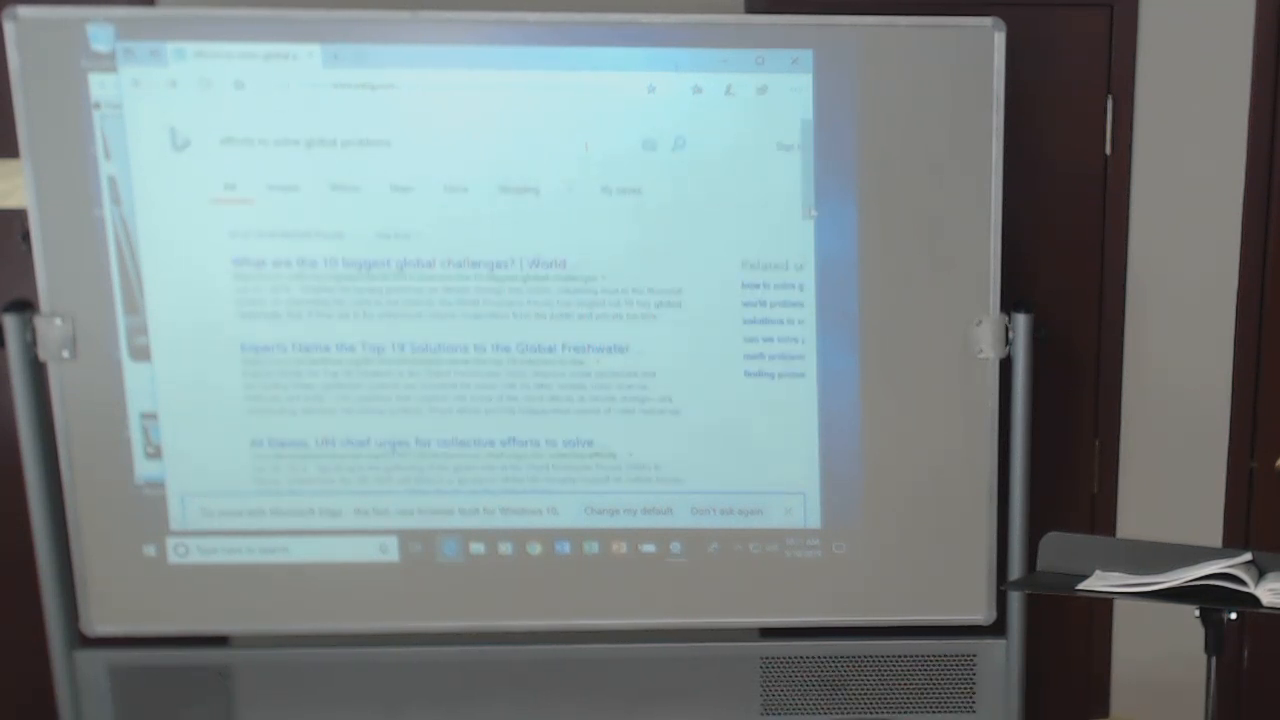
Scroll down the Bing results to The Guardian's five-innovations water crisis article and open it.
scroll(down, 3)
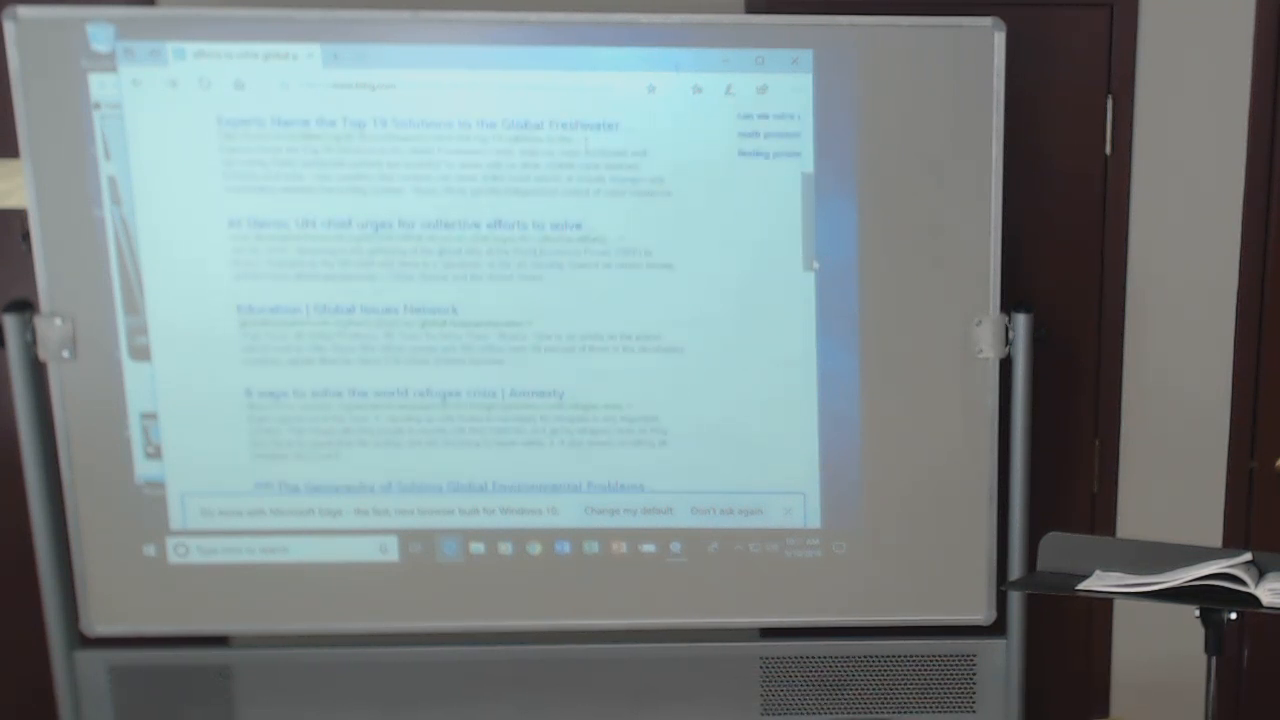
scroll(down, 3)
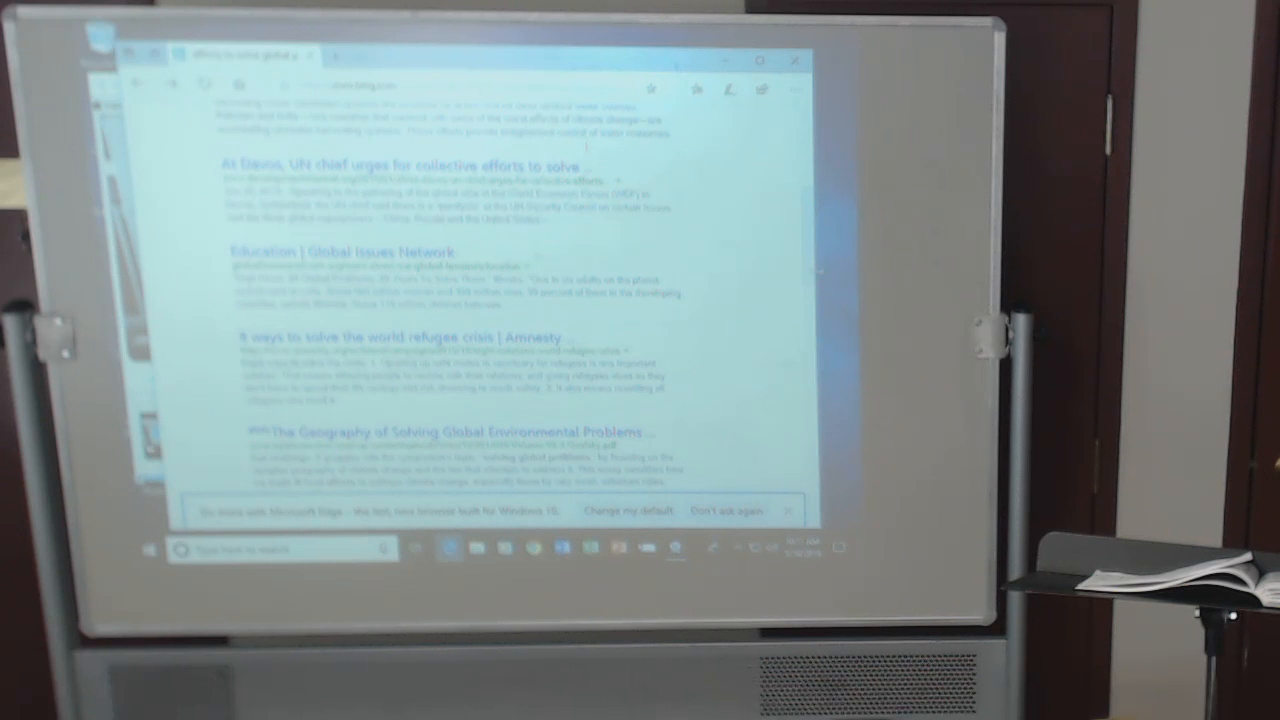
mouse_move(756, 304)
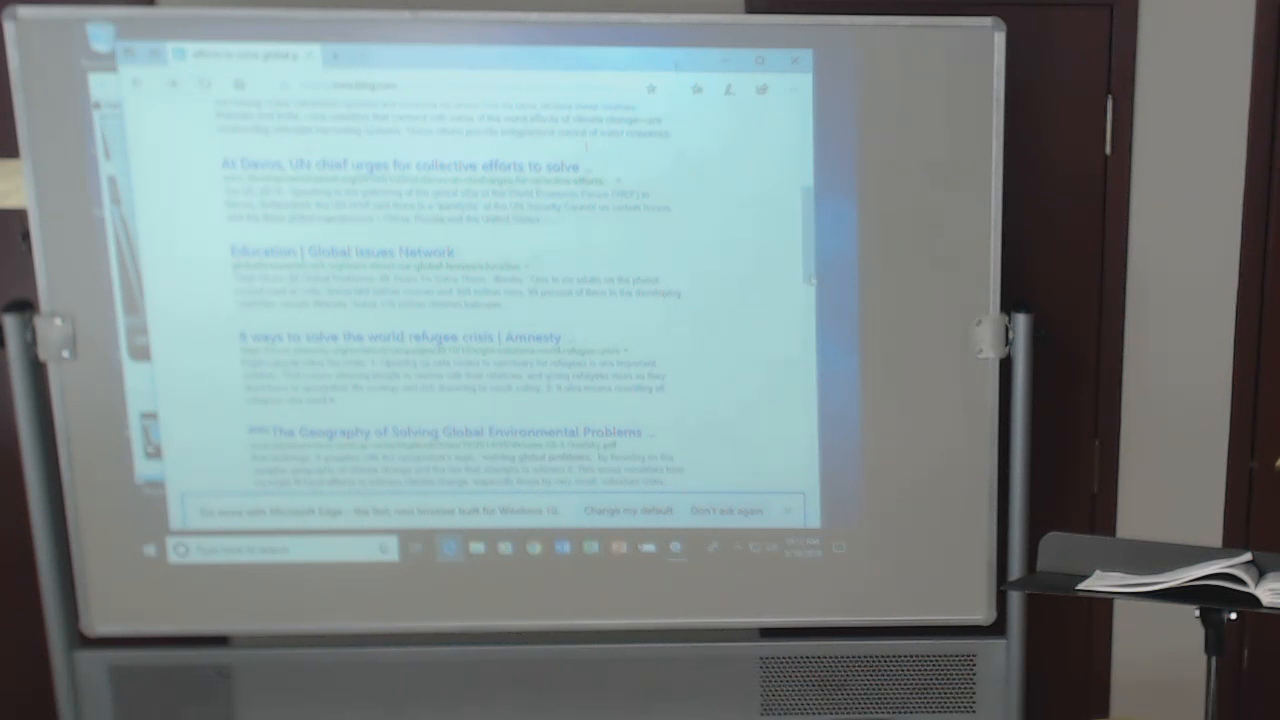
scroll(down, 3)
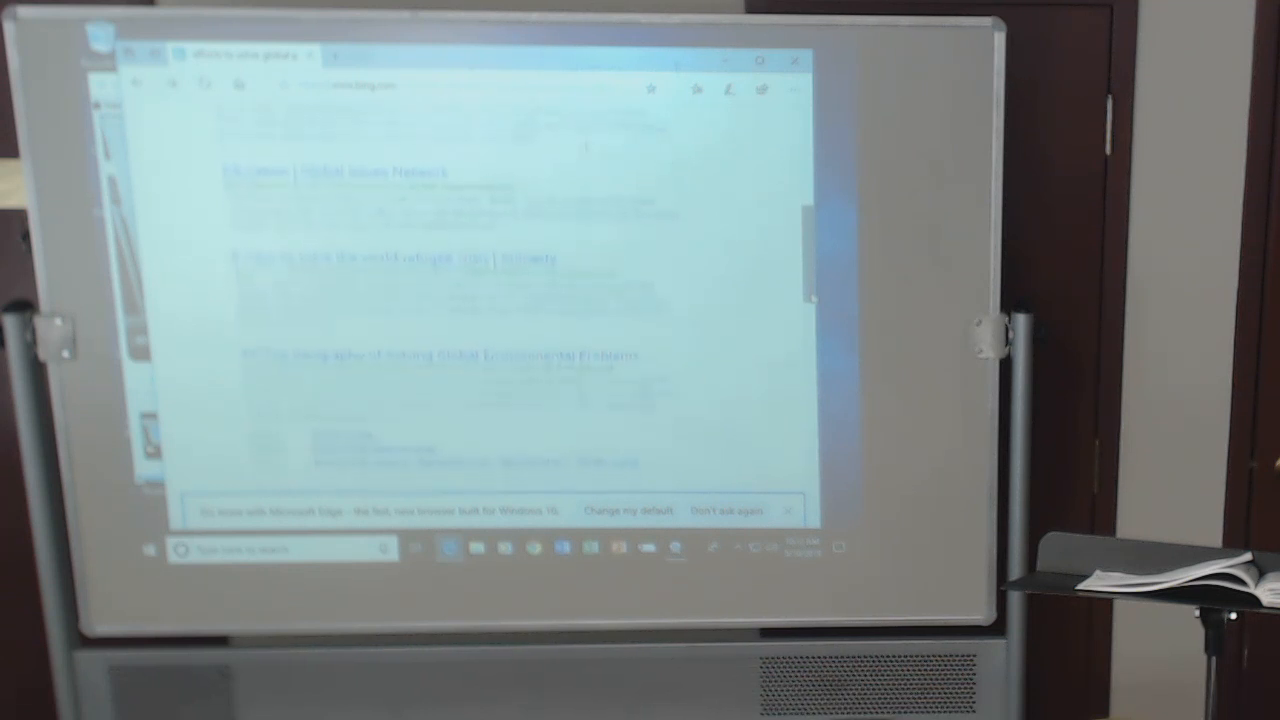
scroll(down, 3)
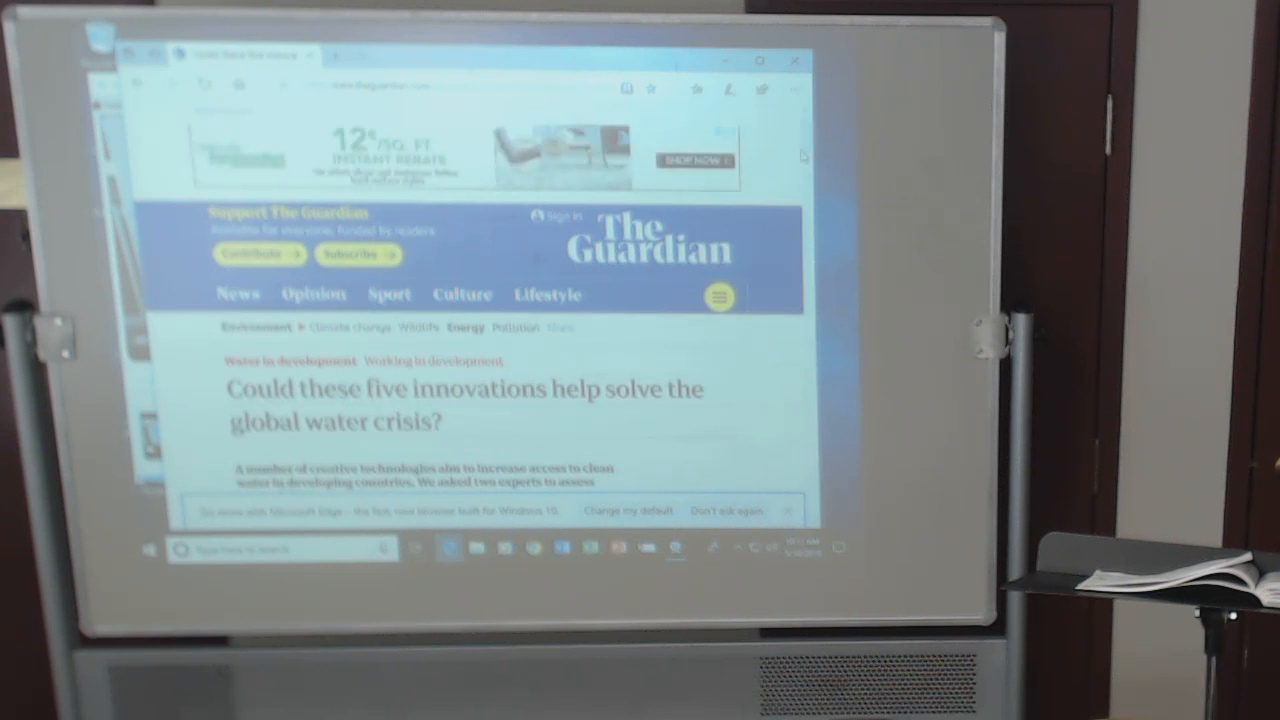
Scroll through the Guardian article's drinkable book and solar crop sections, then return to the Bing results.
scroll(down, 3)
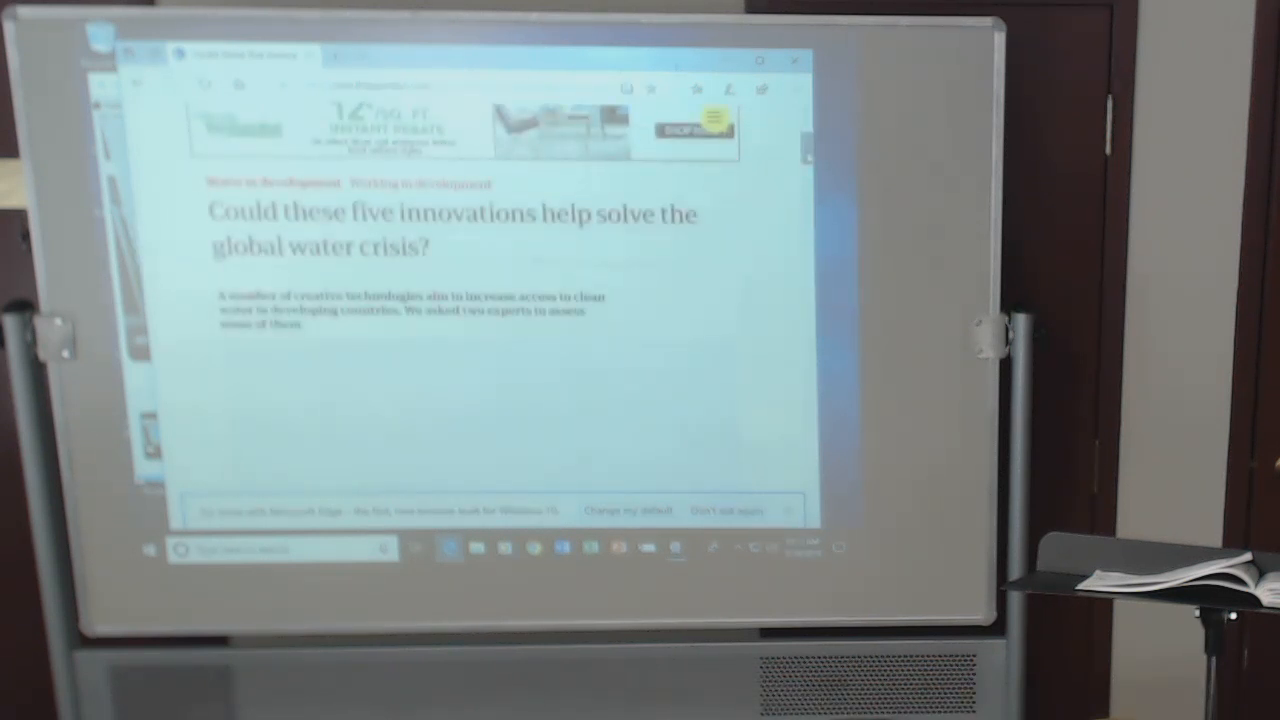
scroll(down, 3)
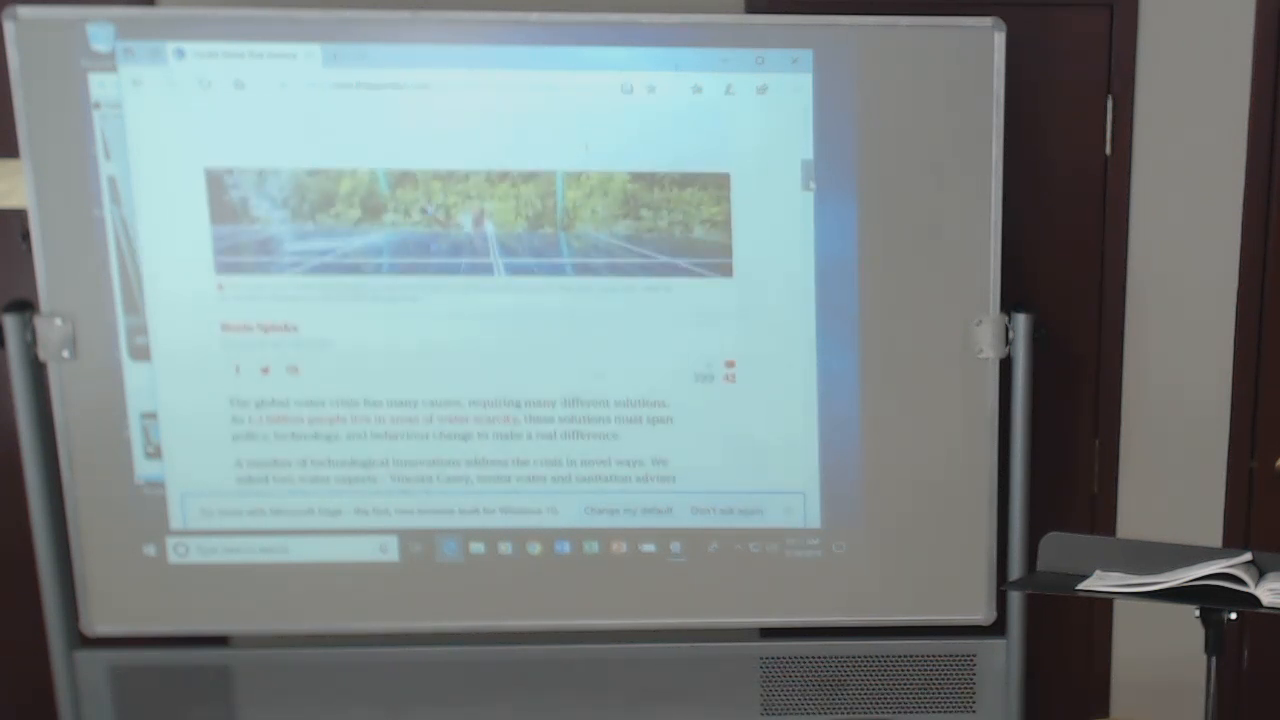
scroll(down, 3)
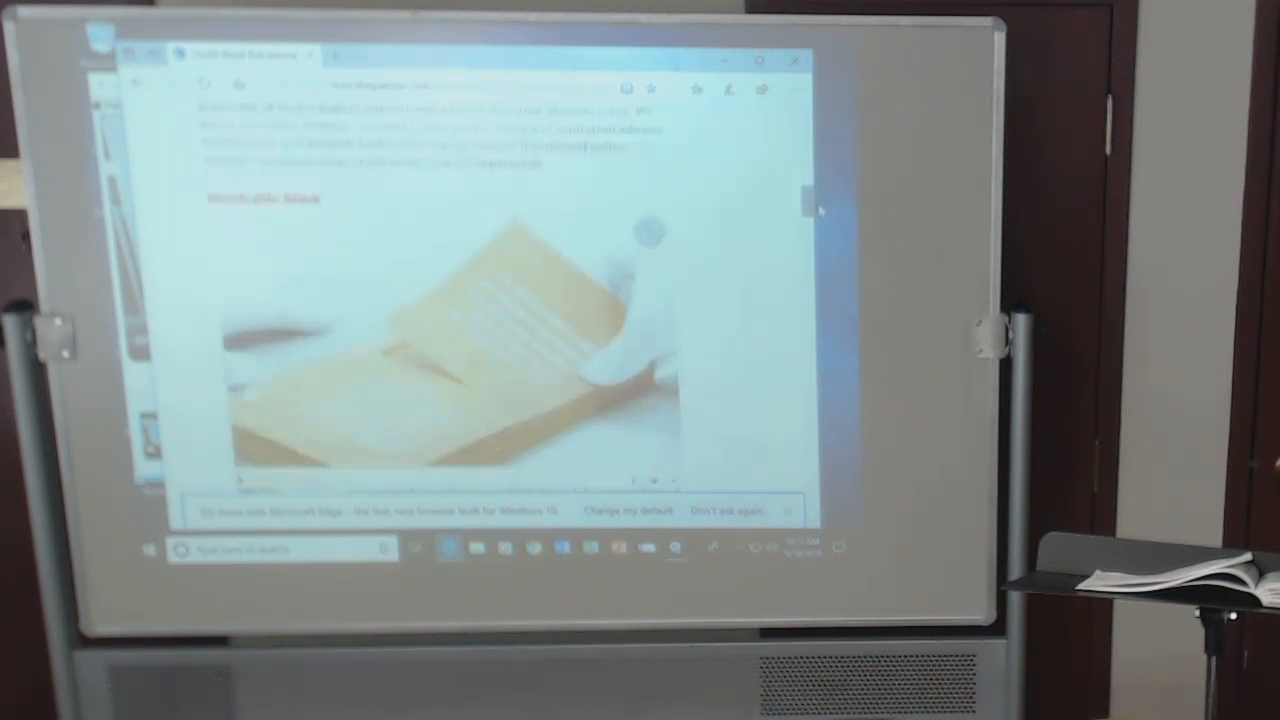
scroll(down, 3)
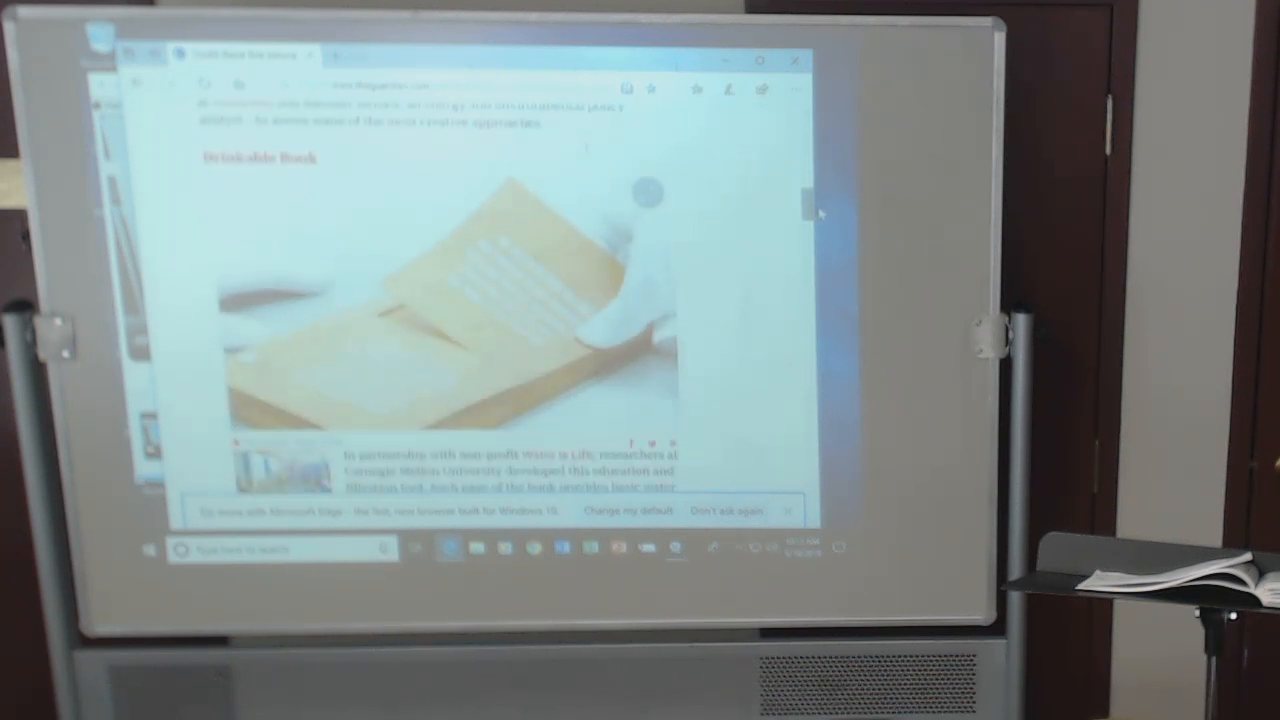
scroll(down, 3)
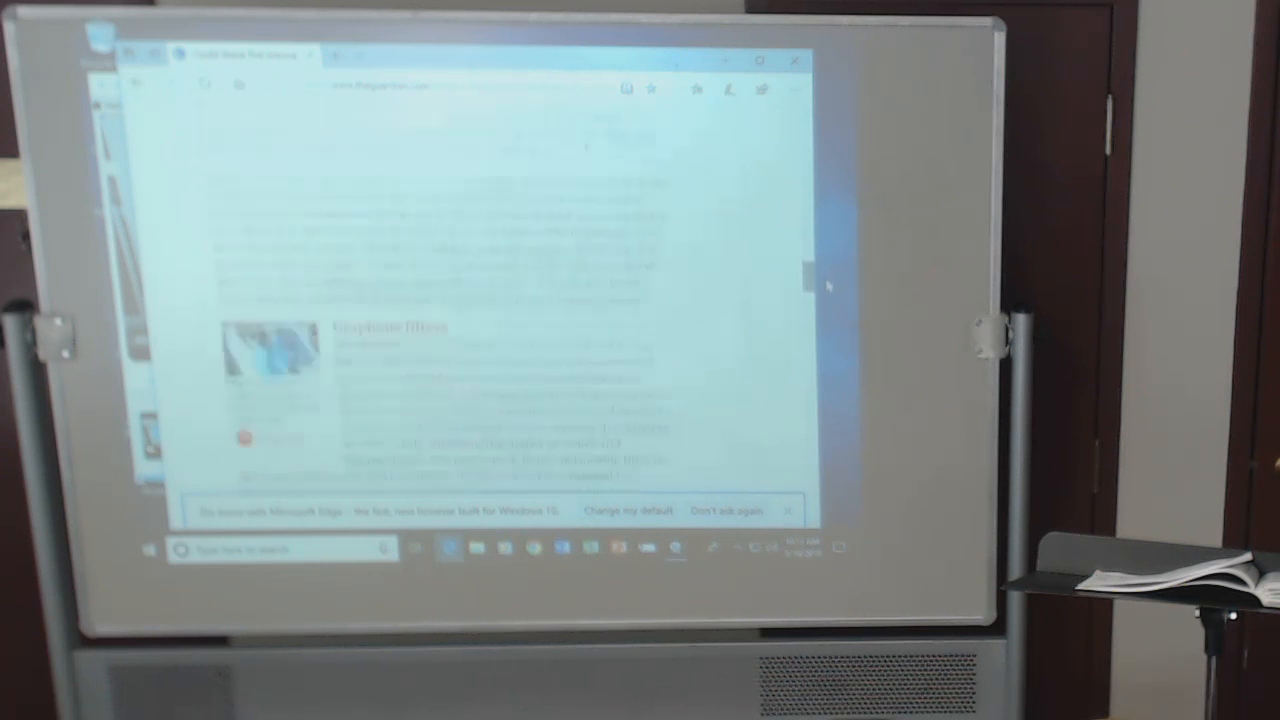
scroll(down, 3)
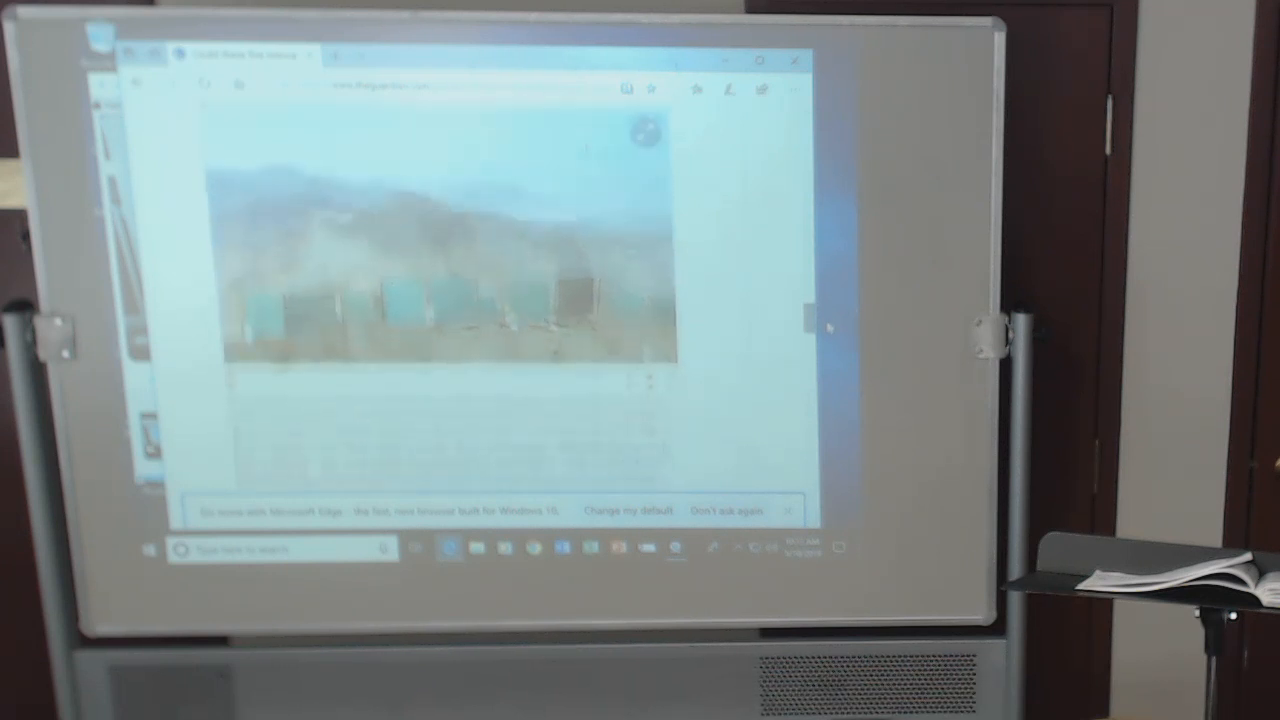
scroll(down, 3)
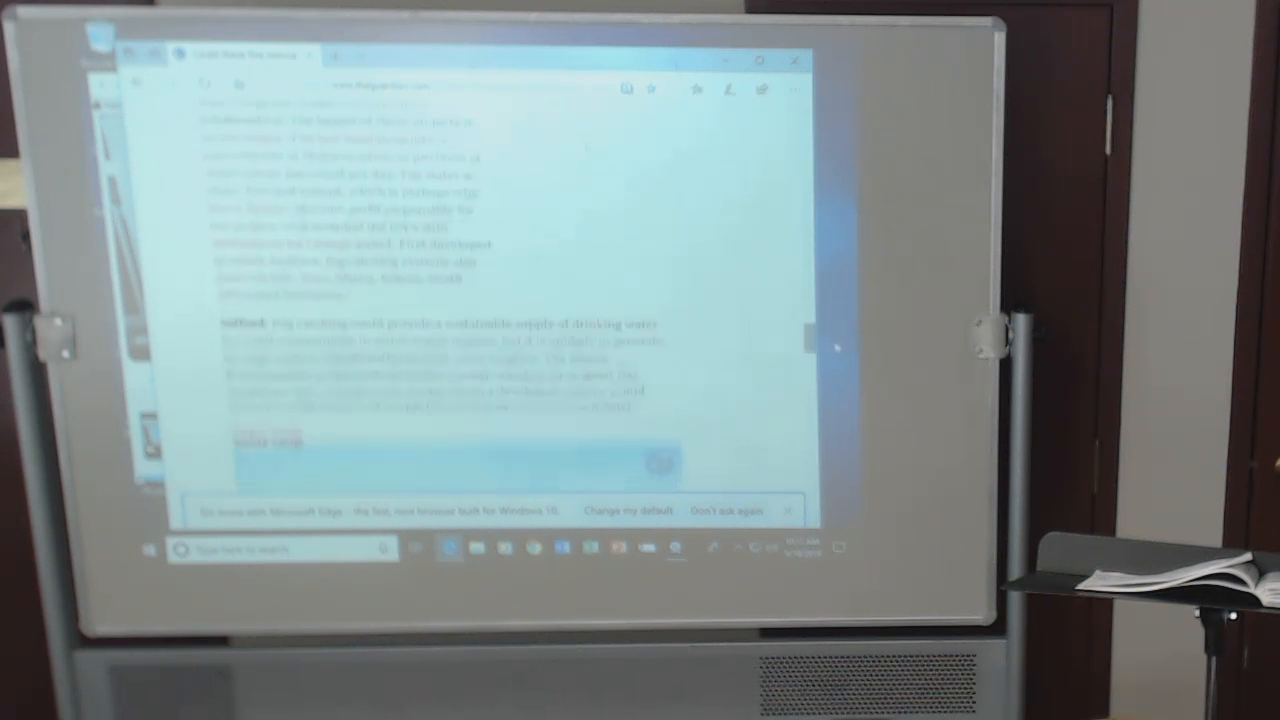
scroll(down, 3)
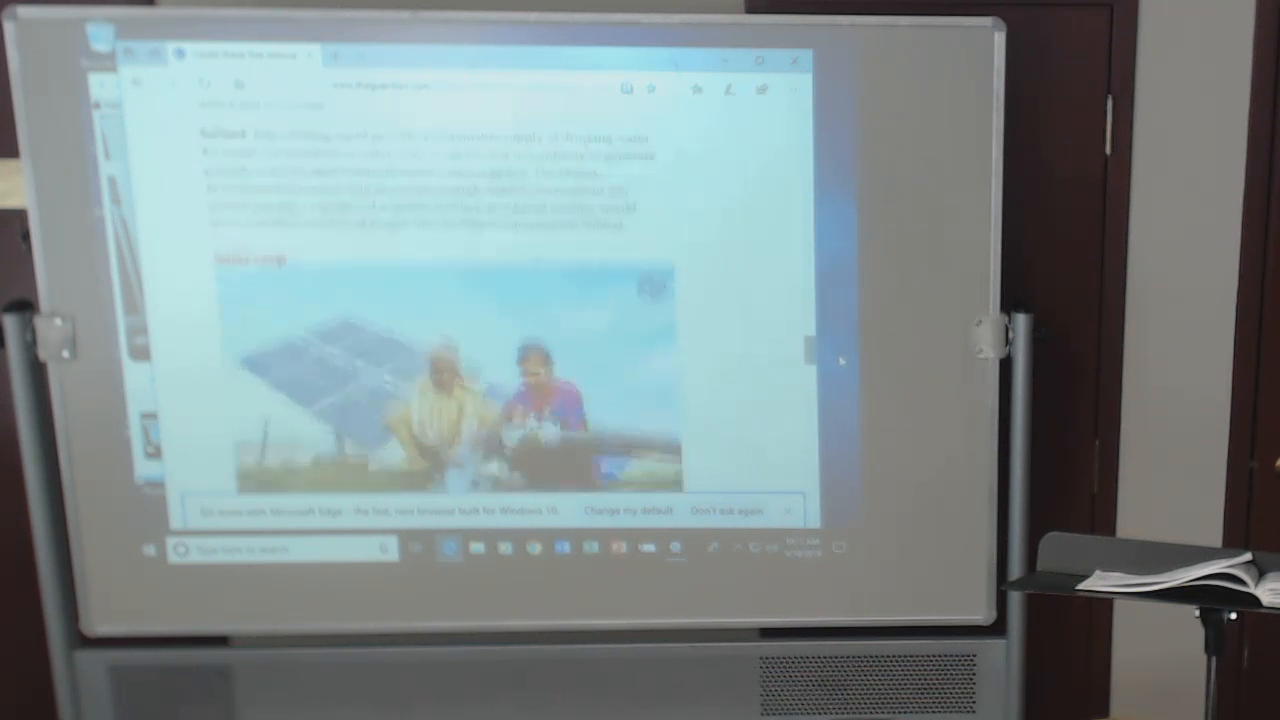
scroll(down, 3)
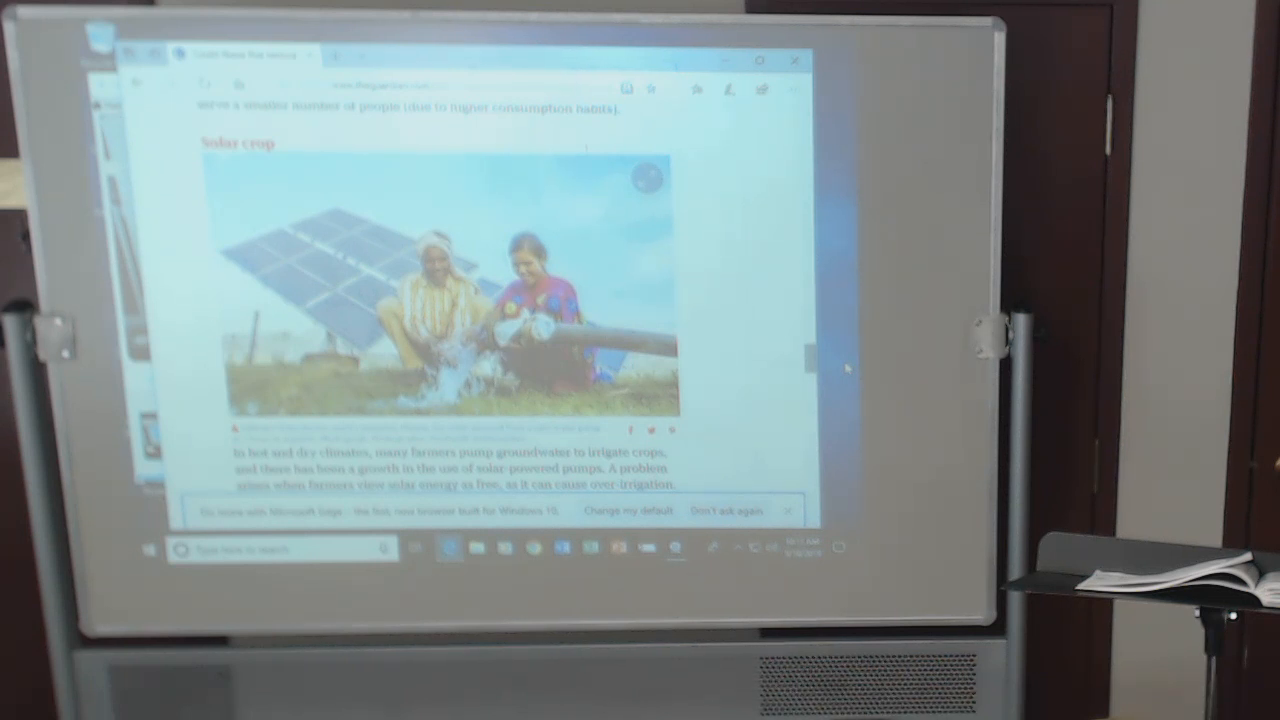
scroll(down, 3)
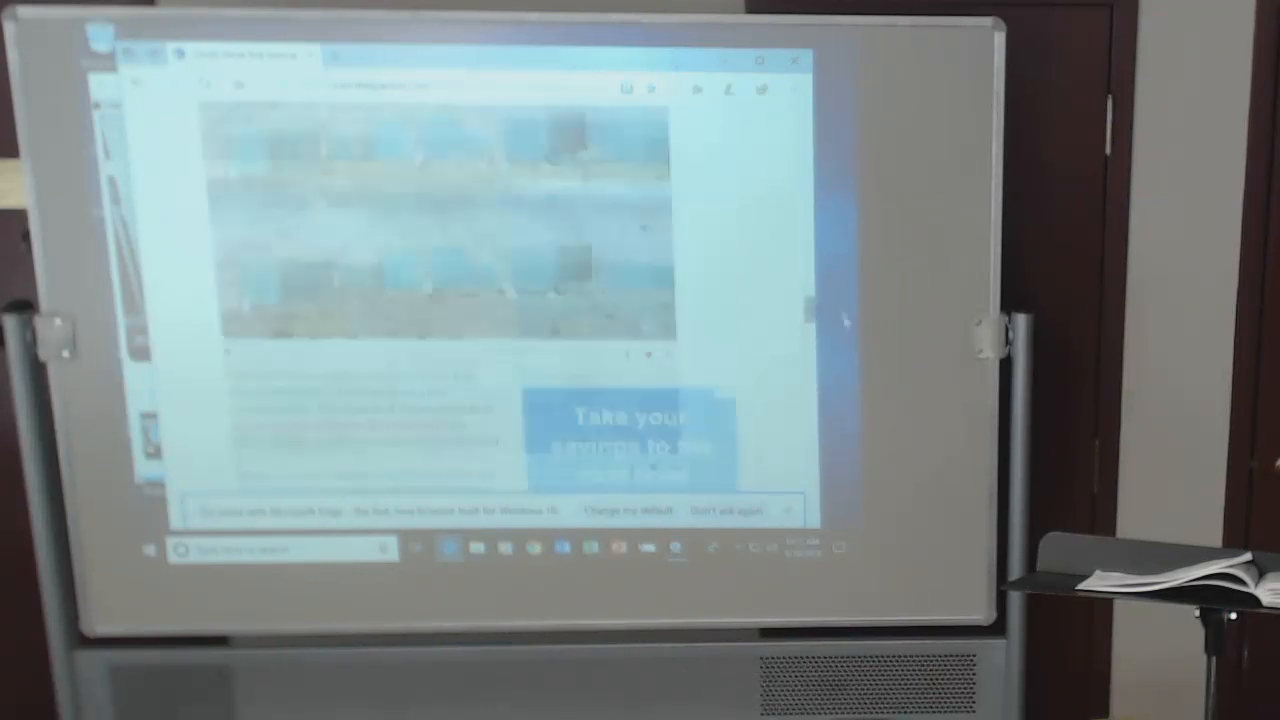
scroll(up, 3)
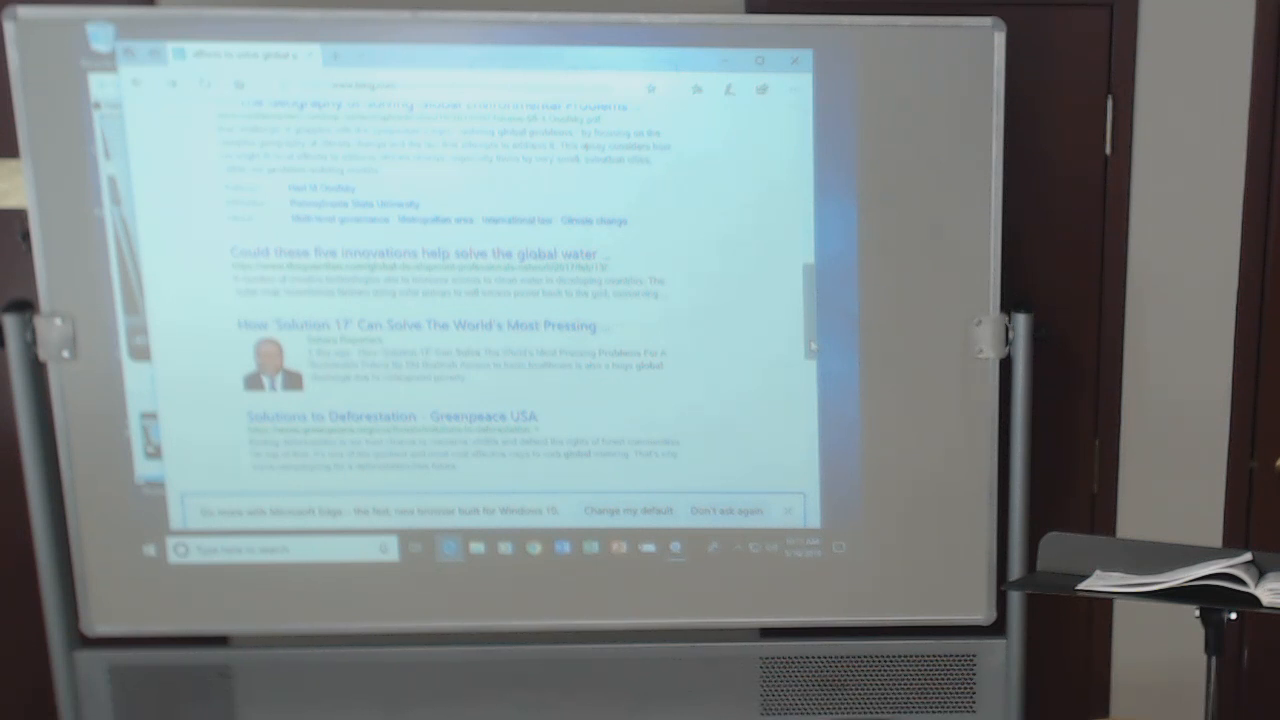
Scroll the Bing results to the Solution 17, Greenpeace deforestation, water resources and world hunger entries.
scroll(down, 3)
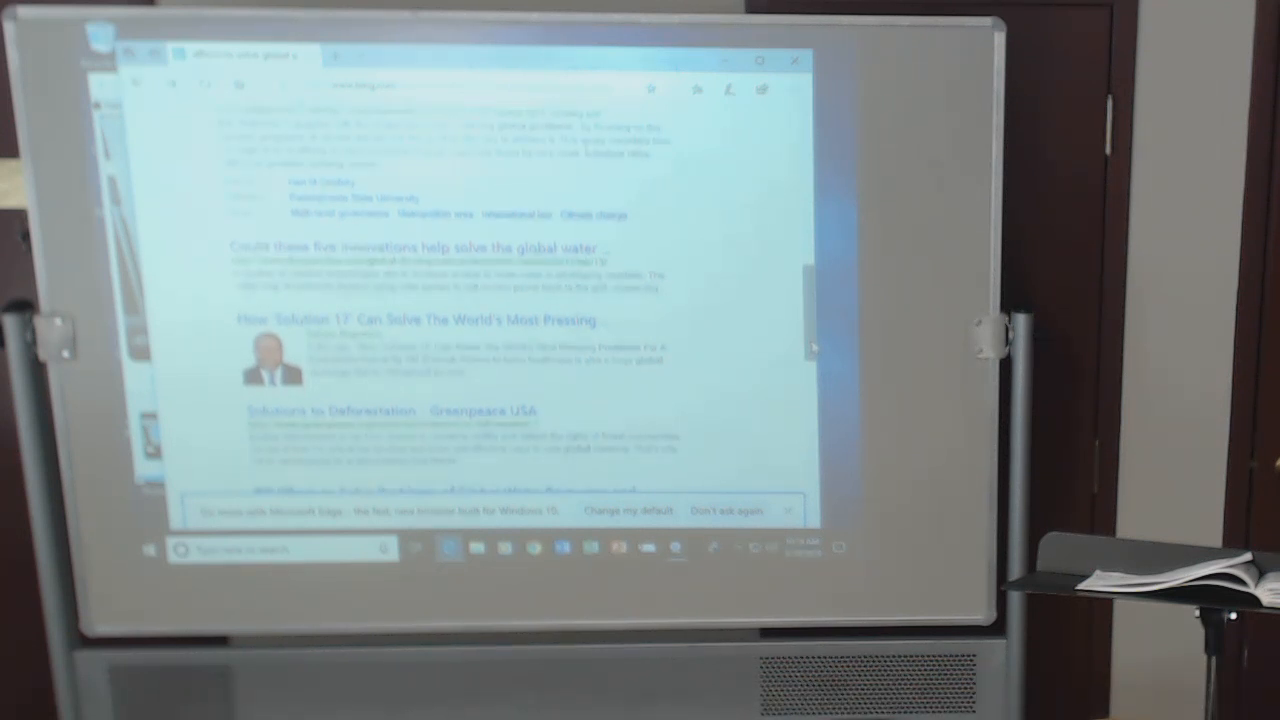
scroll(down, 3)
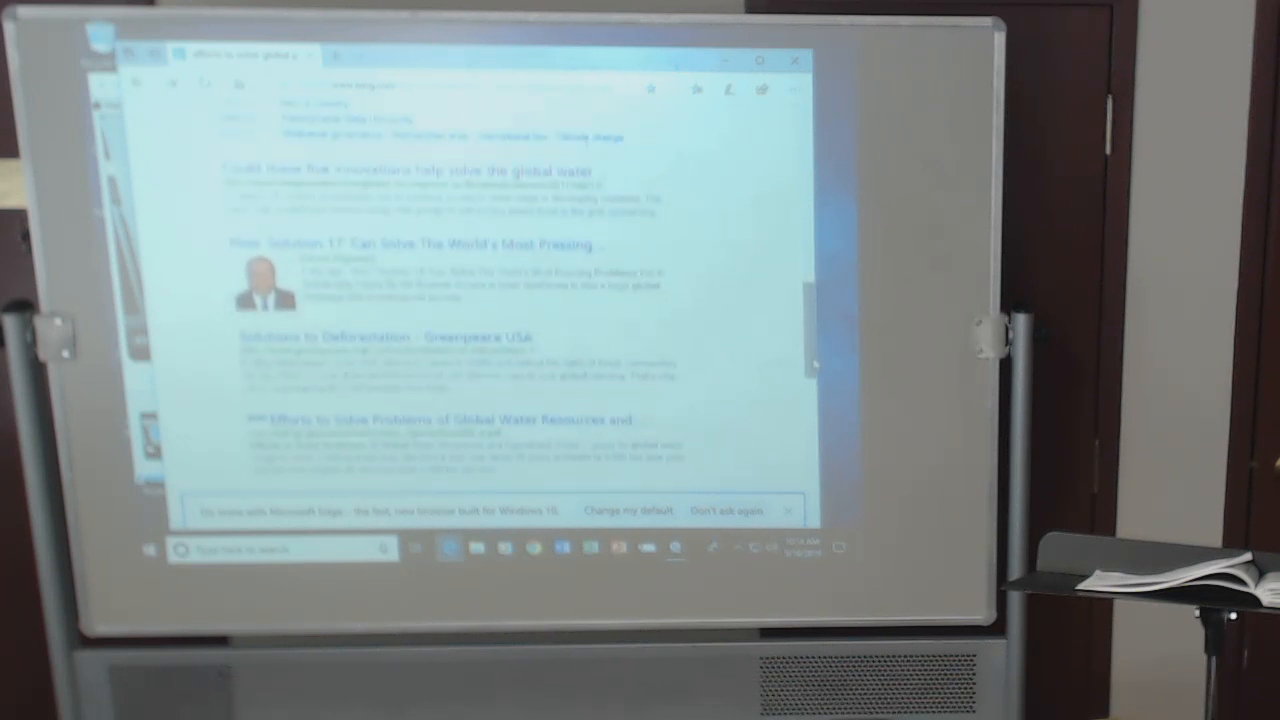
scroll(down, 3)
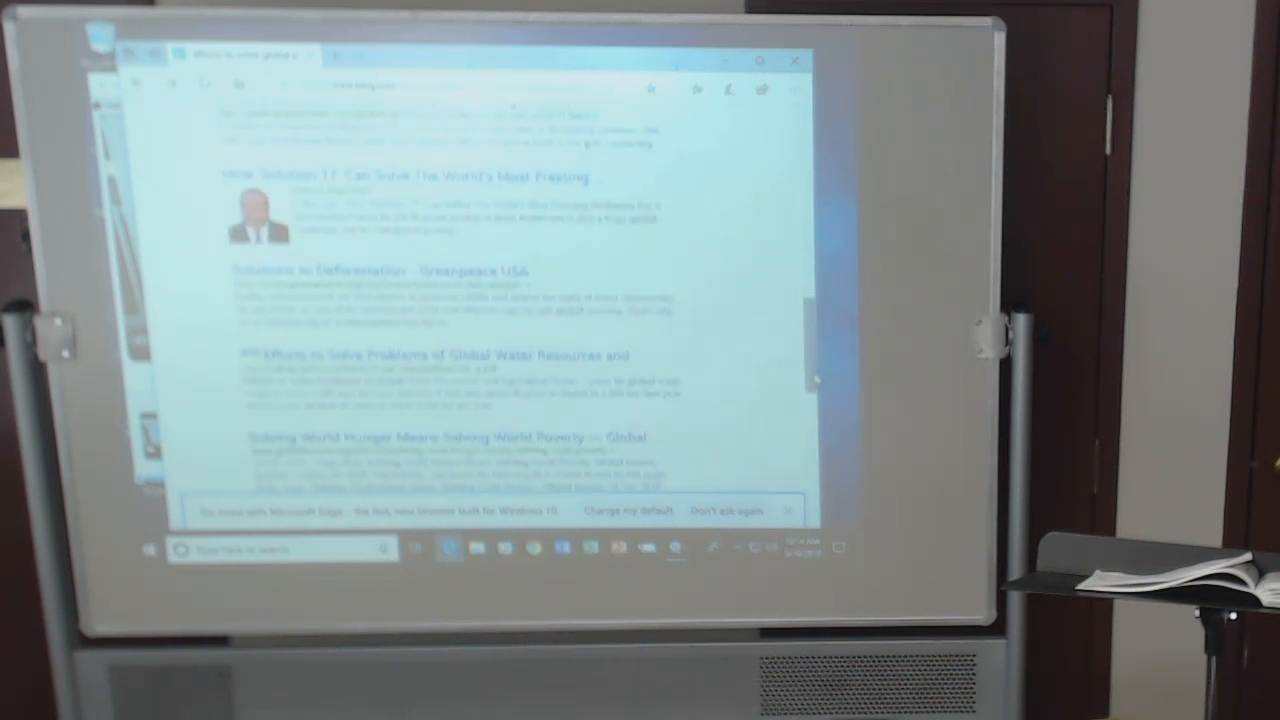
scroll(up, 3)
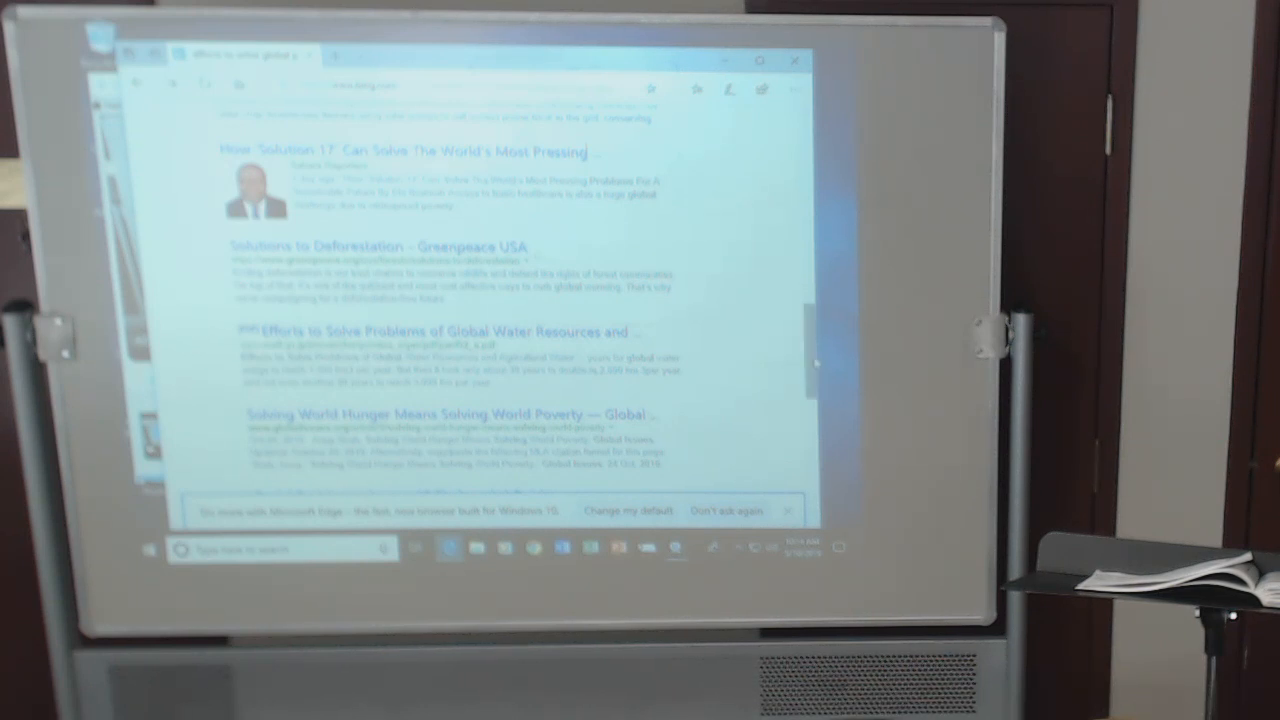
scroll(up, 3)
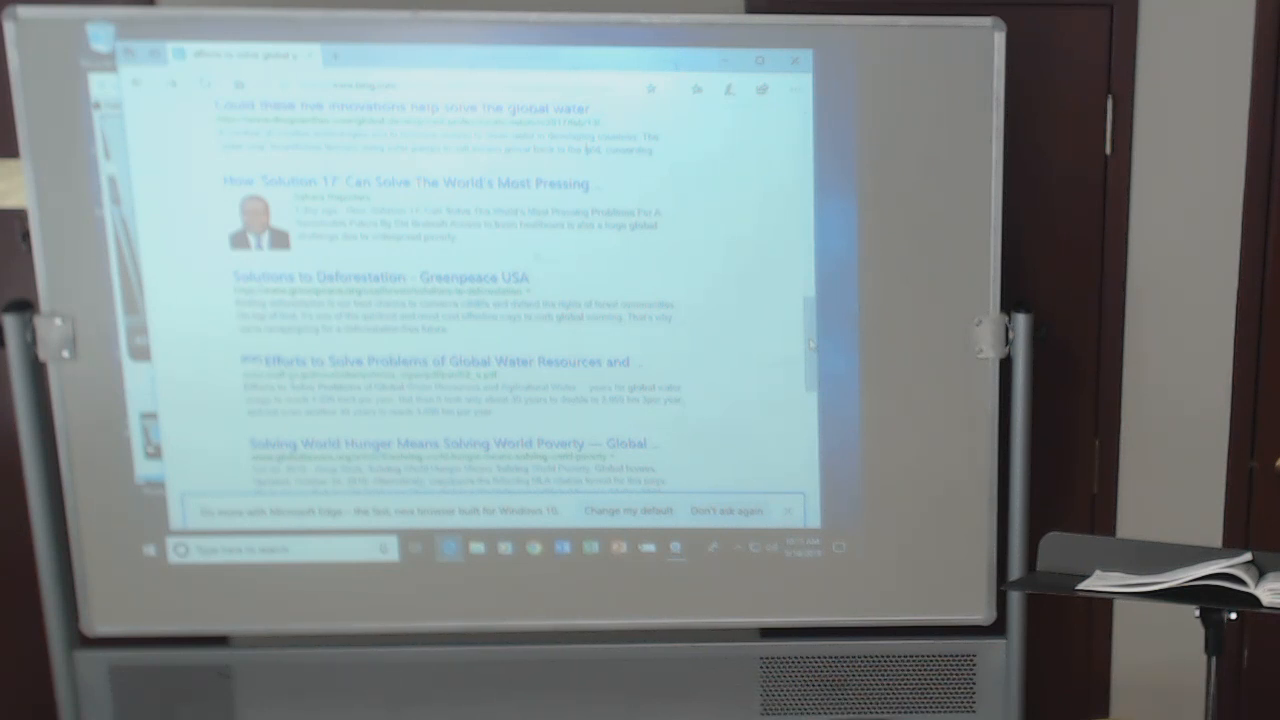
Scroll past the Quizlet and American attitudes results, briefly back up, then on to Japan's environmental efforts.
scroll(down, 3)
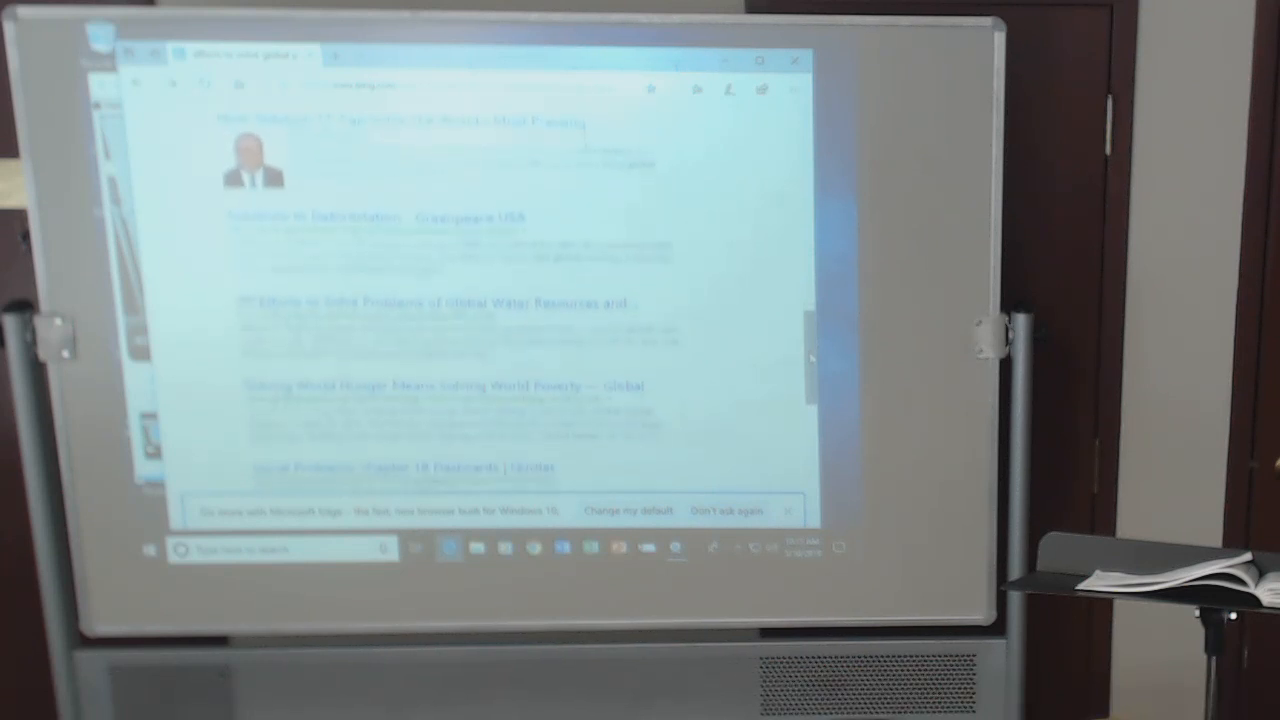
scroll(down, 3)
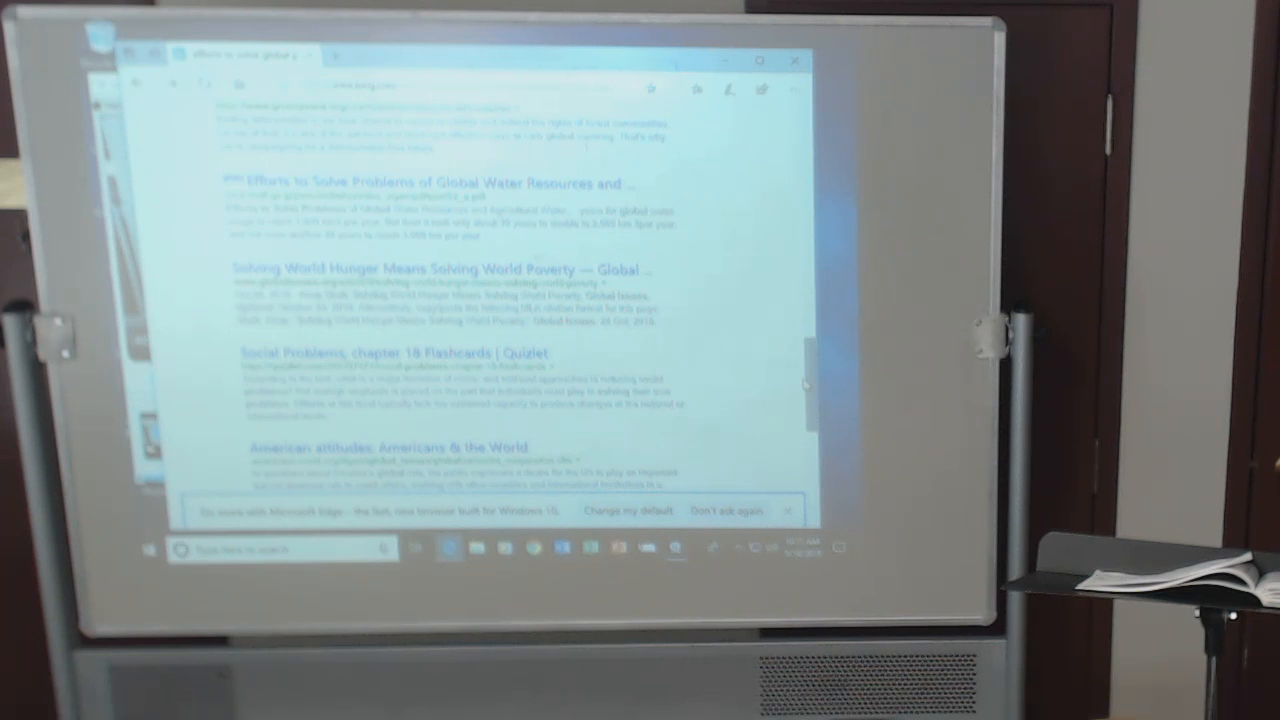
scroll(up, 3)
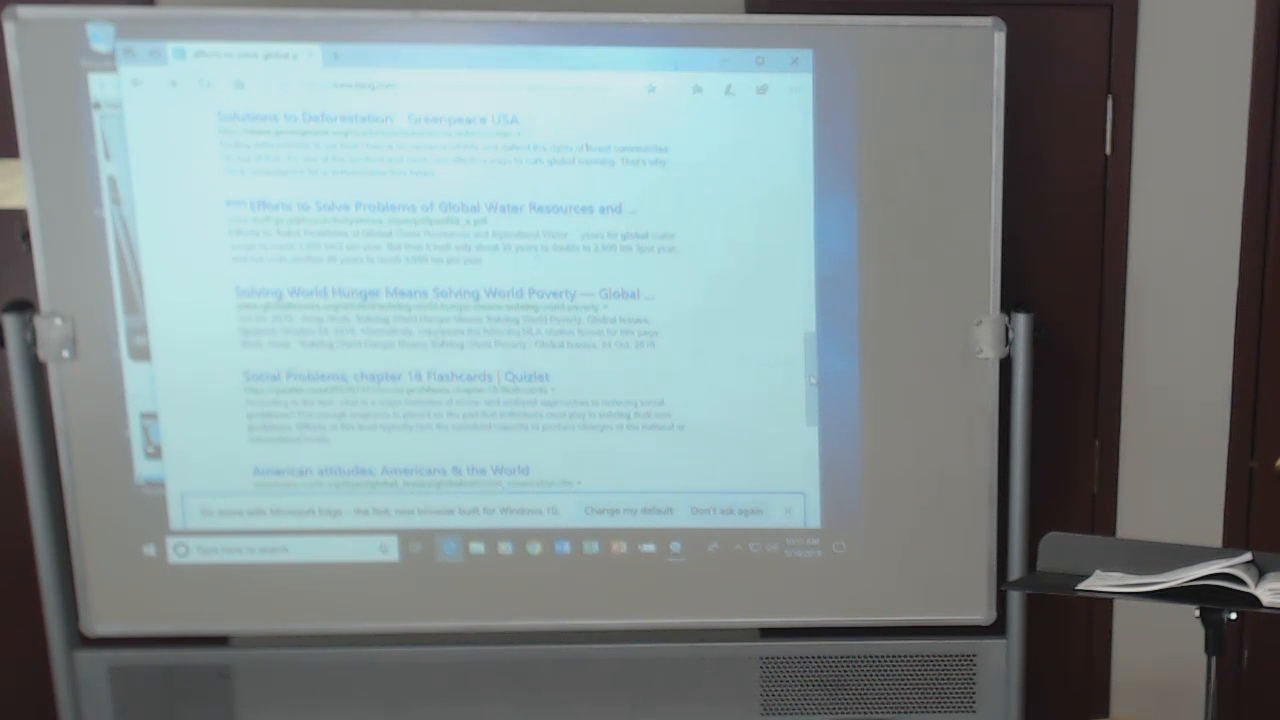
scroll(down, 3)
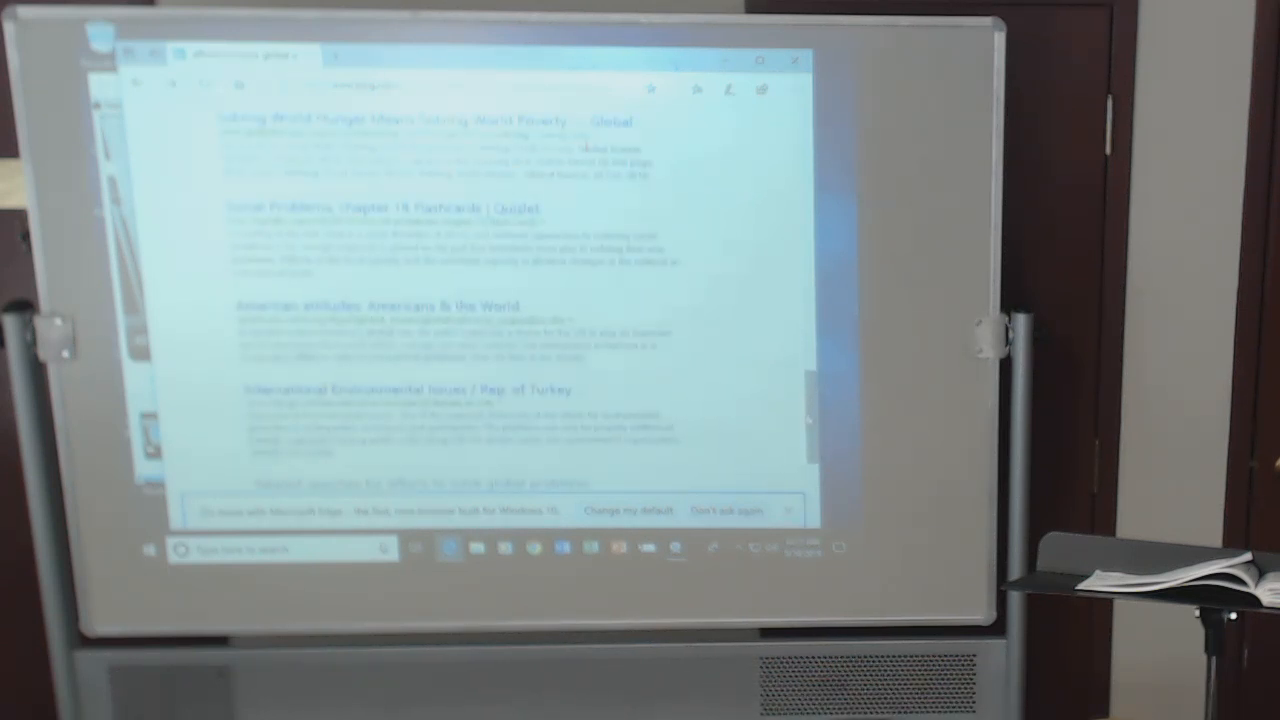
scroll(down, 3)
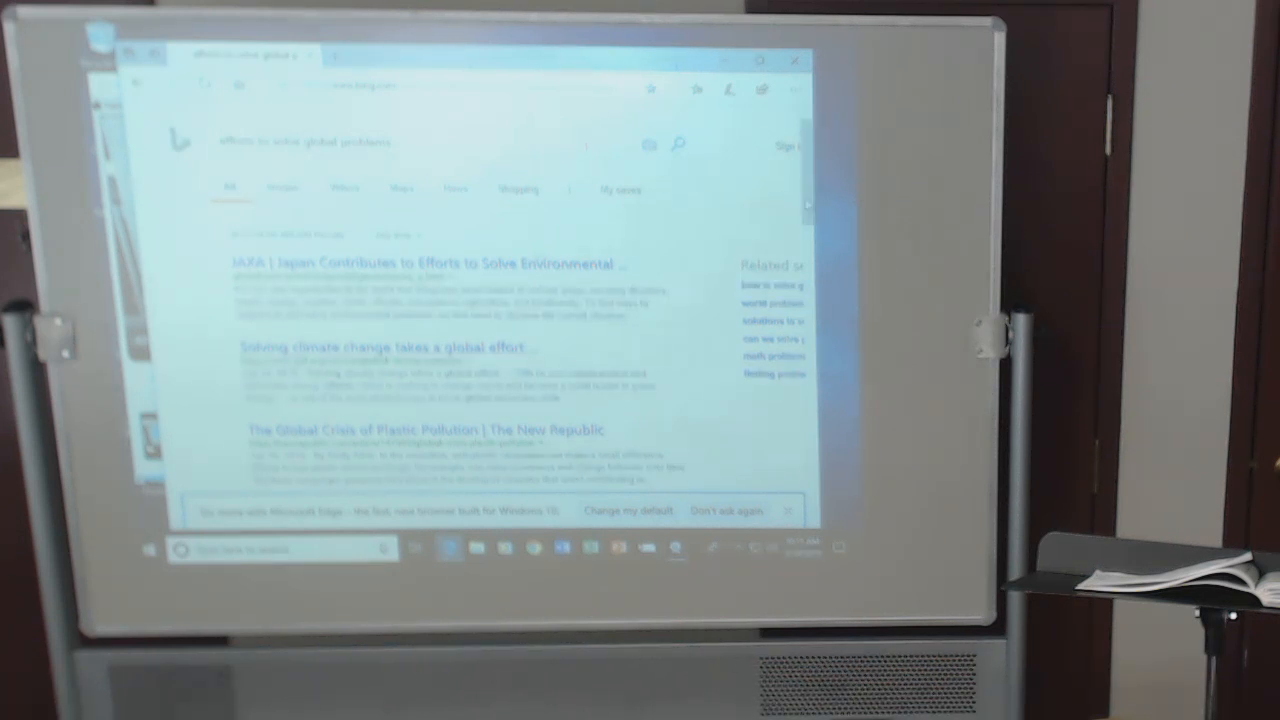
scroll(down, 3)
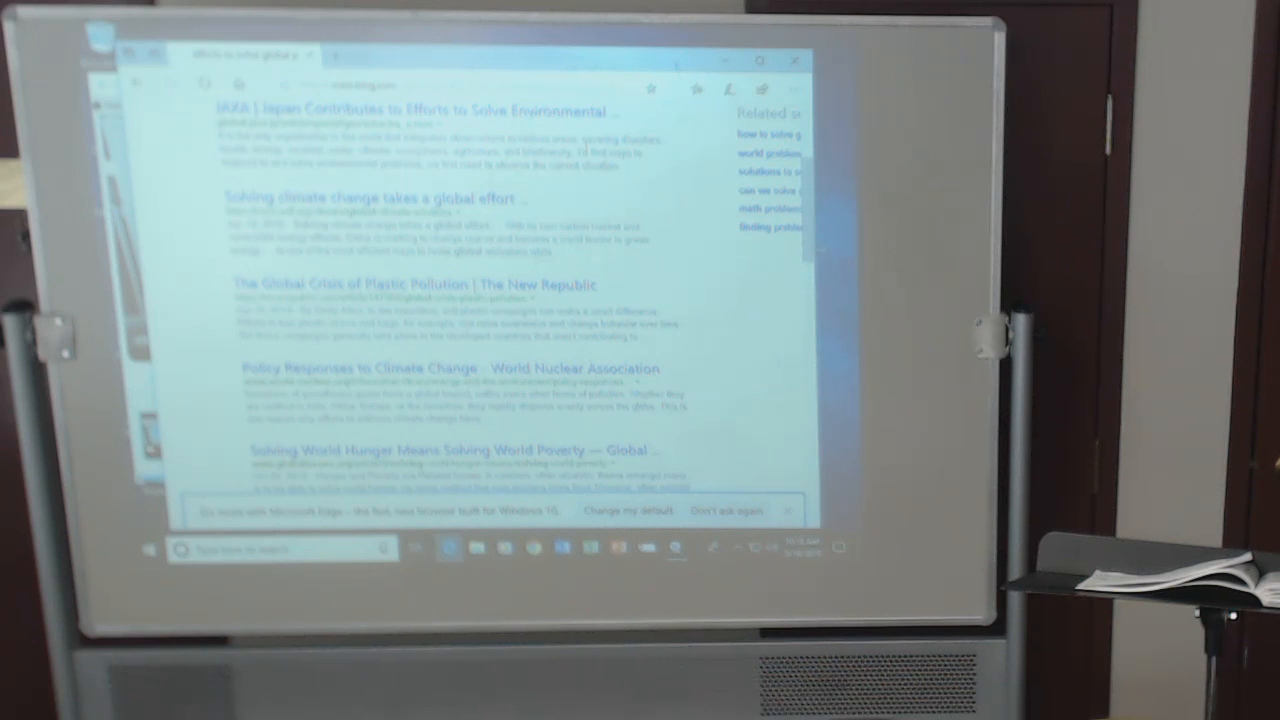
Scroll past the world hunger and Egypt regional efforts results down to the related searches.
scroll(down, 3)
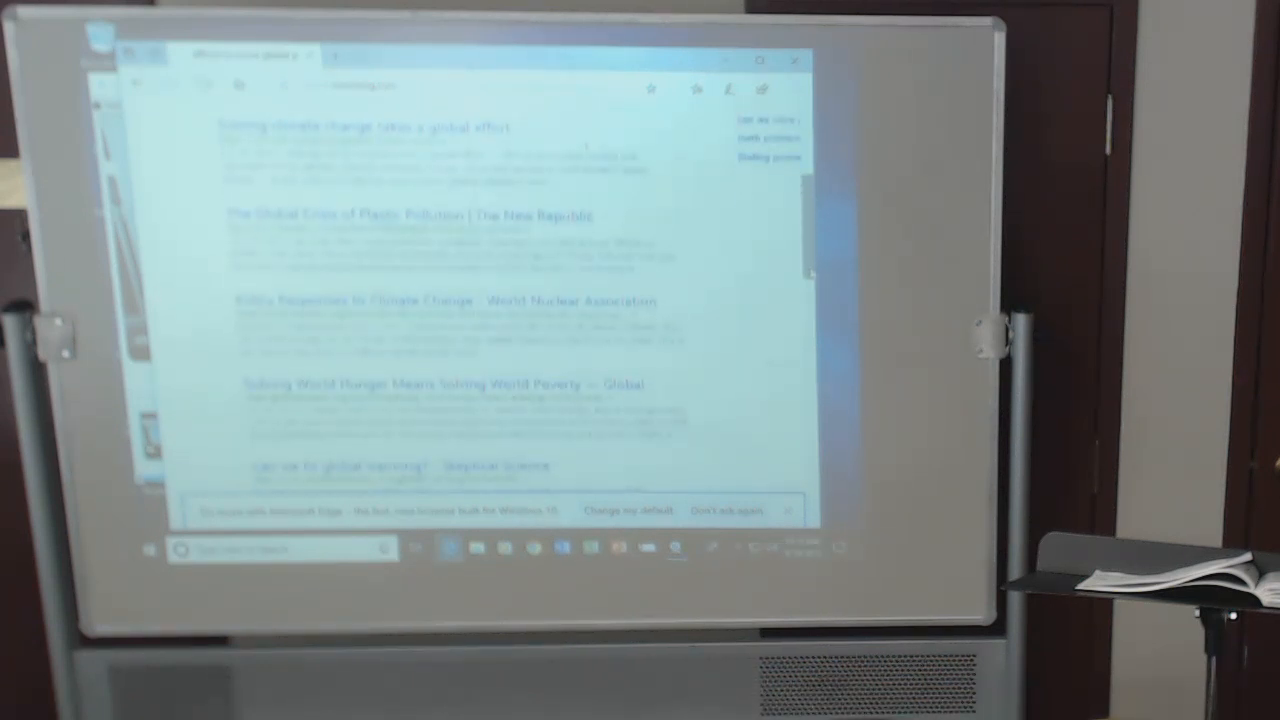
scroll(down, 3)
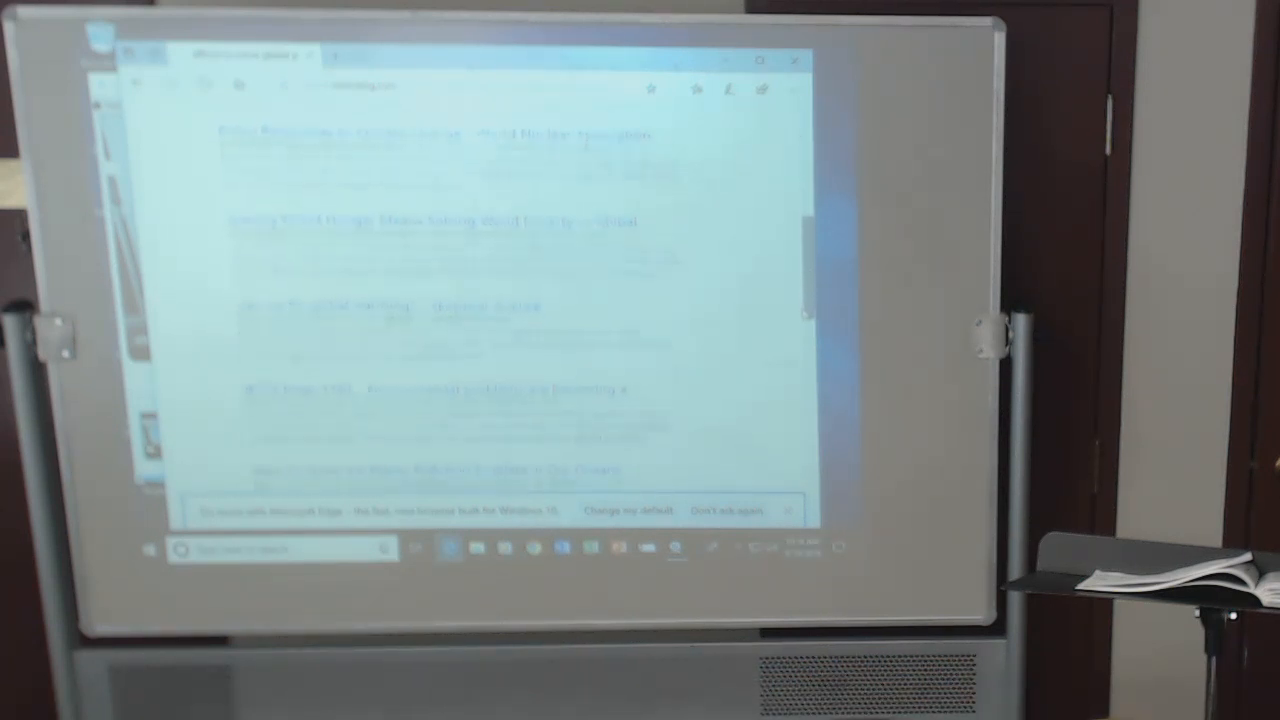
scroll(down, 3)
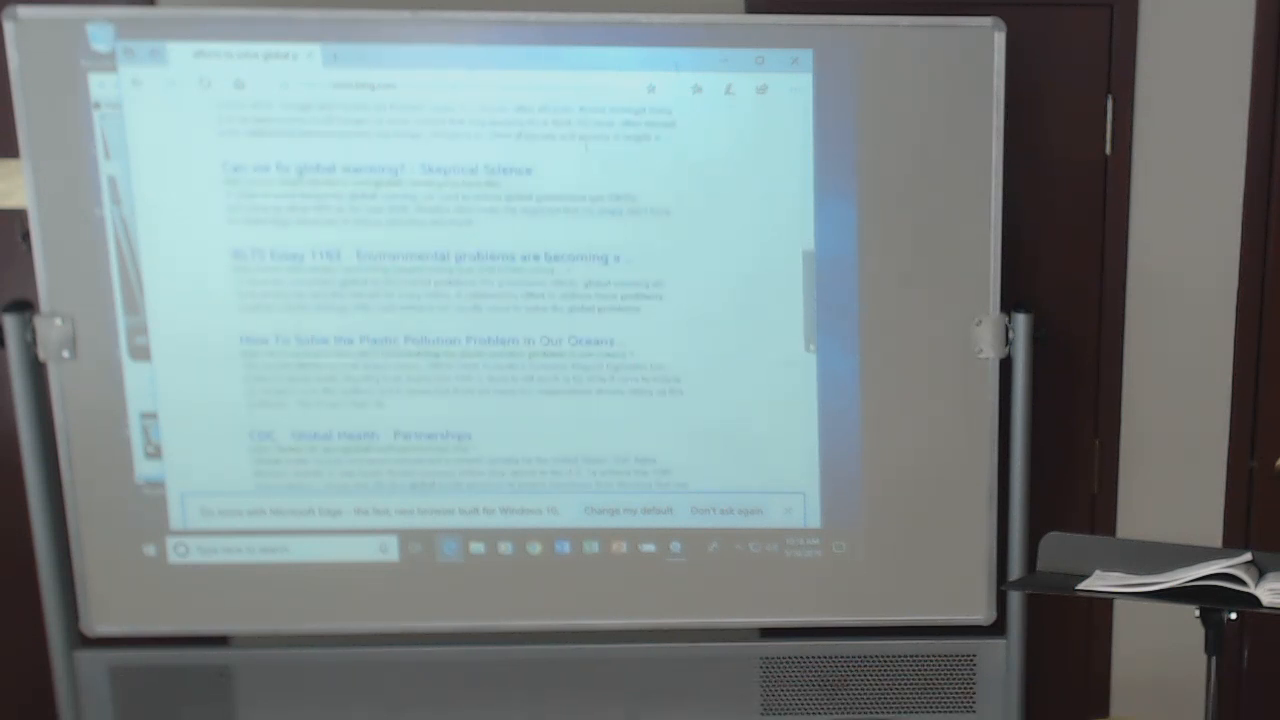
scroll(down, 3)
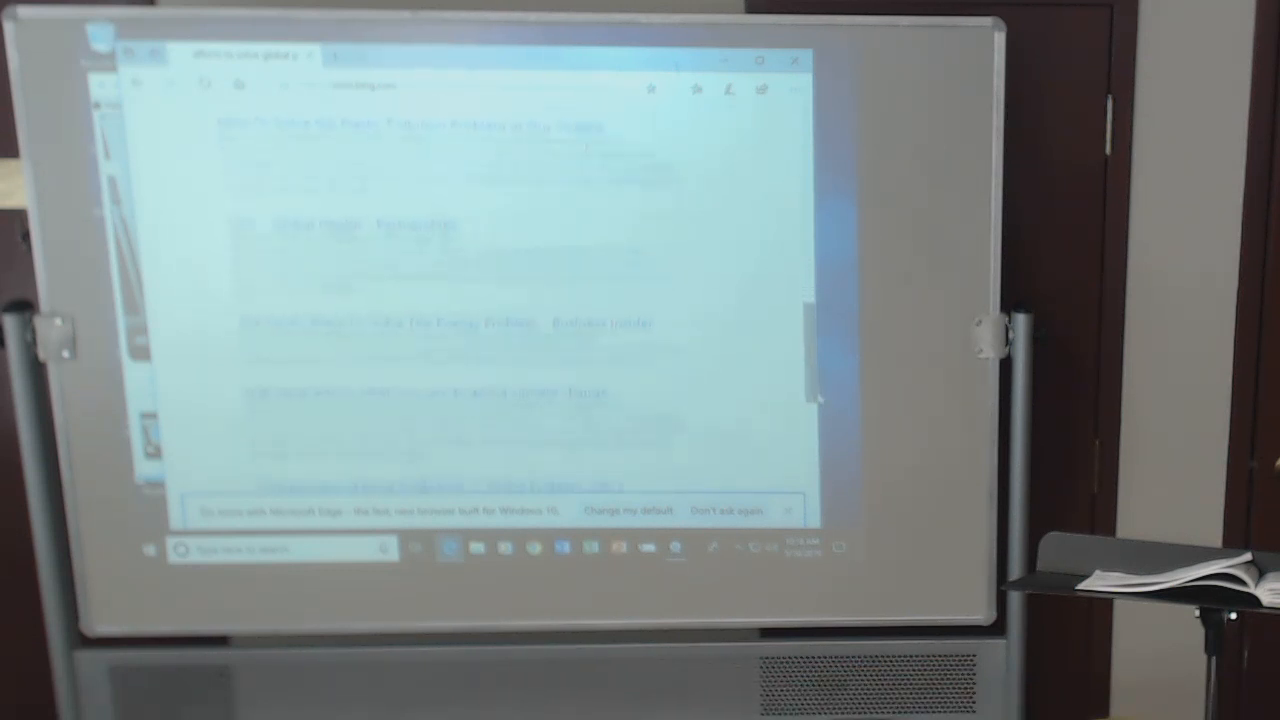
scroll(down, 3)
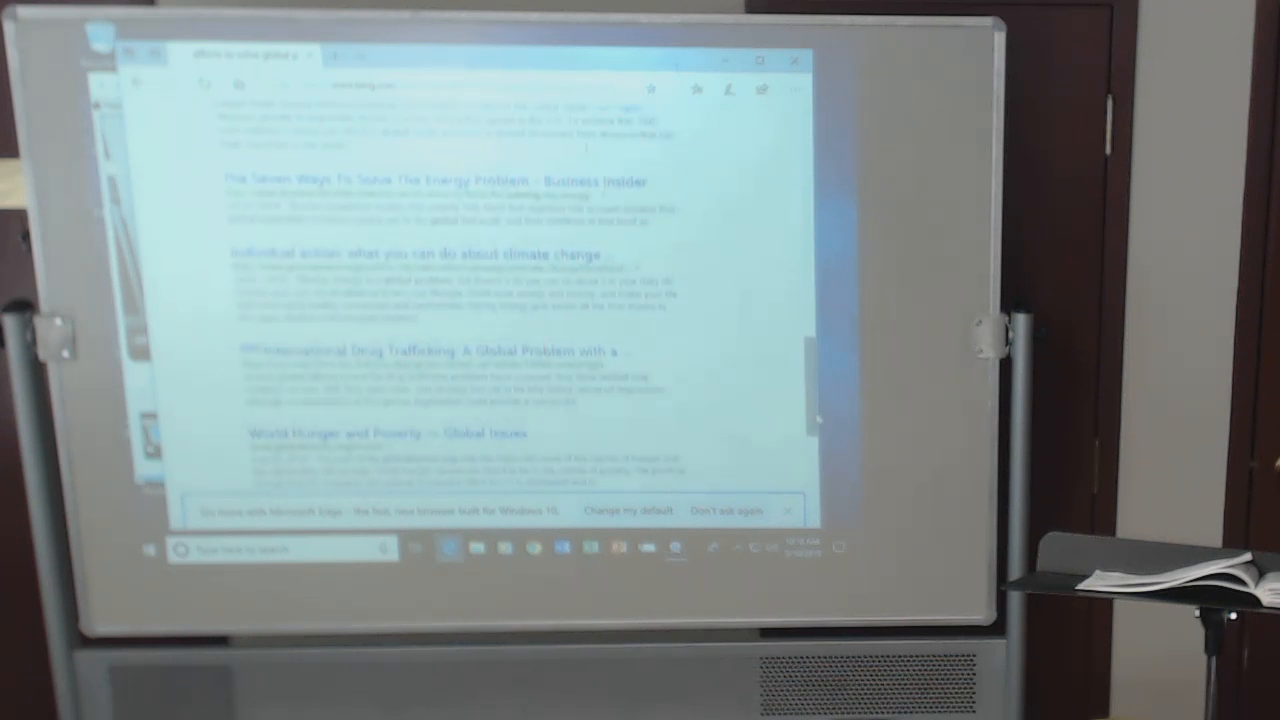
scroll(down, 3)
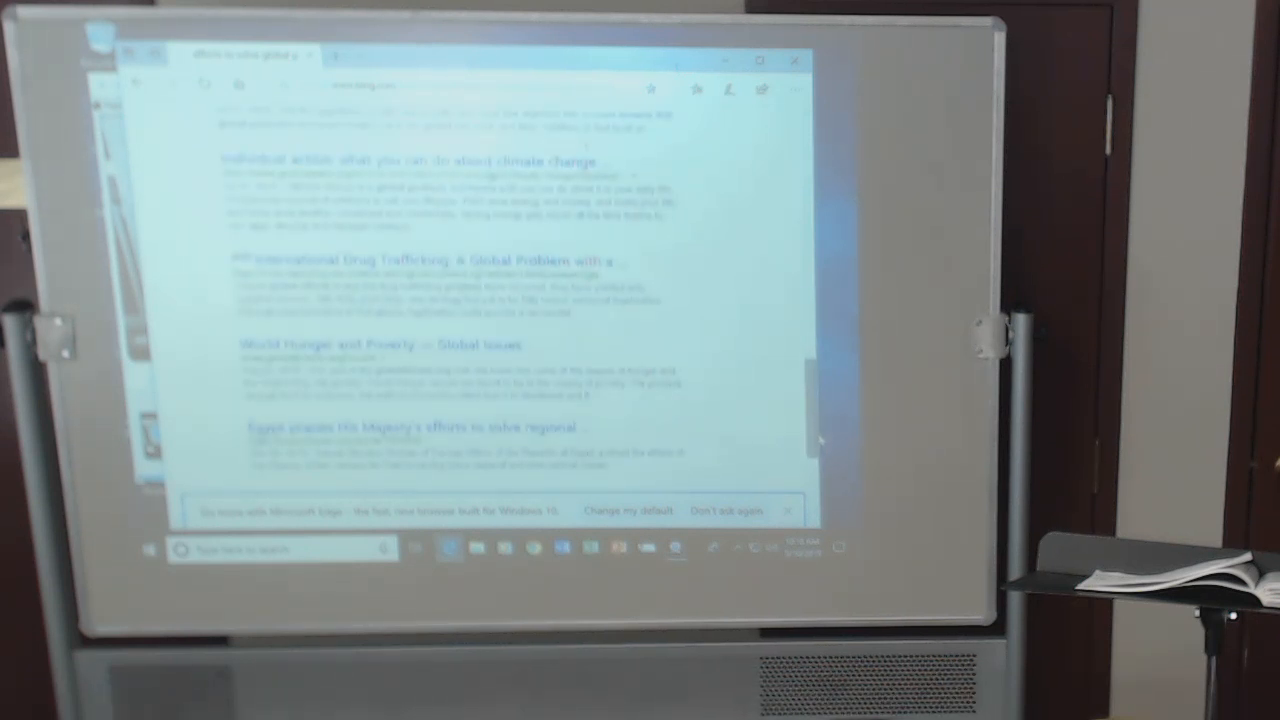
scroll(down, 3)
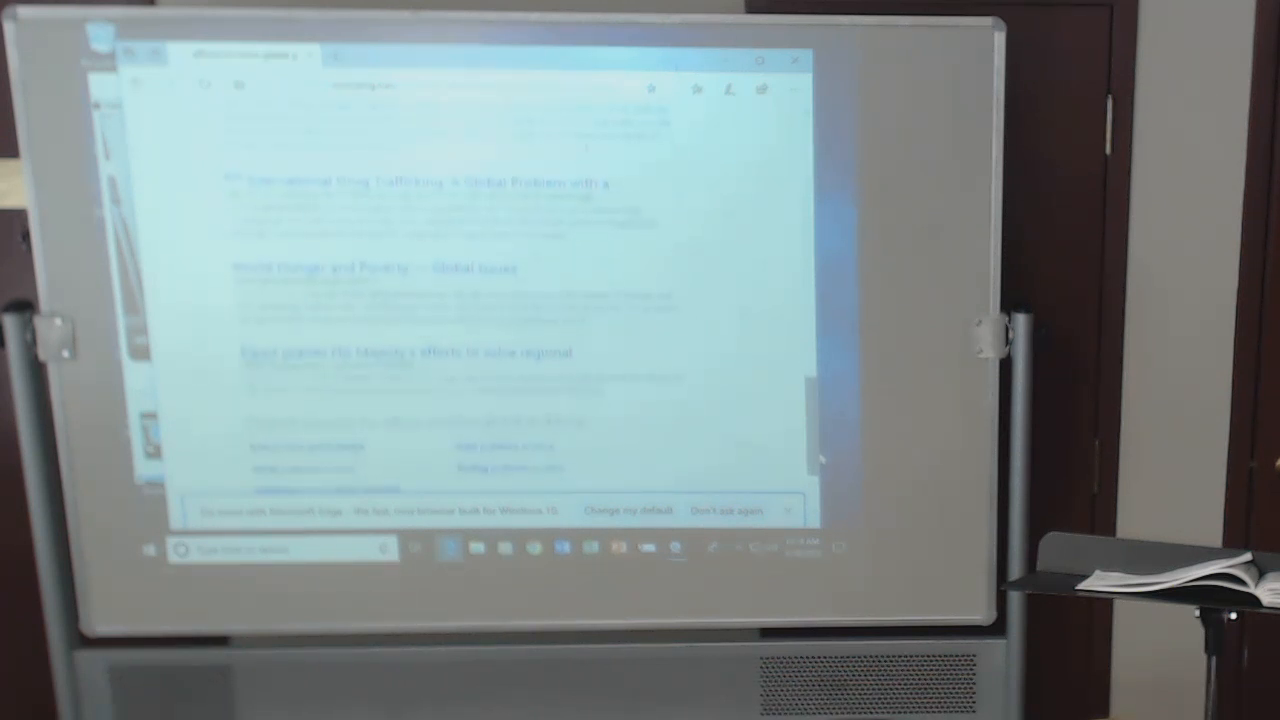
scroll(down, 3)
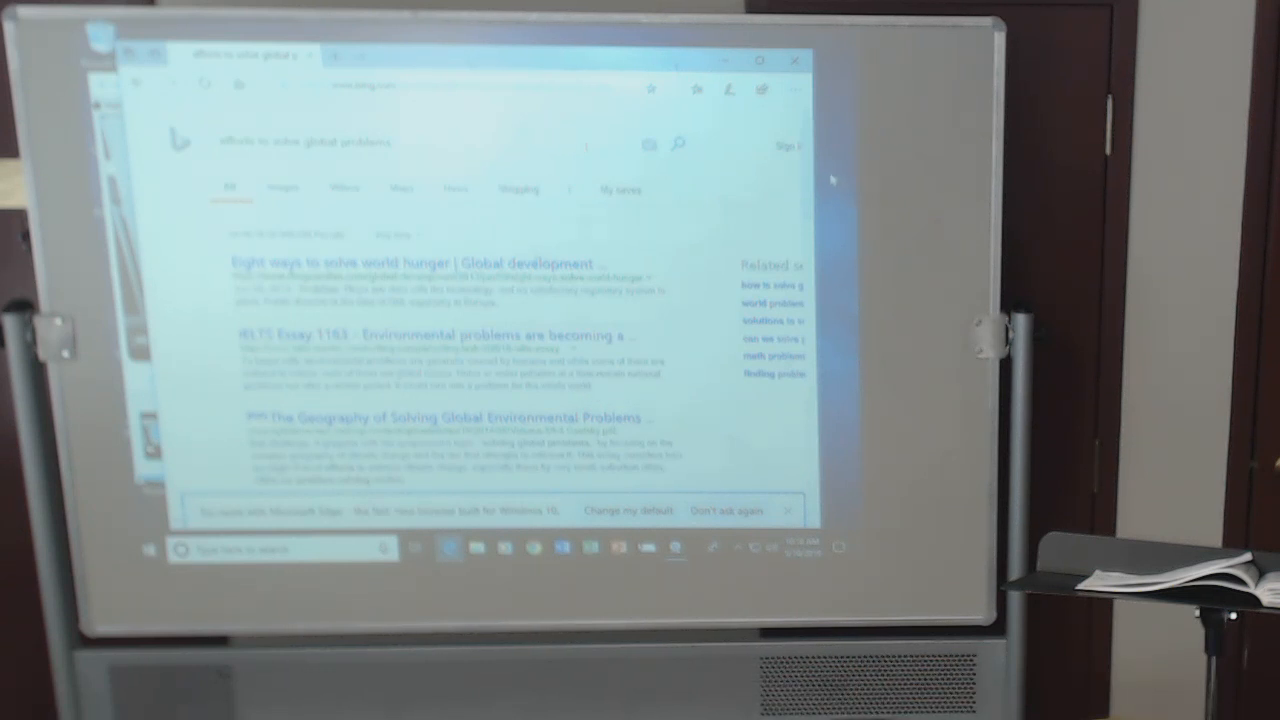
Scroll down to the plastic pollution, Redmond students and Seven Ways To Solve The Energy Problem results.
scroll(down, 3)
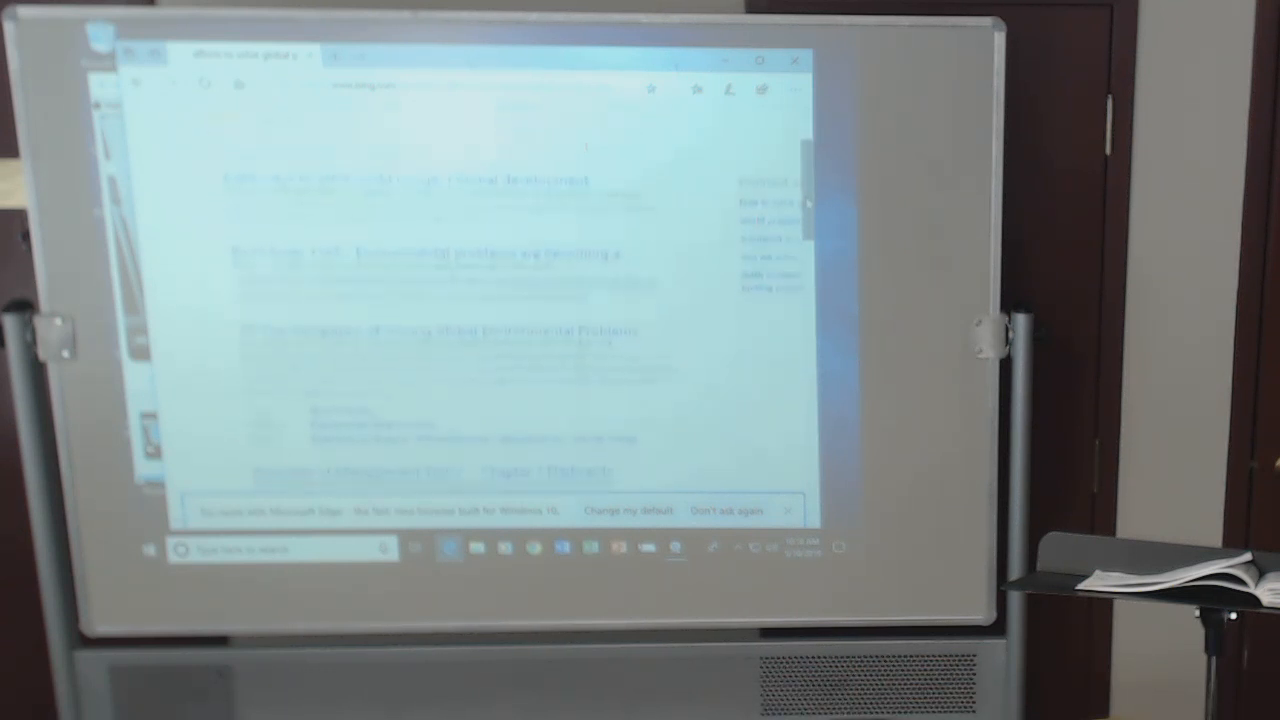
scroll(down, 3)
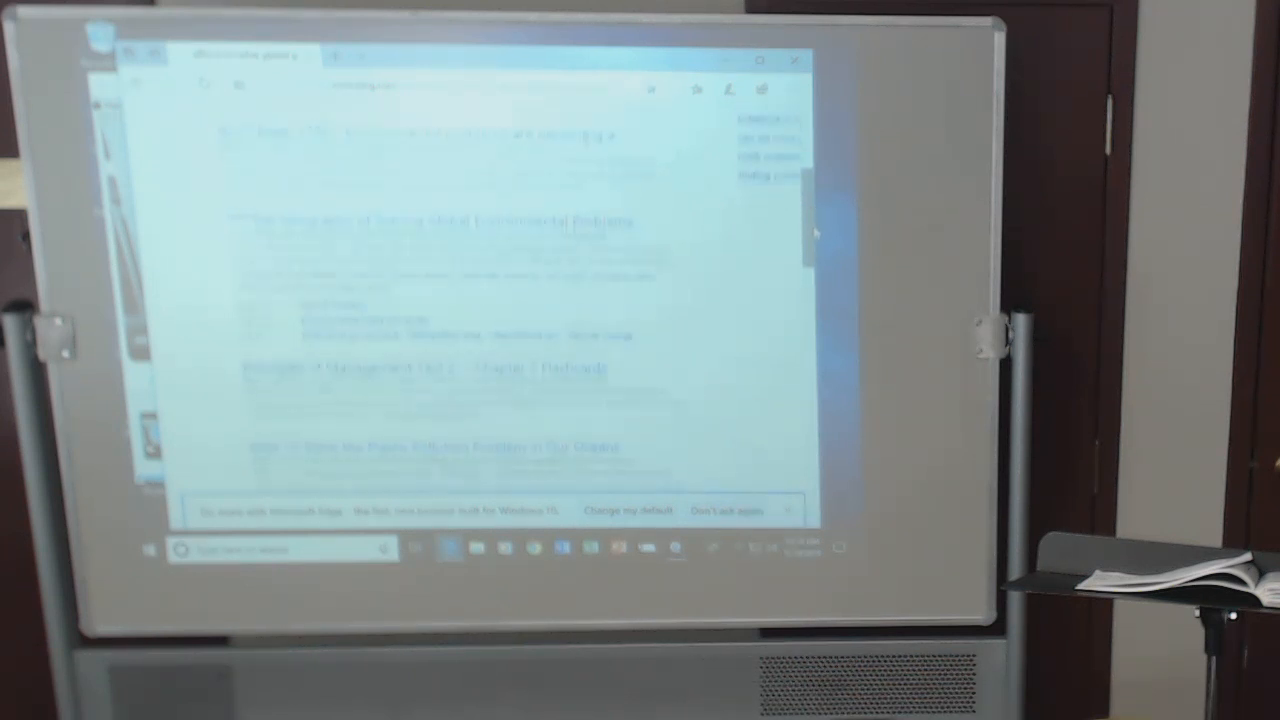
scroll(down, 3)
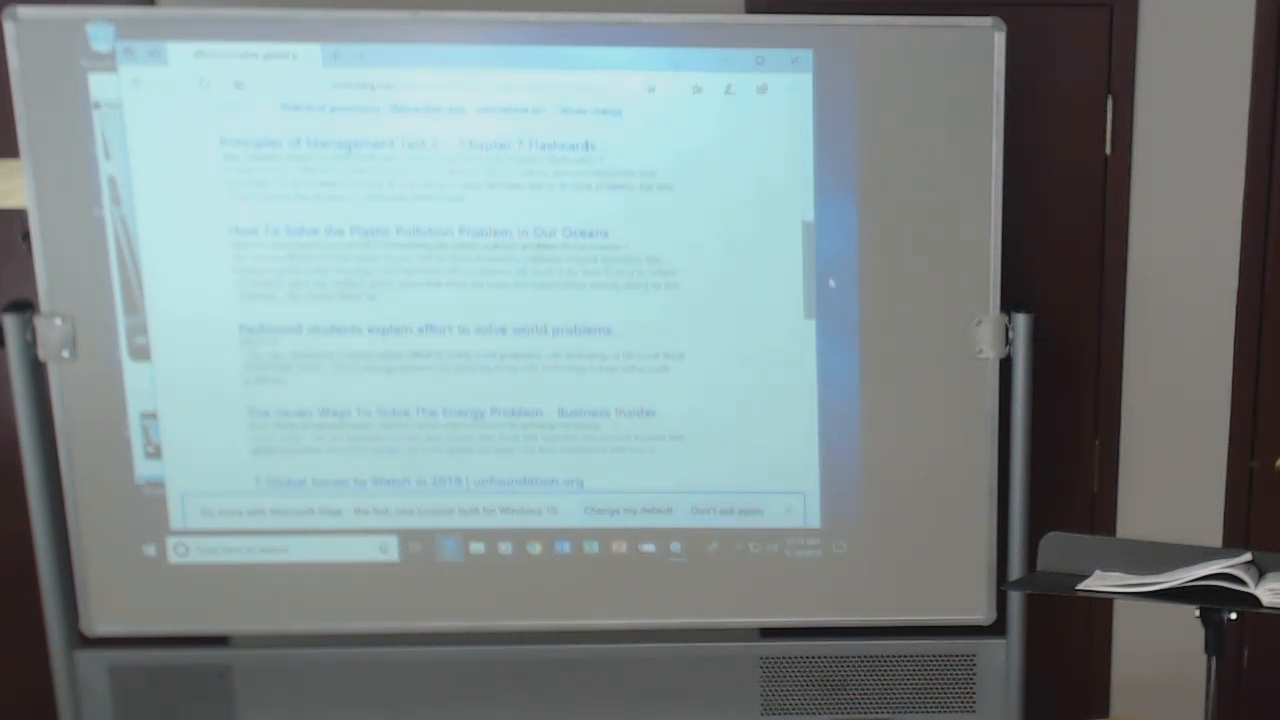
scroll(down, 3)
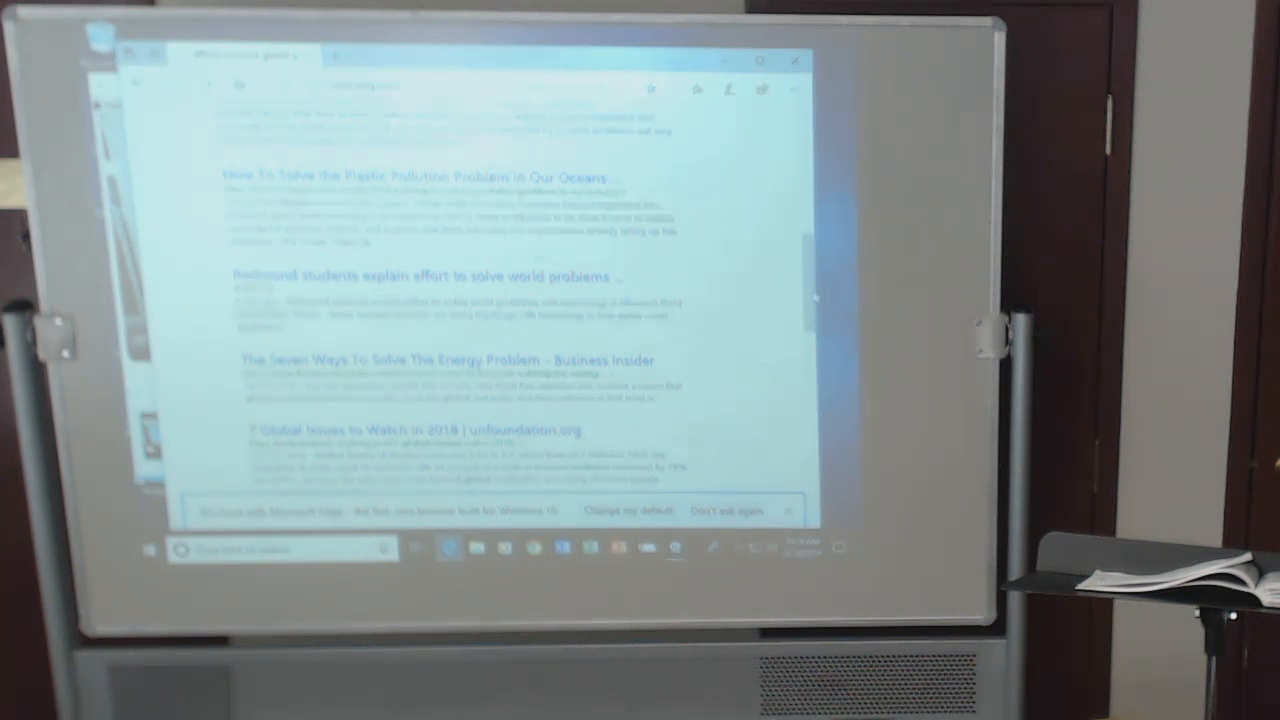
Scroll down to the climate change regime, world hunger and Cleaning Up Electronic Waste results.
scroll(down, 3)
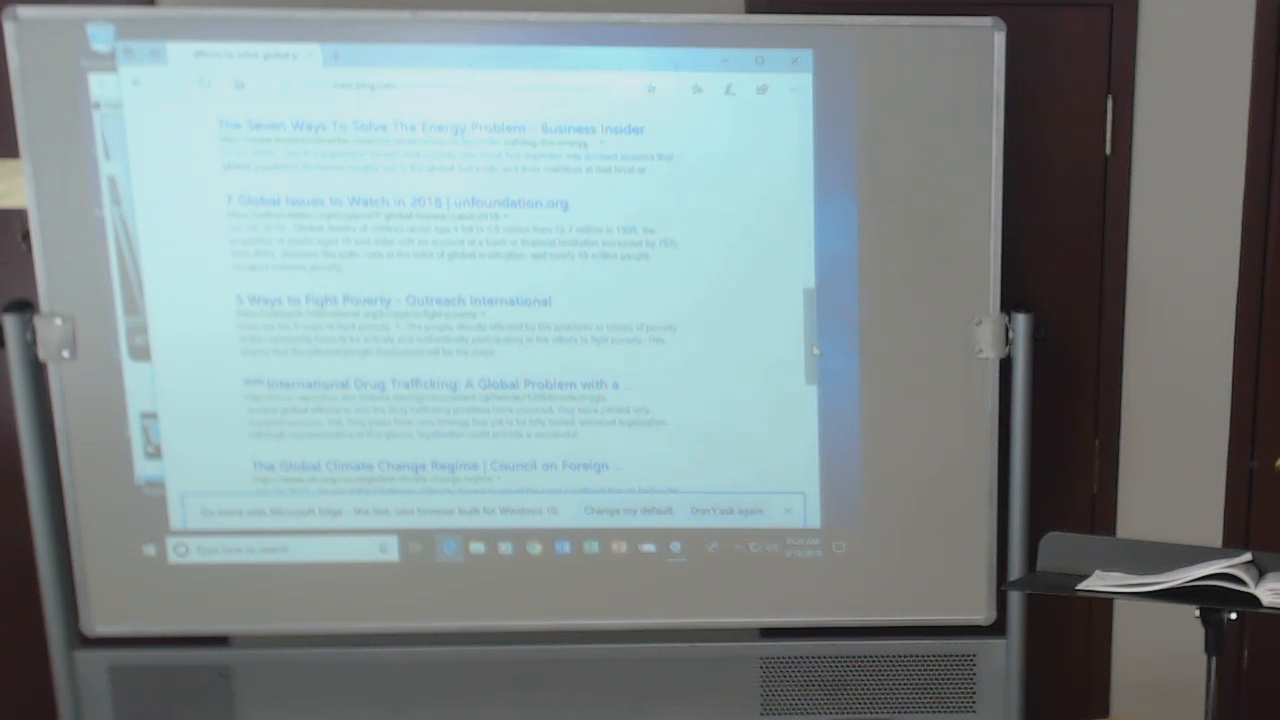
scroll(down, 3)
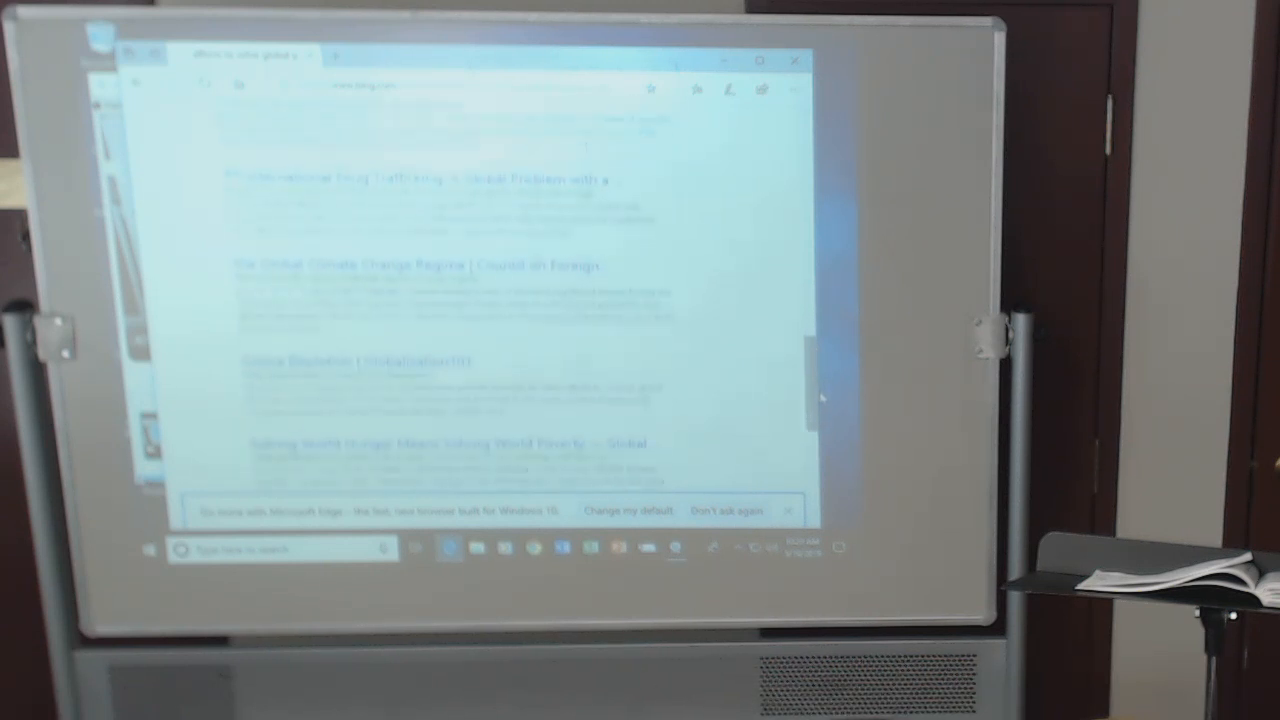
scroll(down, 3)
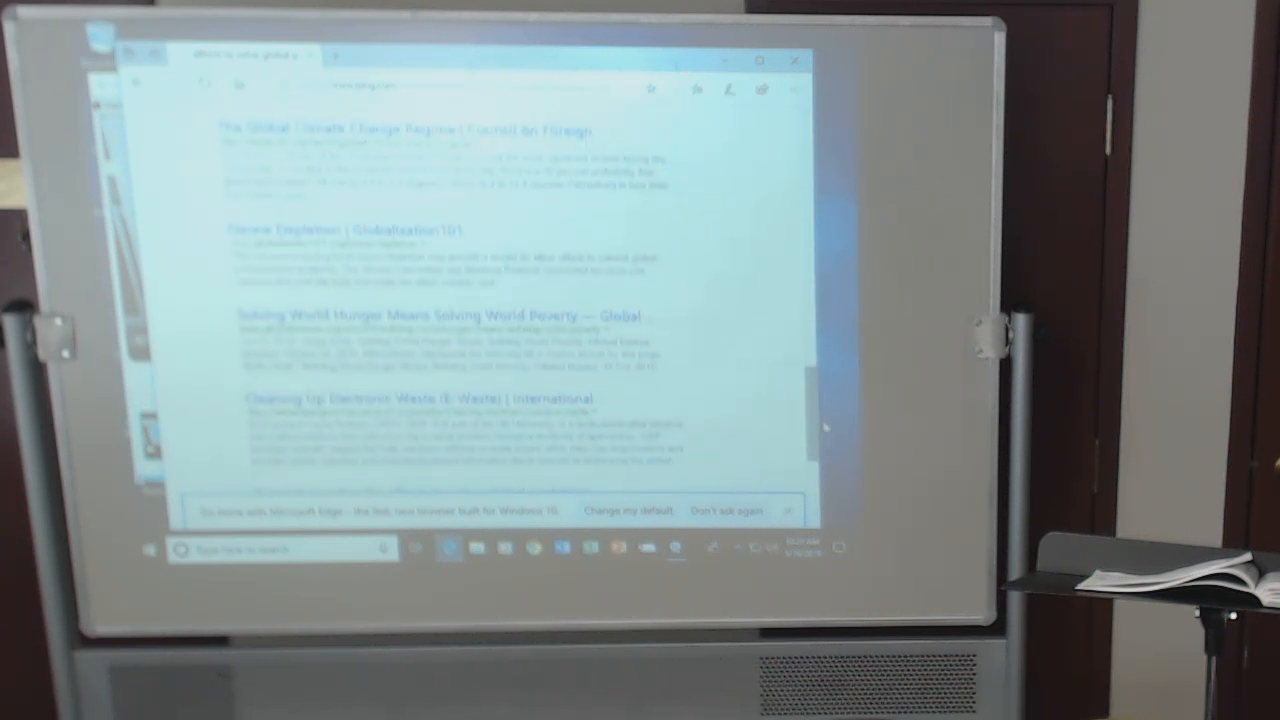